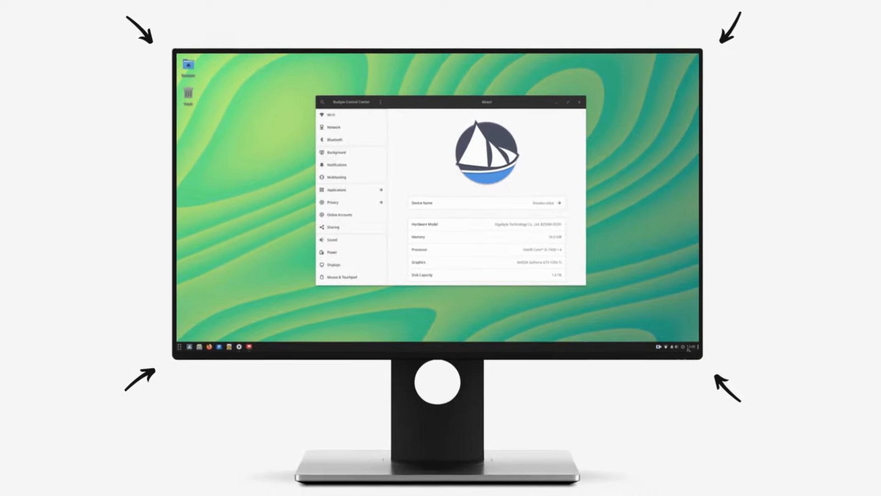
# Scroll through the system details and select the OS name value
pyautogui.click(692, 346)
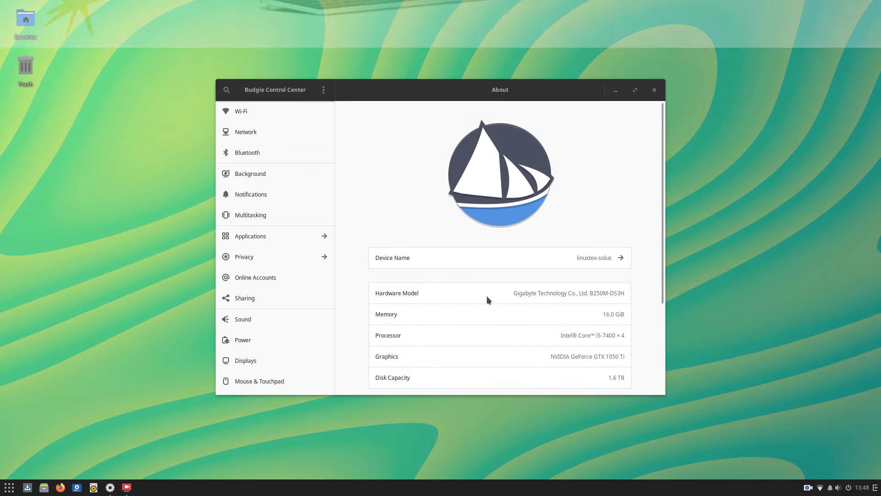
pyautogui.scroll(-3)
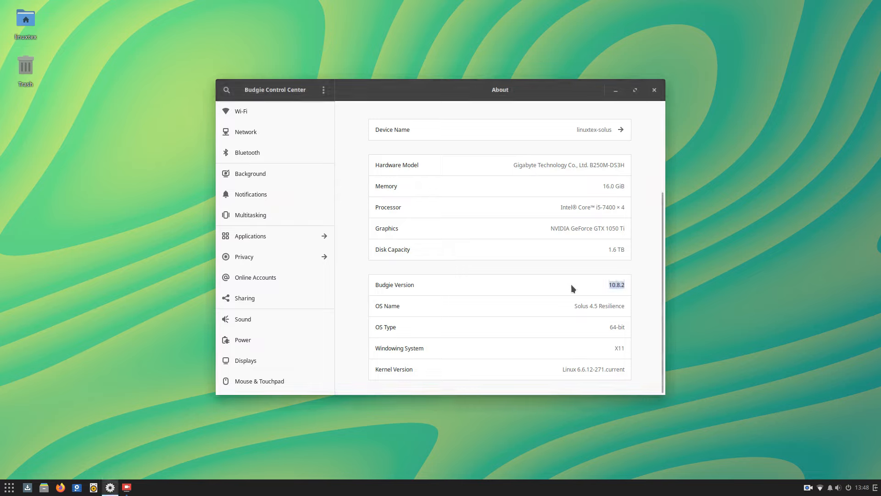
pyautogui.moveTo(613, 308)
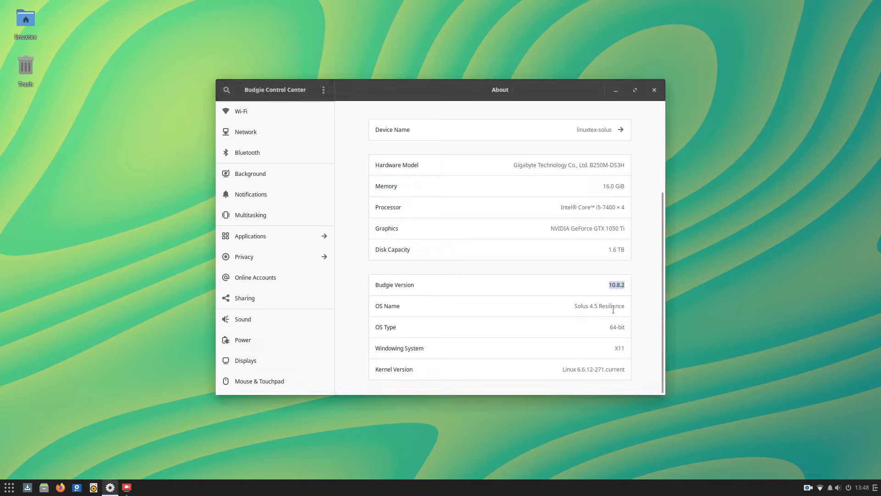
pyautogui.doubleClick(599, 306)
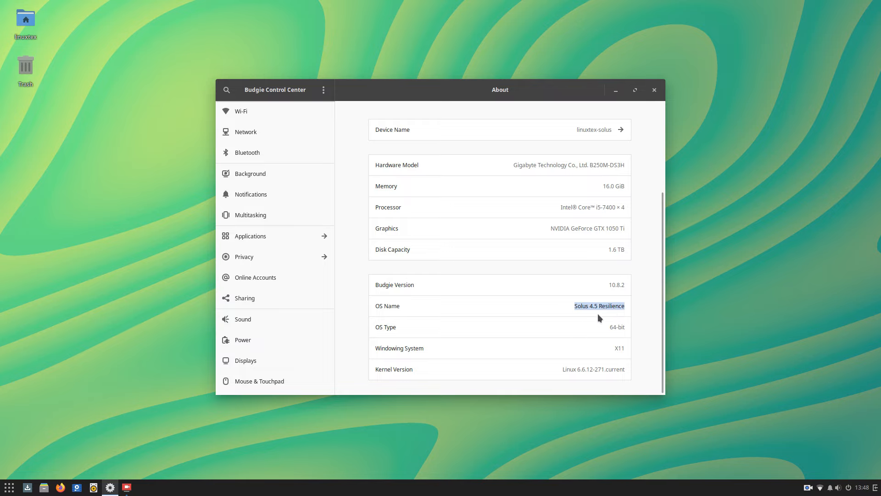
pyautogui.scroll(3)
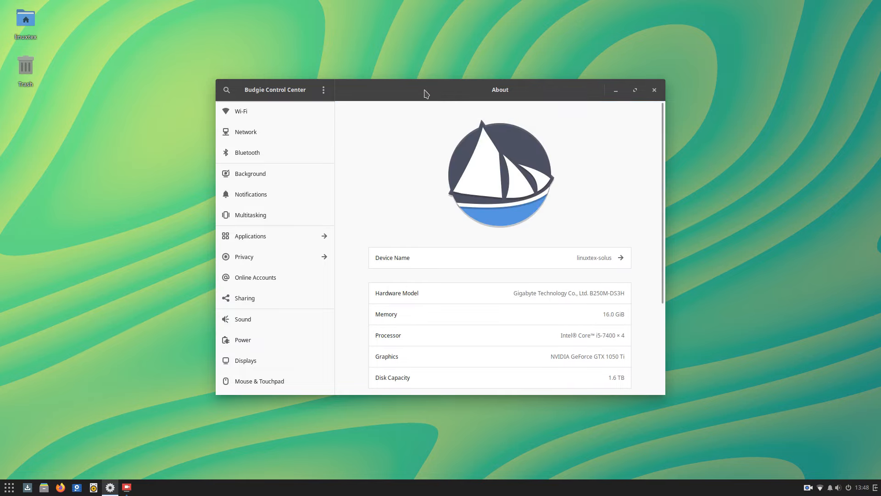
# Browse the Graphics and Internet categories in the application menu, then close it
pyautogui.click(9, 486)
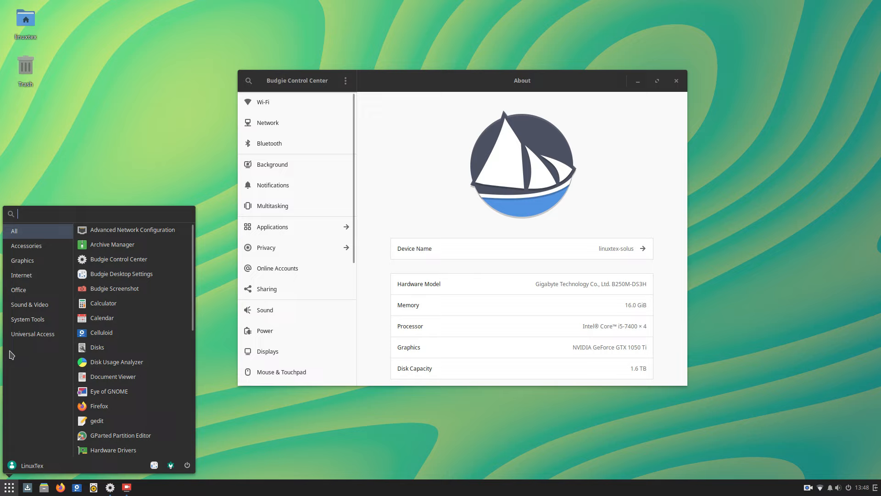
pyautogui.click(23, 260)
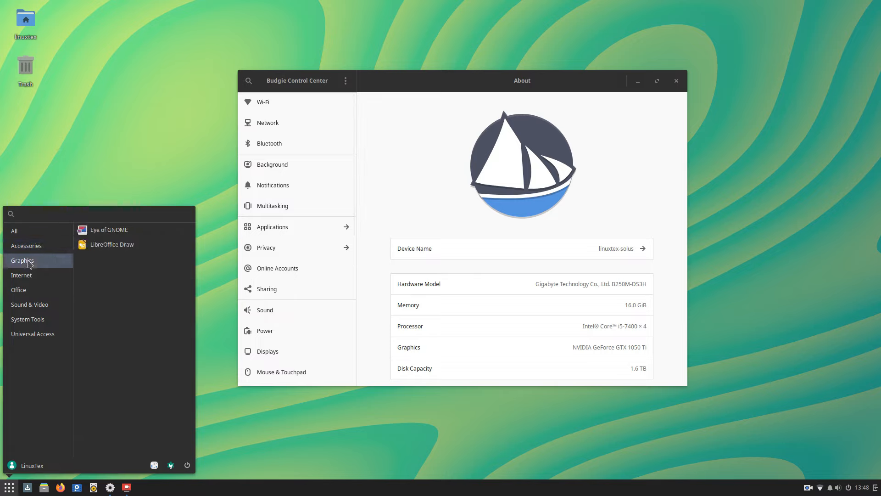
pyautogui.click(22, 275)
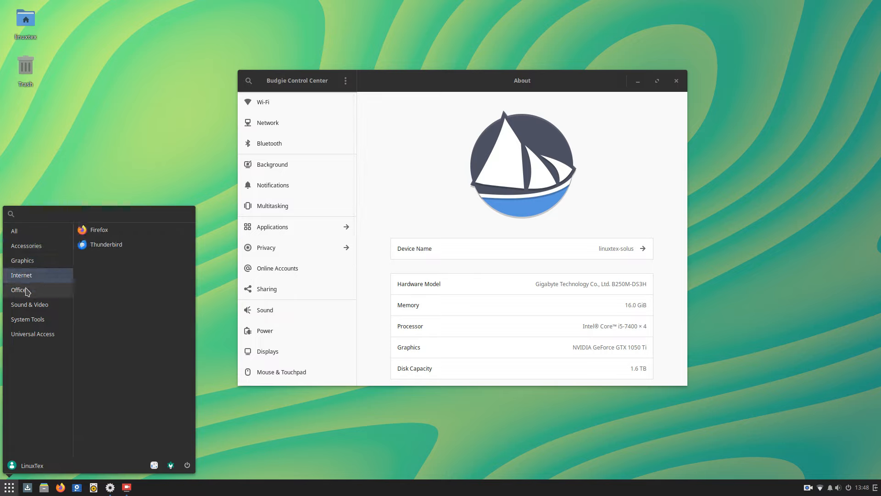
pyautogui.click(75, 139)
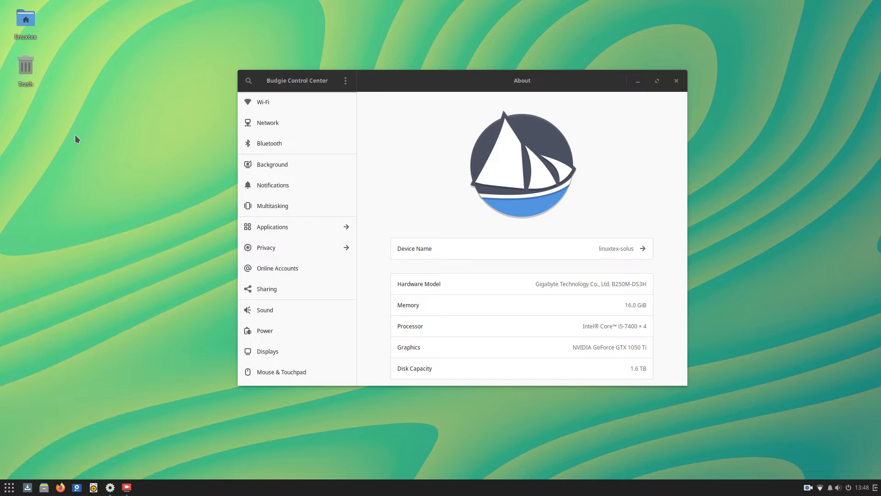
pyautogui.moveTo(181, 291)
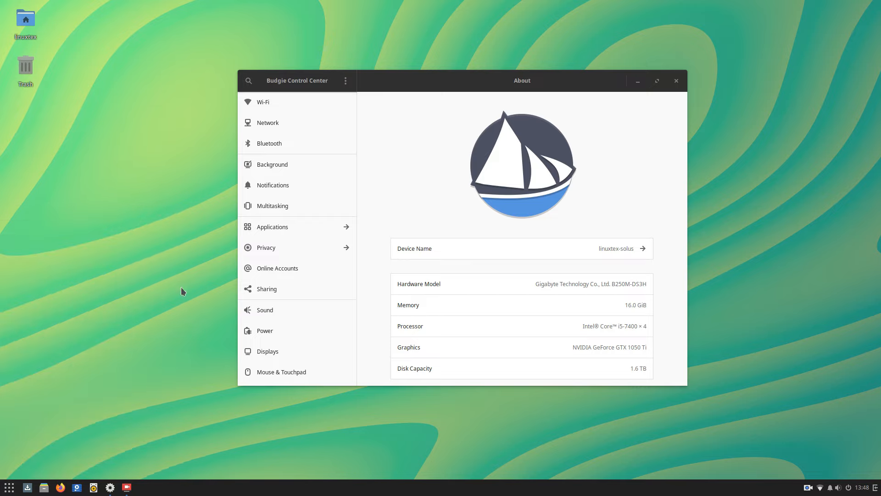
pyautogui.moveTo(42, 487)
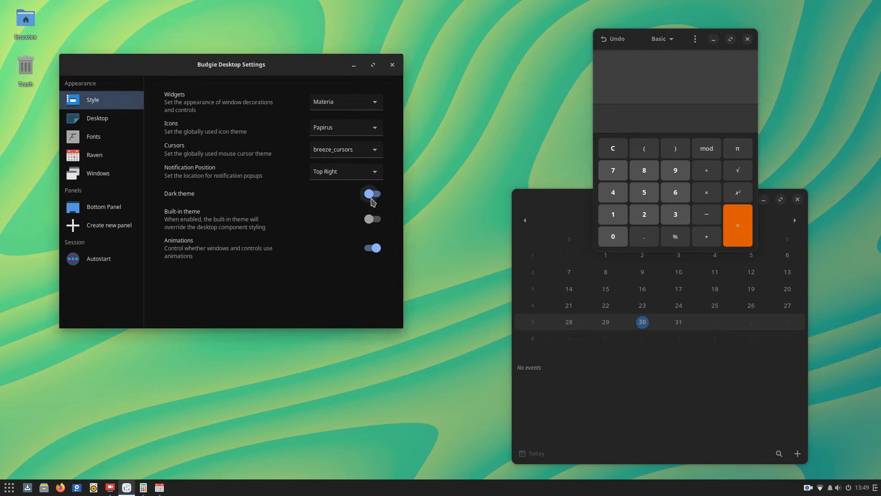
# Toggle the dark theme off and on twice, then close the Calculator
pyautogui.click(371, 194)
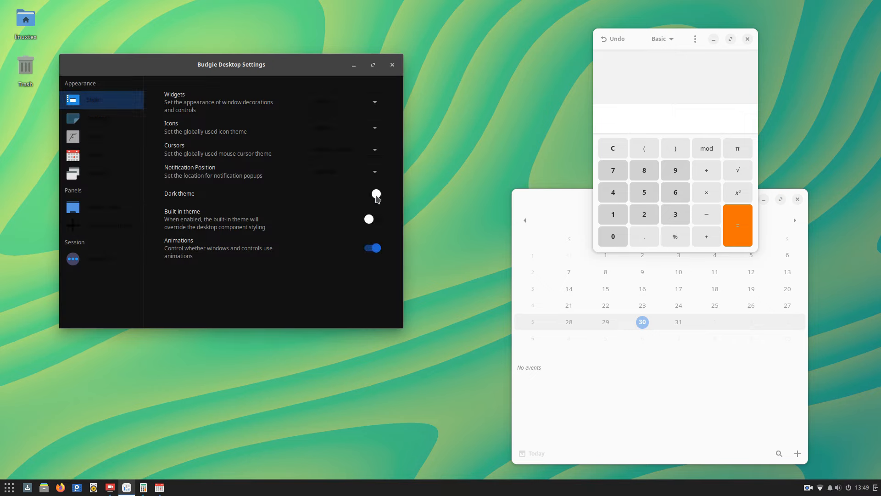
pyautogui.click(372, 194)
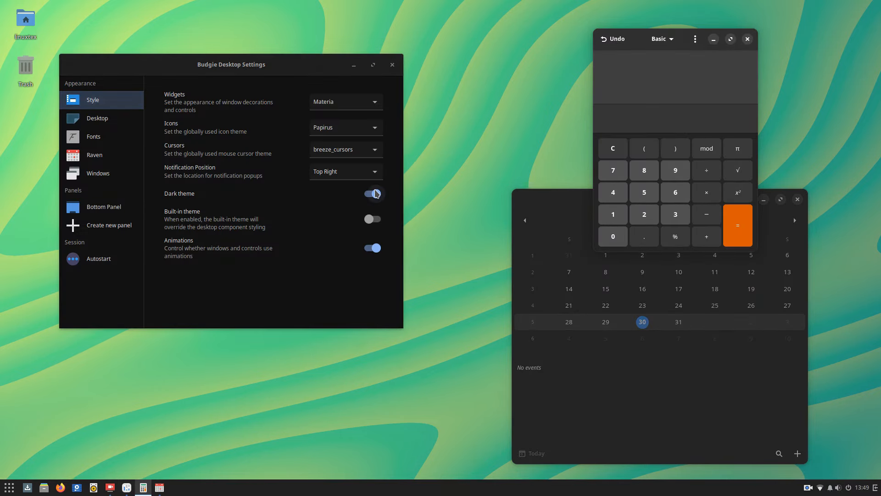
pyautogui.click(372, 194)
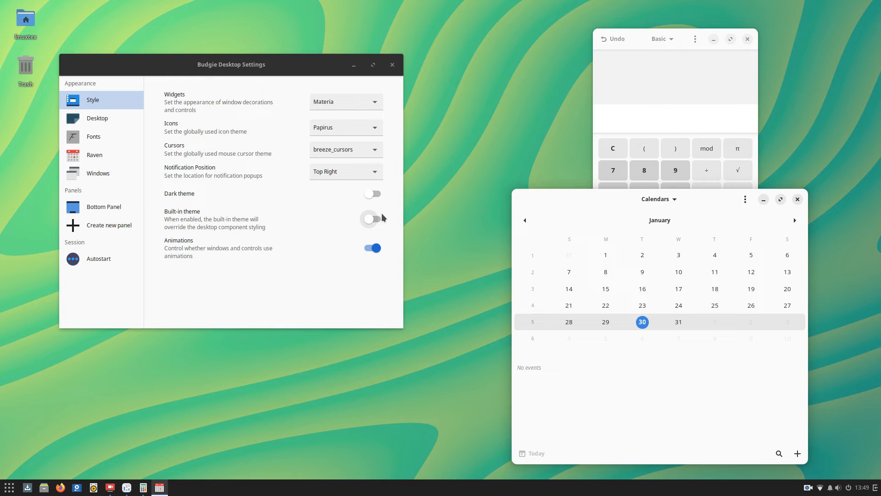
pyautogui.click(372, 194)
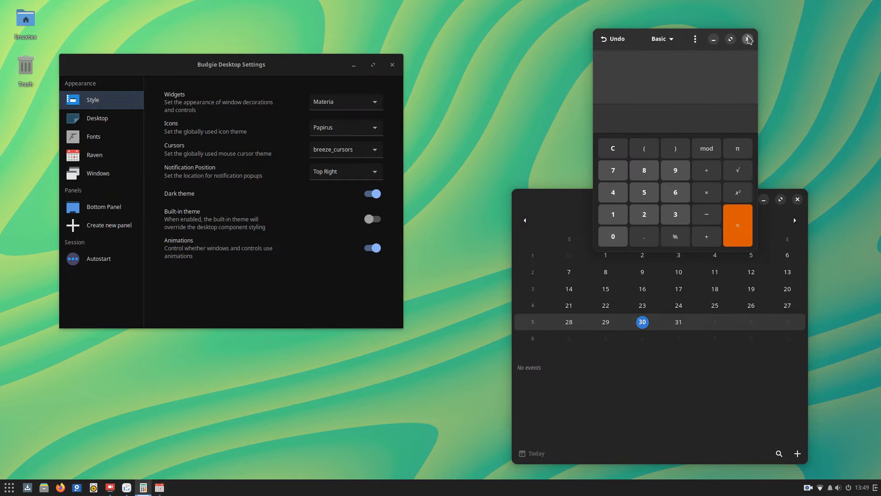
pyautogui.click(748, 39)
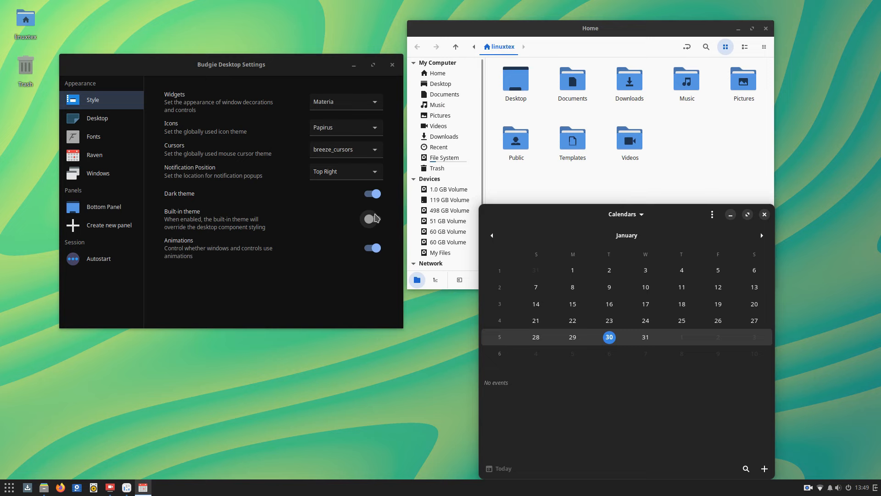
# Toggle the dark theme off and on twice more, then close the file manager
pyautogui.click(372, 194)
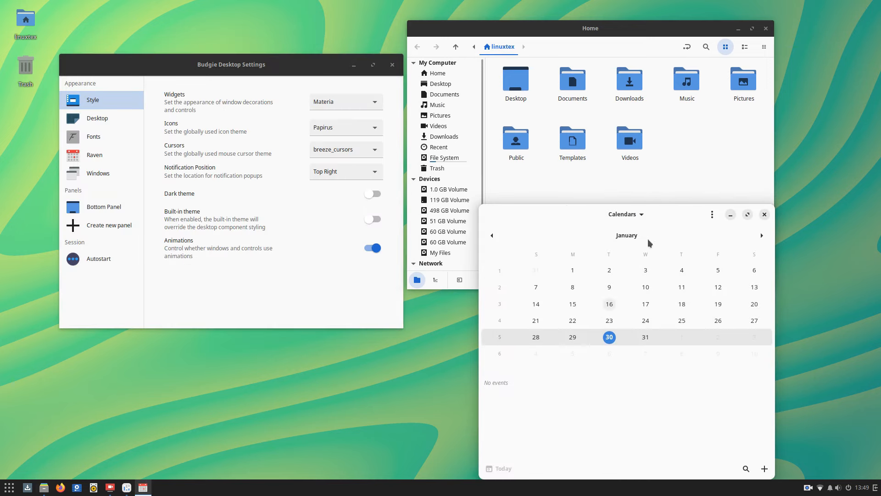
pyautogui.click(371, 193)
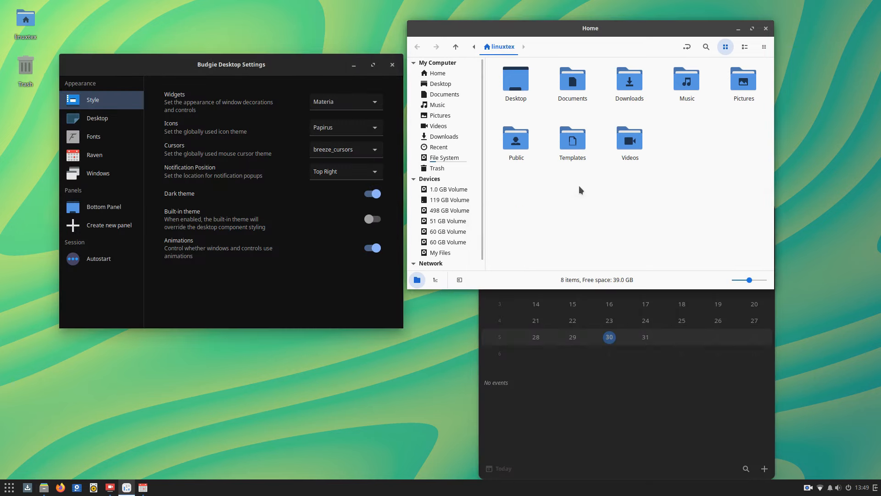
pyautogui.click(372, 193)
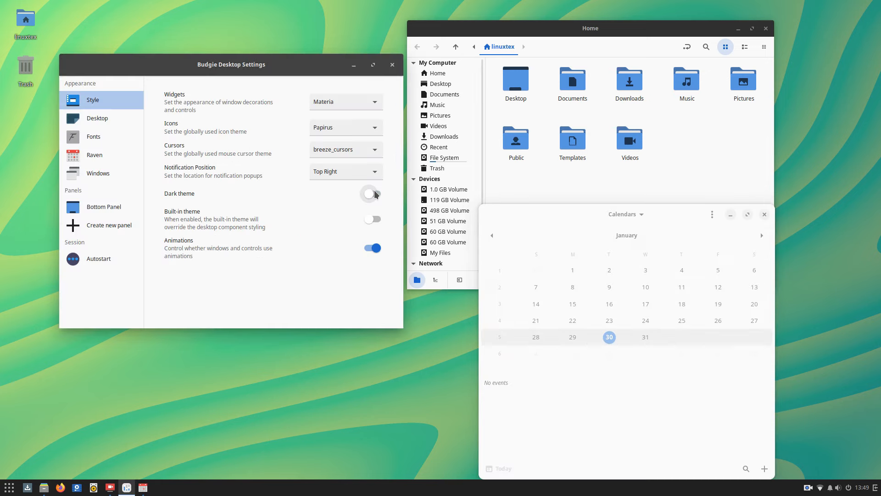
pyautogui.click(372, 193)
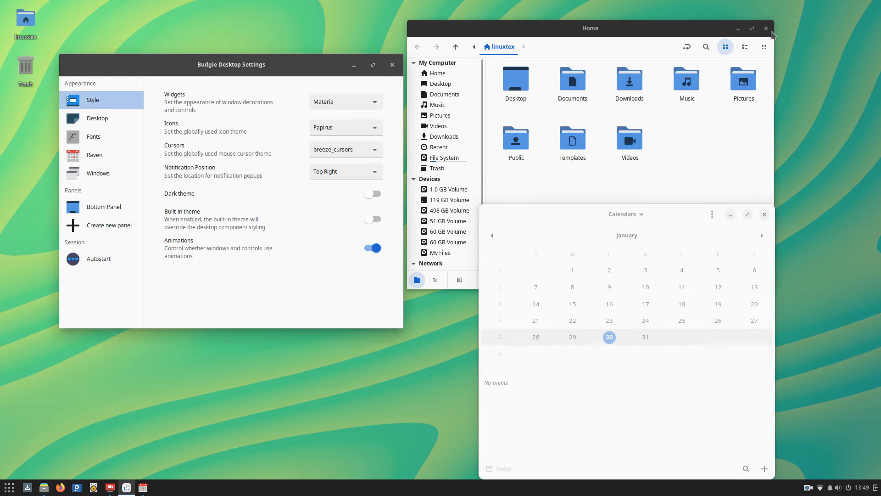
pyautogui.click(765, 28)
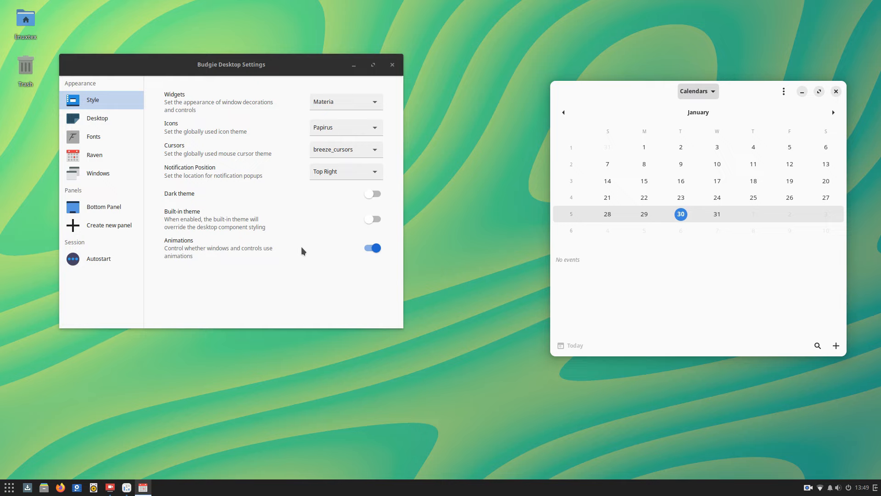
# Finish with the dark theme enabled and show the Bottom Panel settings
pyautogui.click(372, 193)
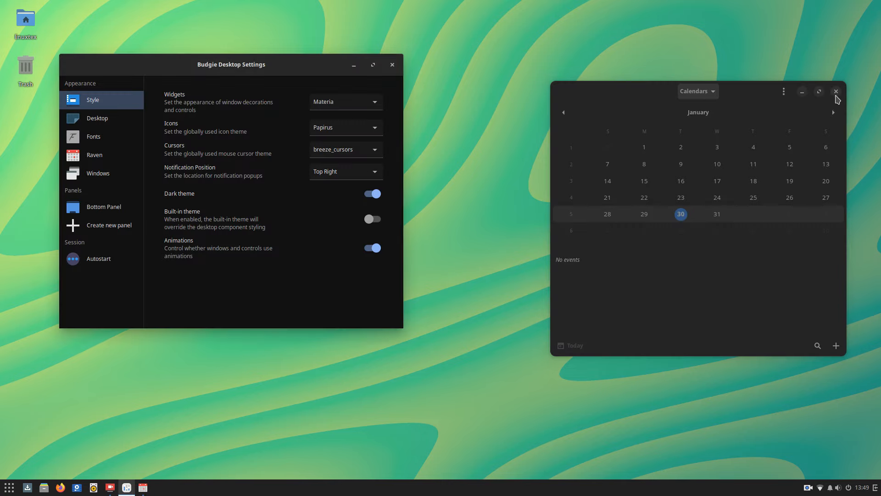
pyautogui.moveTo(328, 240)
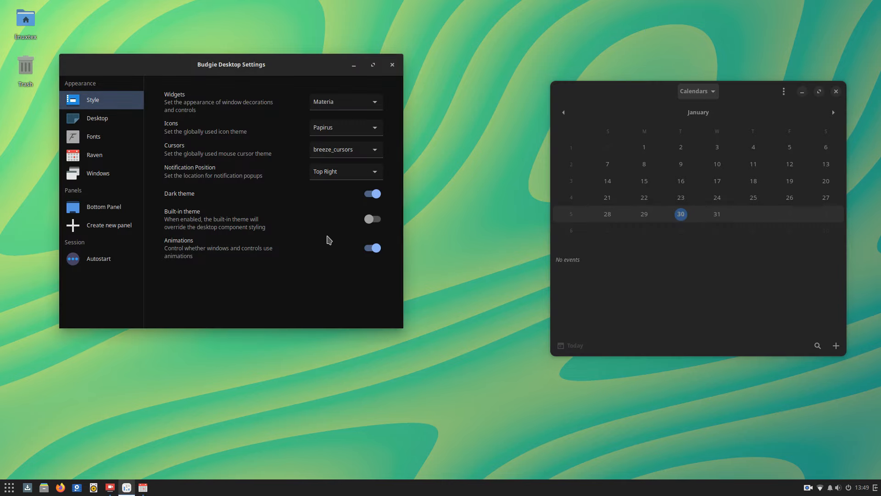
pyautogui.click(372, 193)
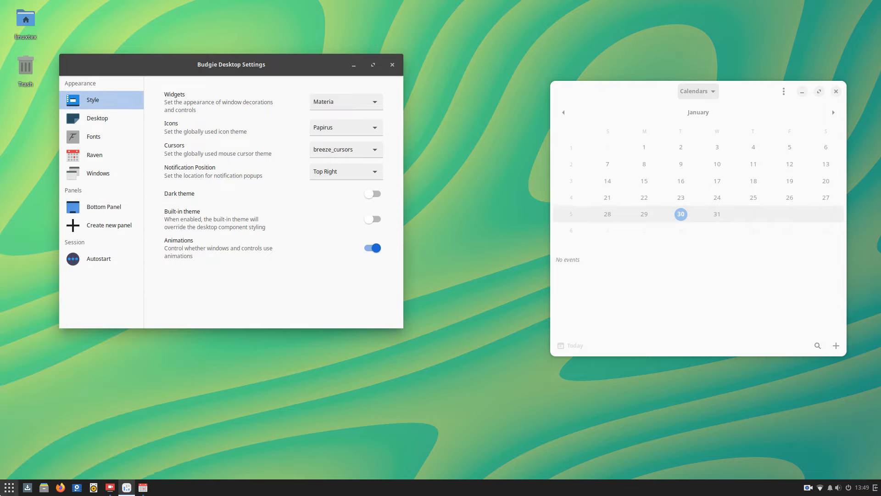
pyautogui.click(8, 488)
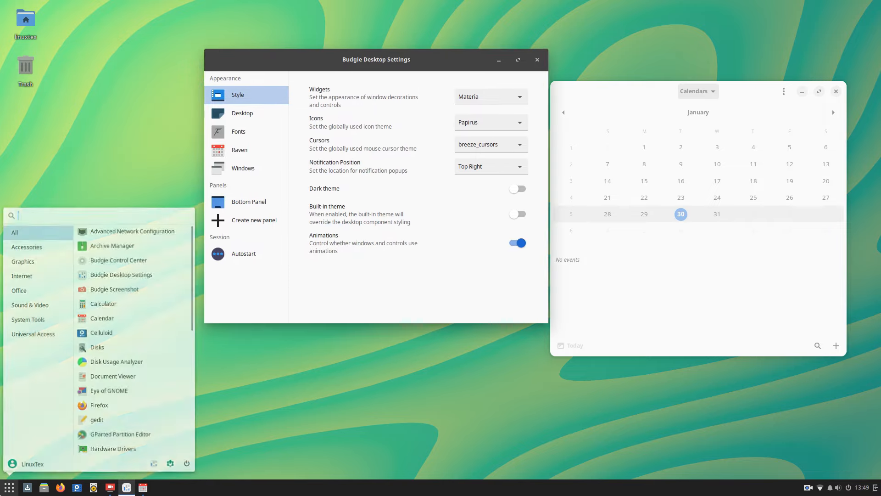
pyautogui.click(516, 189)
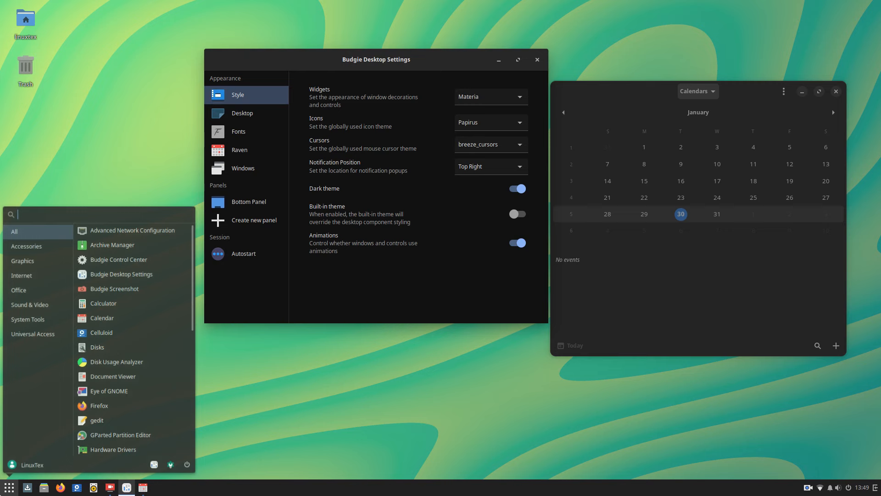
pyautogui.click(249, 201)
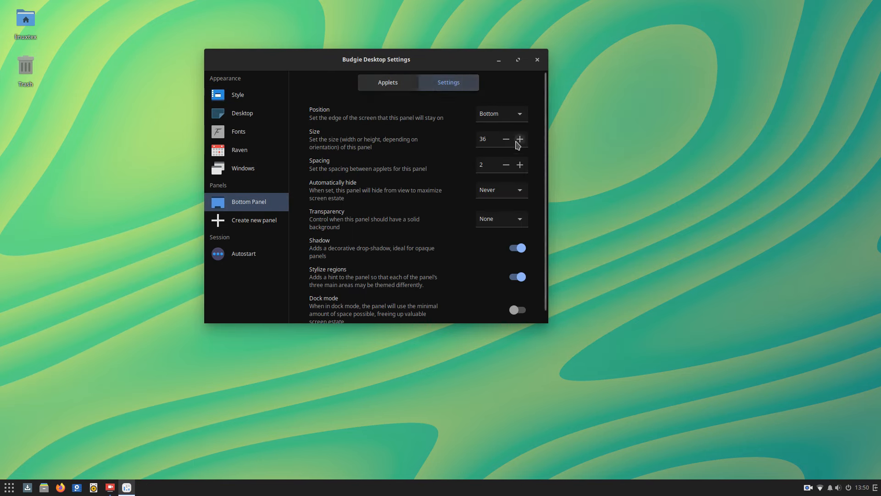
# Enlarge the bottom panel, reduce its Size back to 36, and dismiss the sidebar
pyautogui.click(518, 138)
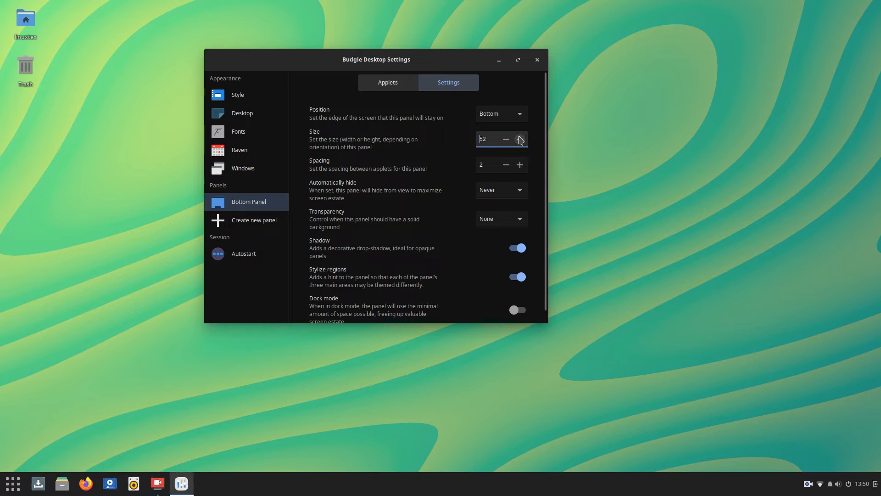
pyautogui.click(505, 138)
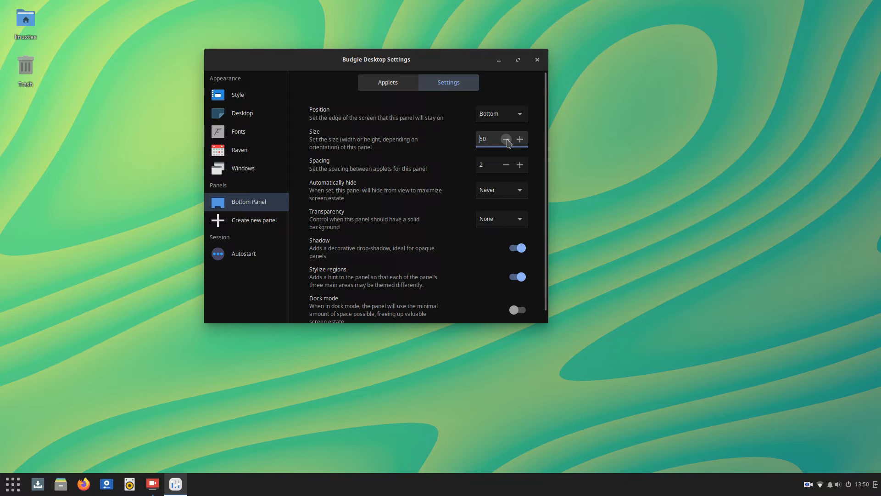
pyautogui.click(506, 139)
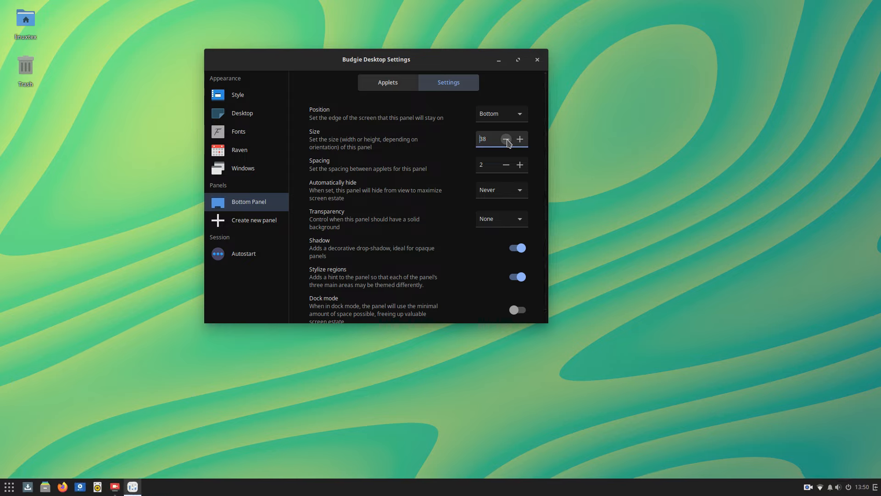
pyautogui.click(505, 138)
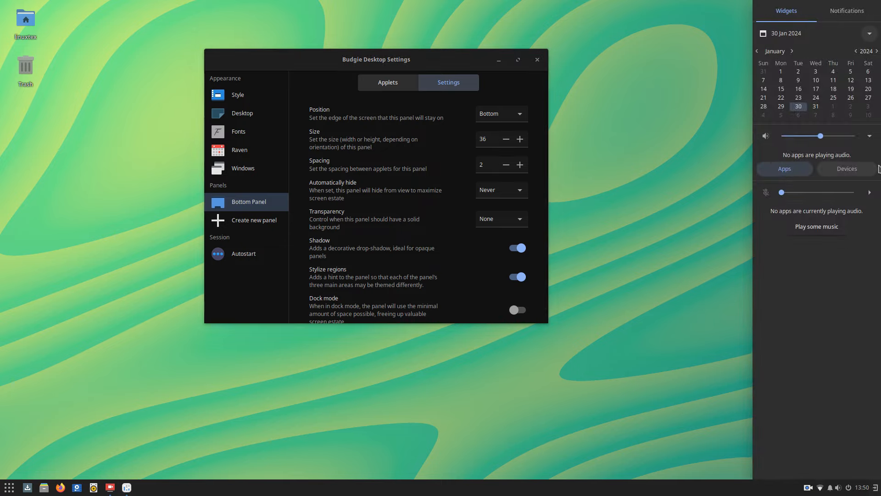
pyautogui.click(846, 10)
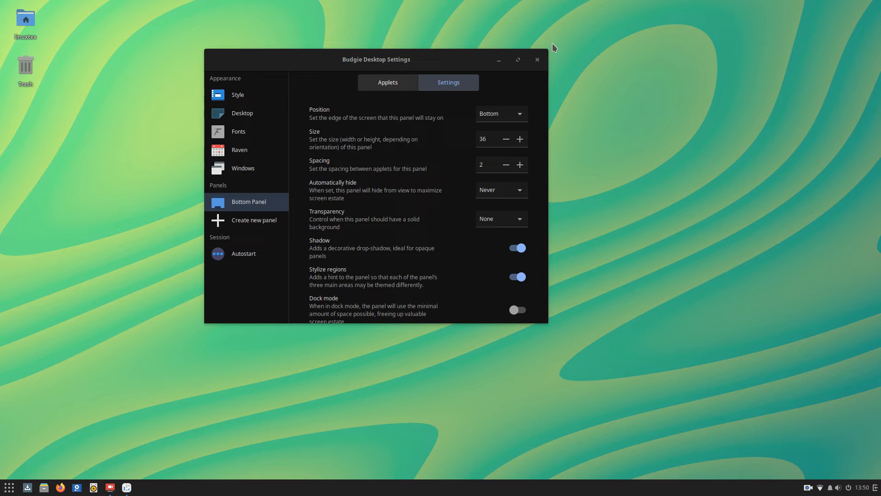
# Search the Budgie Menu for 'brows', 'video' and 'point', clearing between tries
pyautogui.click(8, 486)
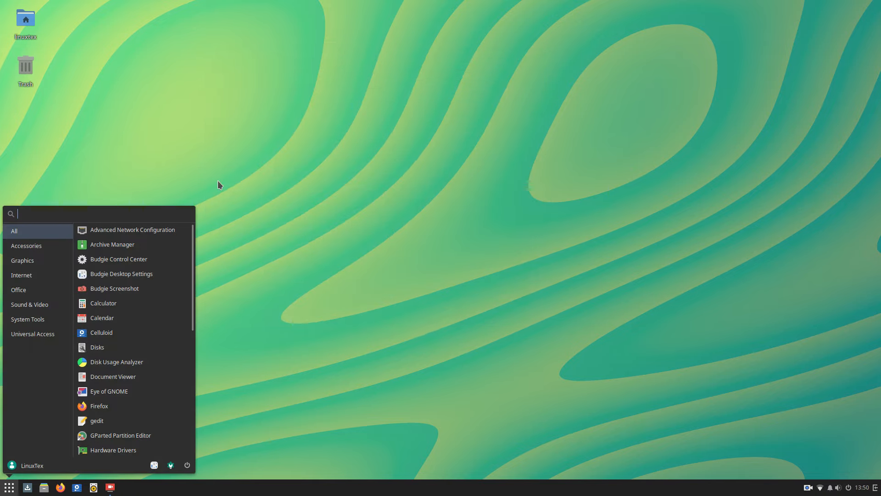
pyautogui.write('brows')
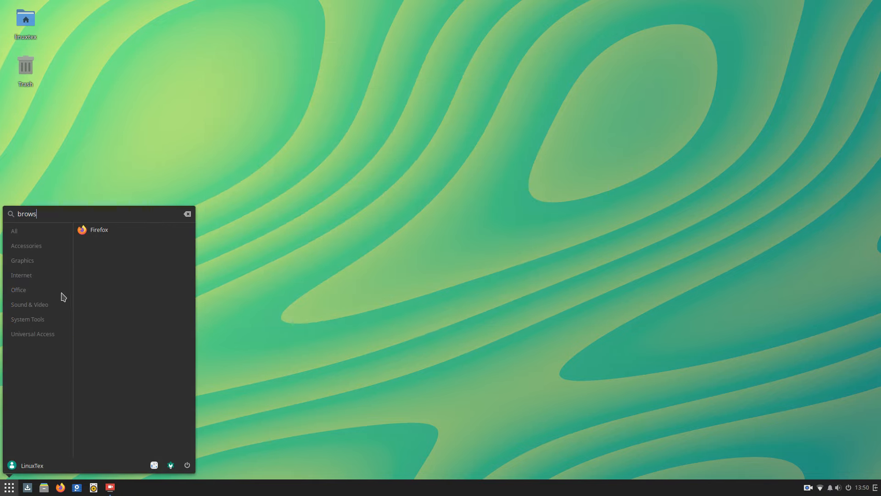
pyautogui.click(274, 288)
pyautogui.write('excel')
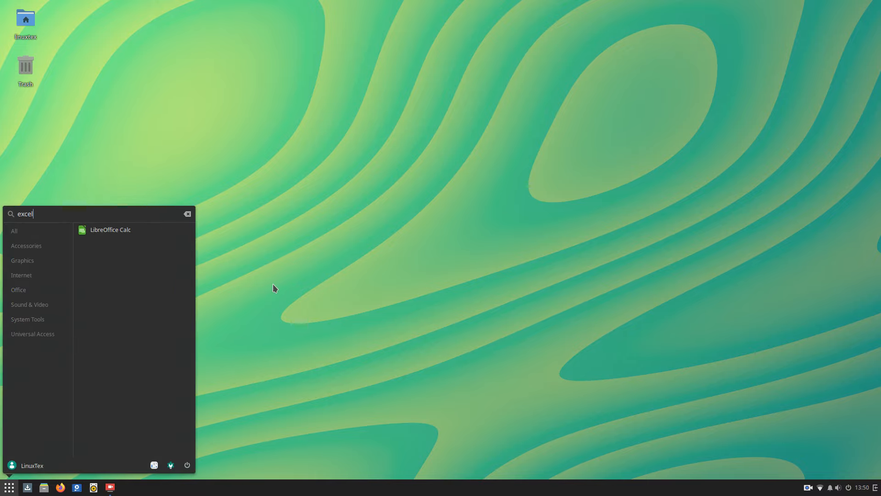
pyautogui.moveTo(134, 230)
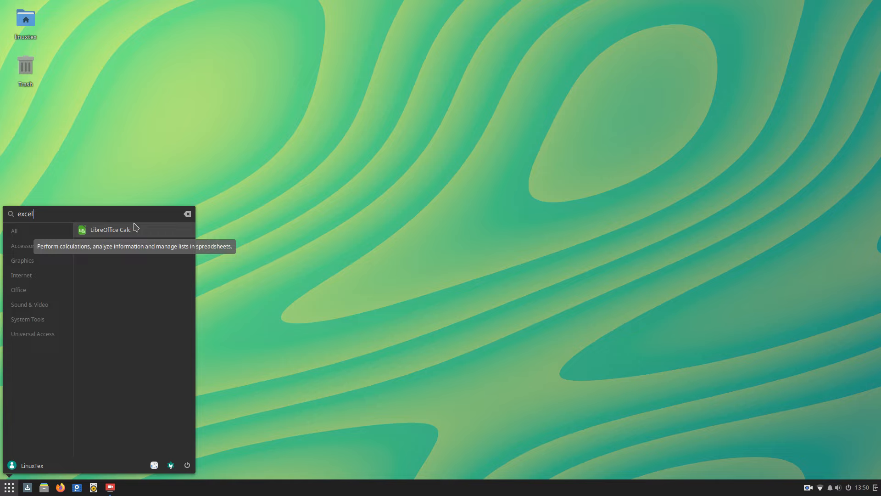
pyautogui.click(187, 213)
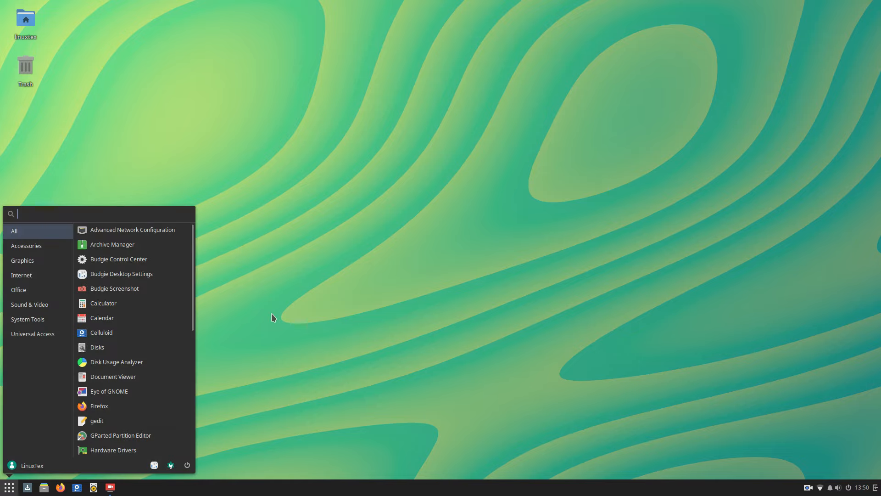
pyautogui.write('video')
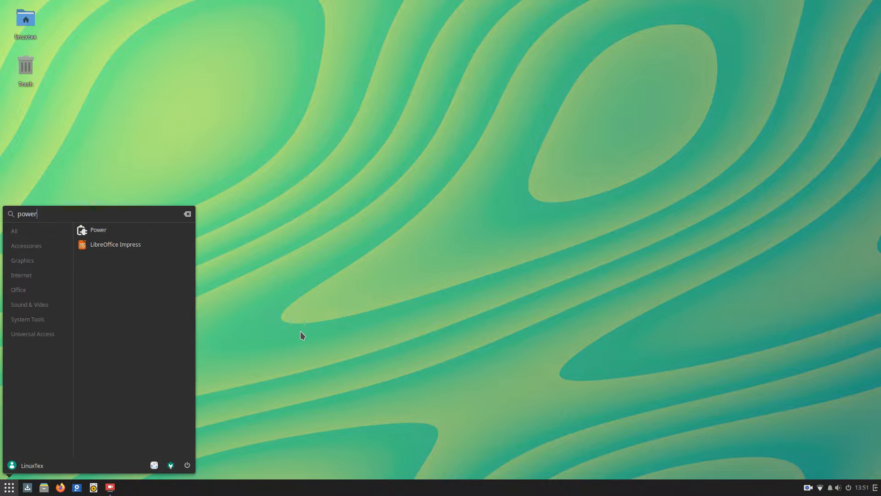
pyautogui.write('point')
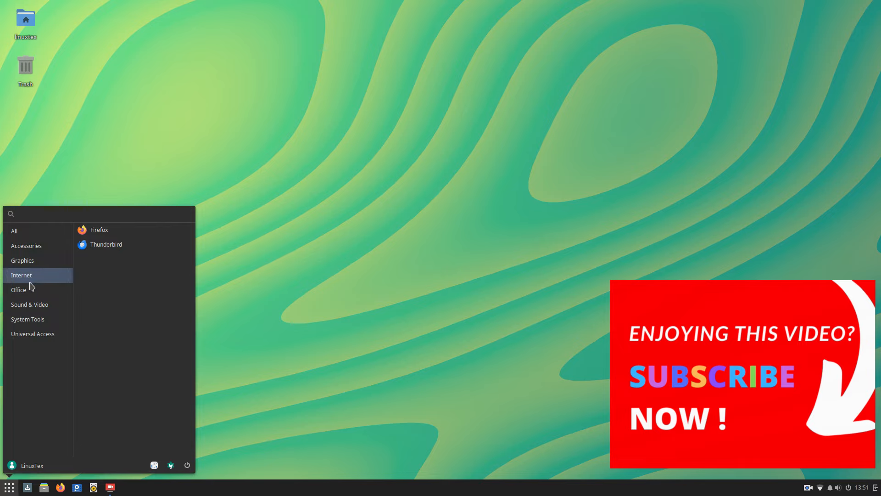
# Search the menu for 'th', then reopen it and search for 'mail'
pyautogui.write('th')
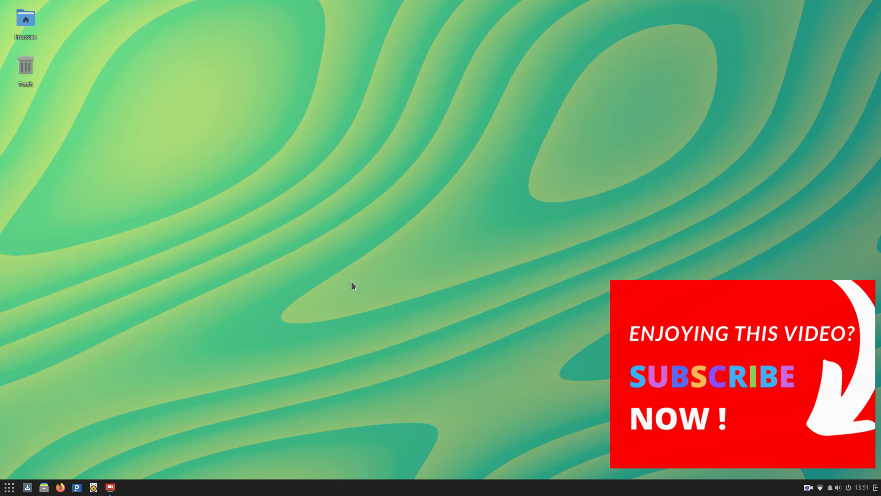
pyautogui.click(9, 487)
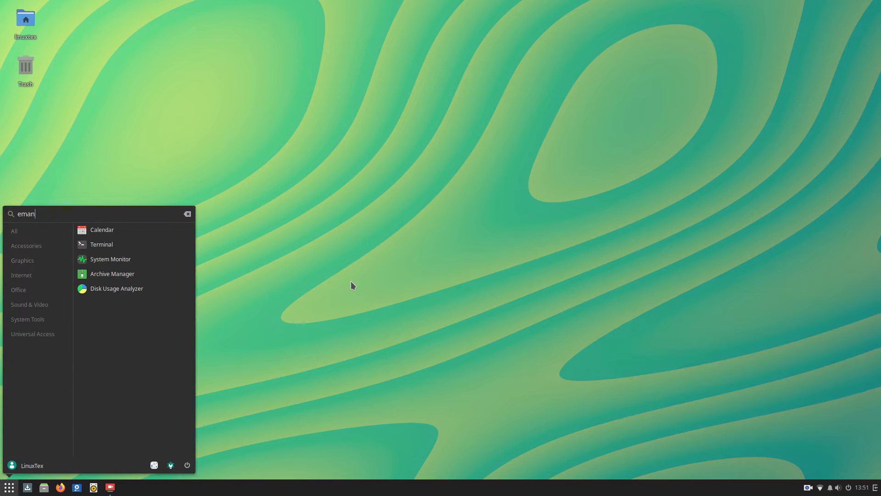
pyautogui.press('BackSpace')
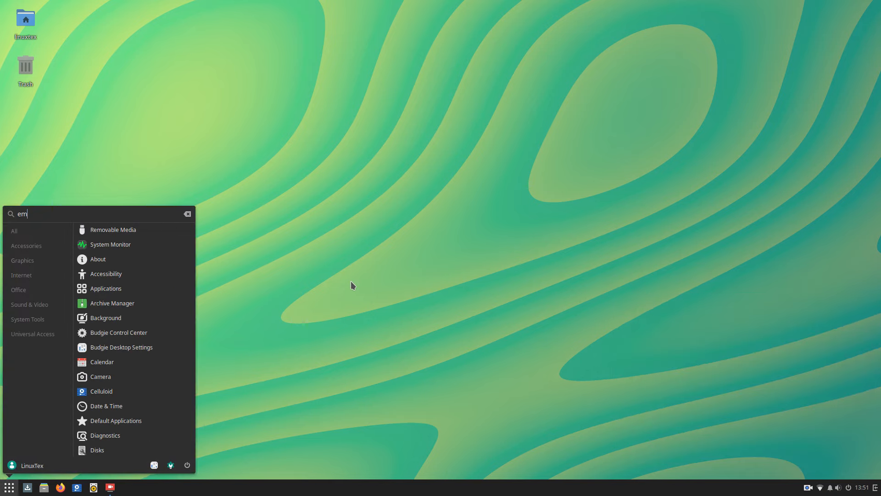
pyautogui.write('mail')
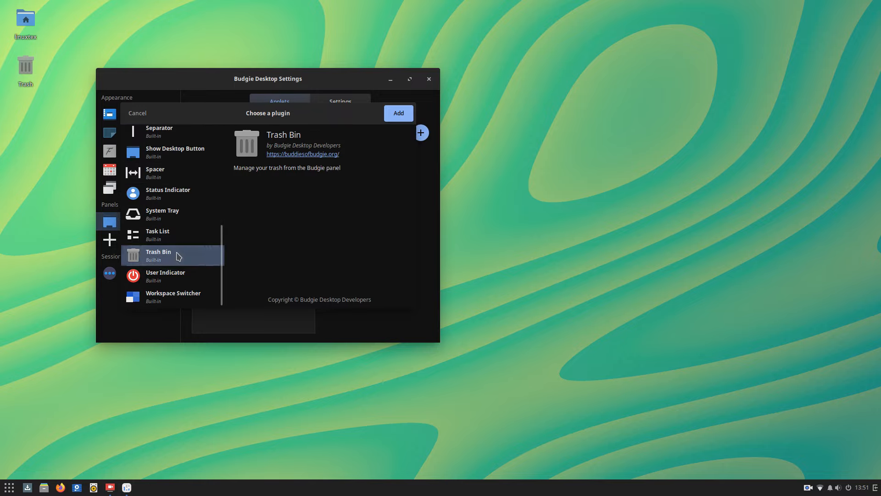
# Add the Trash Bin applet to the panel and delete the temp file
pyautogui.click(397, 113)
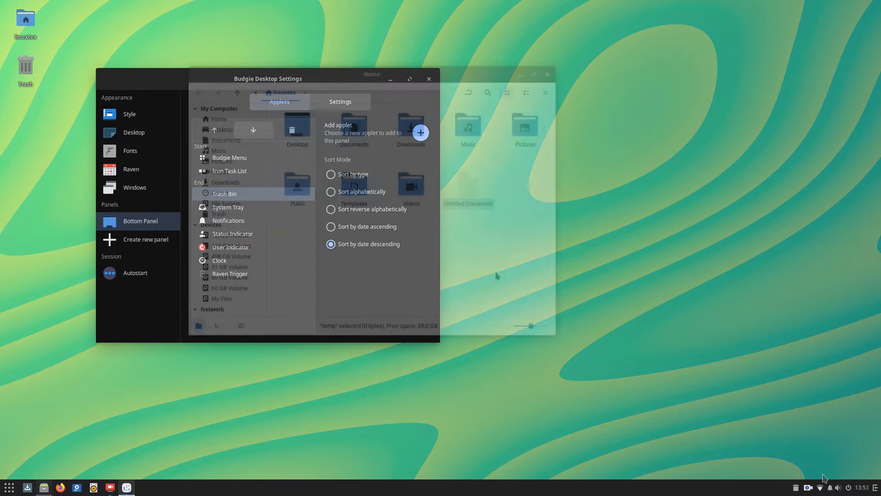
pyautogui.press('Delete')
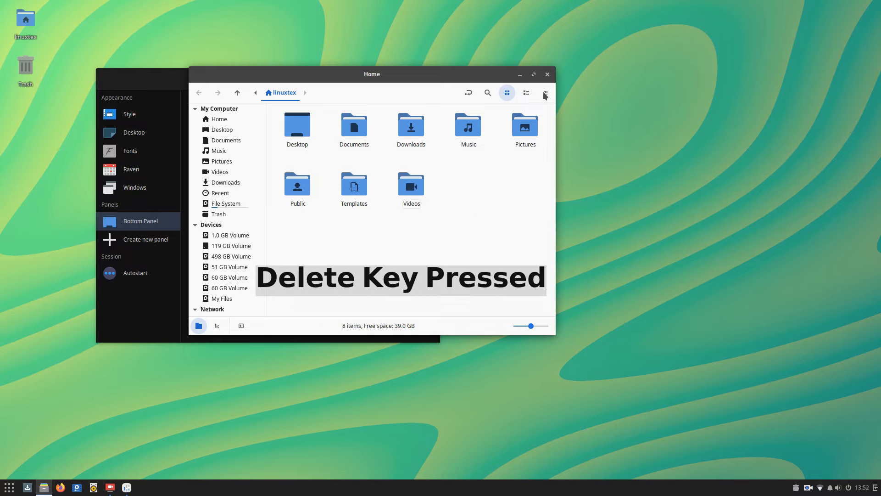
pyautogui.press('Delete')
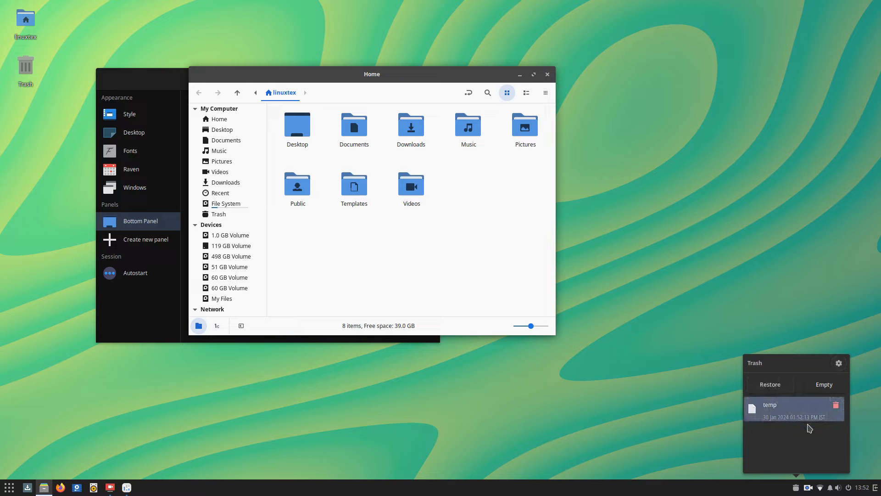
# Open the Trash Bin applet and empty the trash, confirming with Yes
pyautogui.click(769, 385)
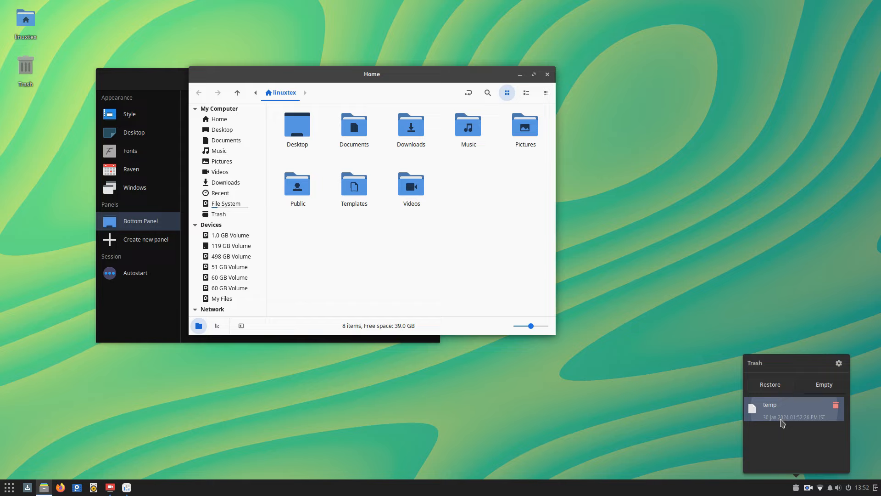
pyautogui.click(824, 384)
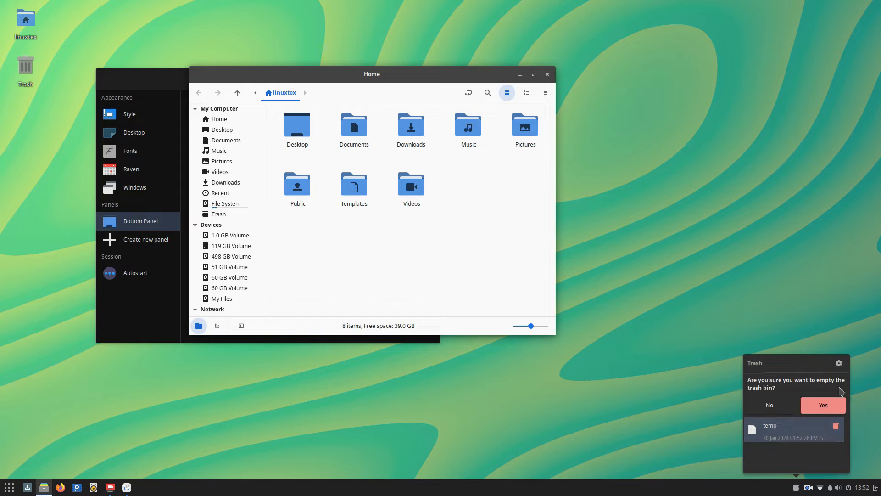
pyautogui.click(821, 405)
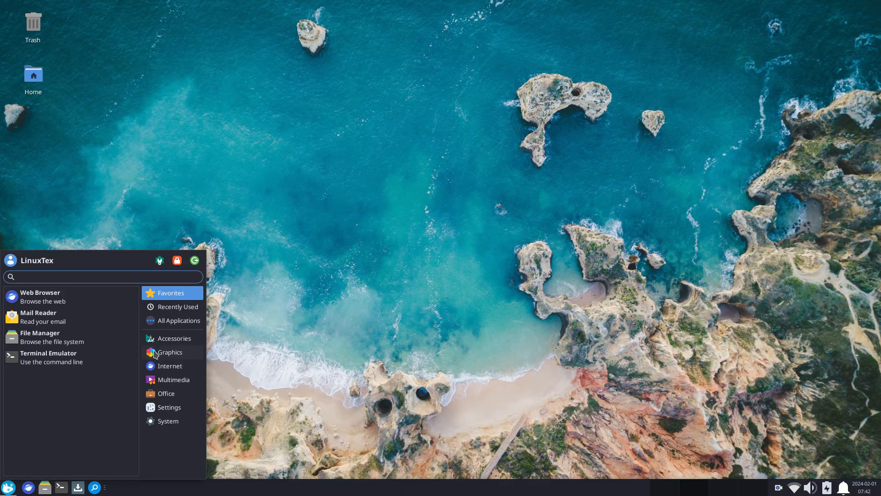
# Browse the Whisker menu's Accessories apps, then open the desktop folder in a new file manager window
pyautogui.click(174, 338)
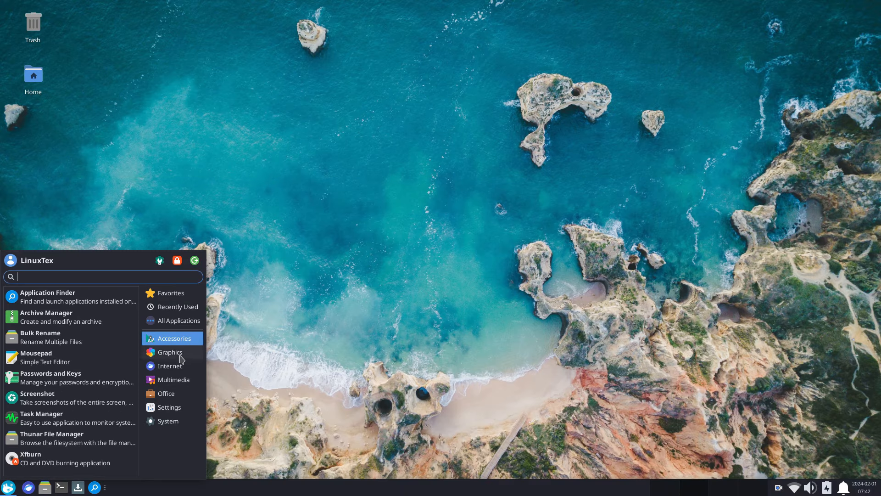
pyautogui.click(171, 292)
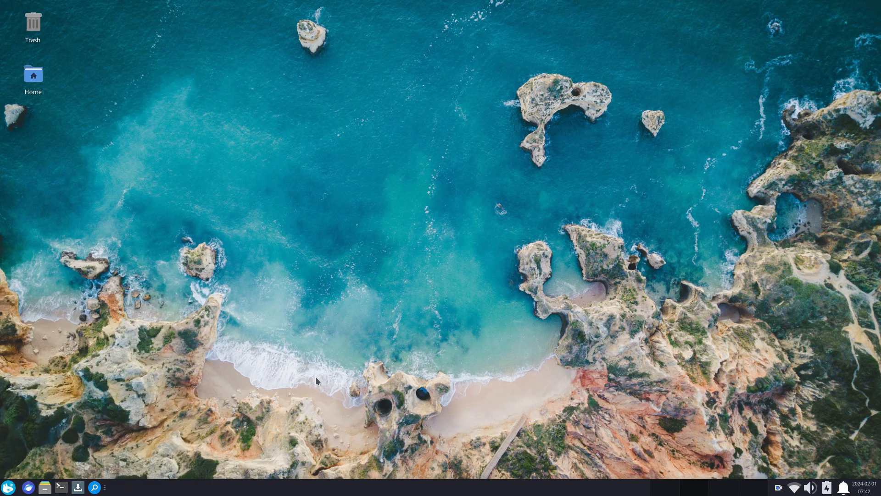
pyautogui.click(8, 487)
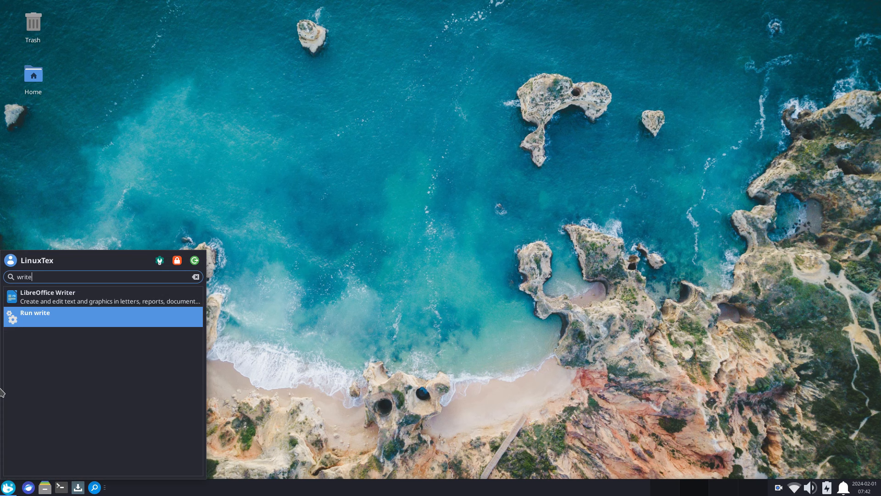
pyautogui.click(854, 487)
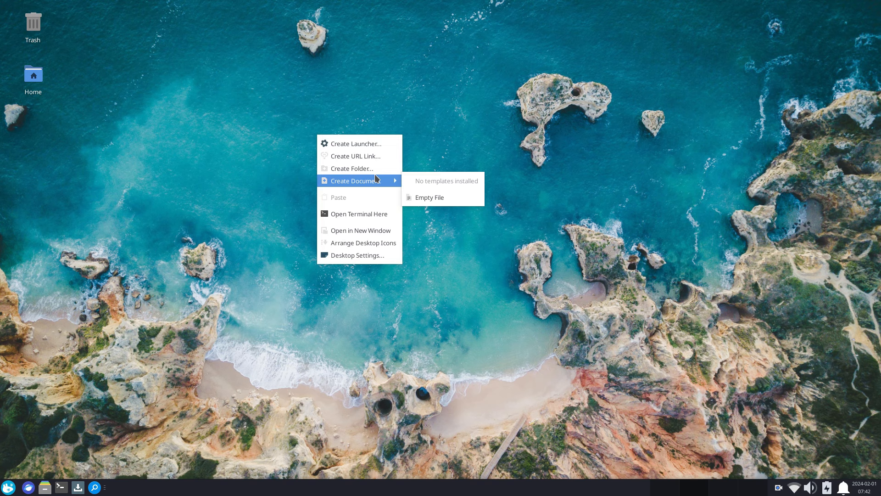
pyautogui.click(312, 303)
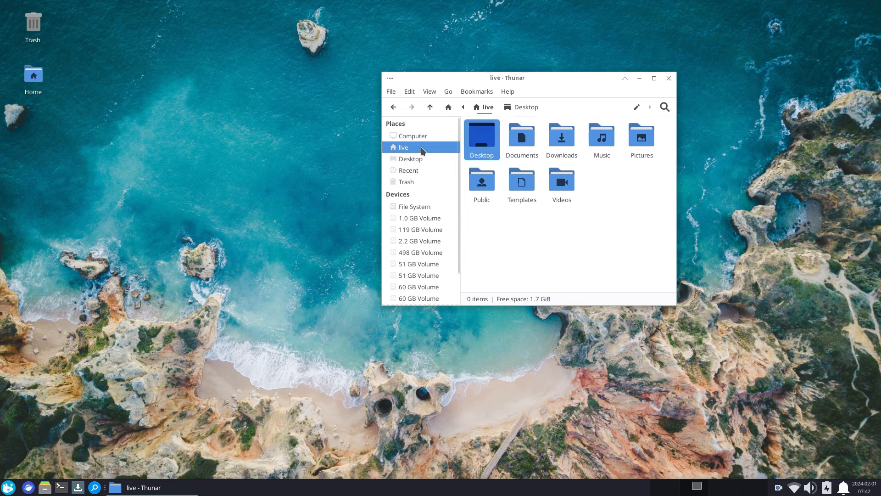
# Show the live home folder, browse Thunar's Bookmarks menu, and close the window
pyautogui.doubleClick(521, 136)
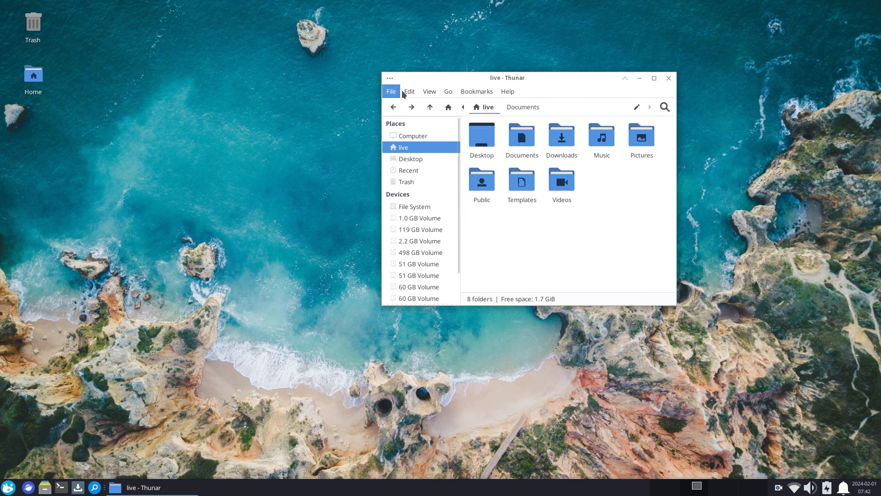
pyautogui.click(476, 91)
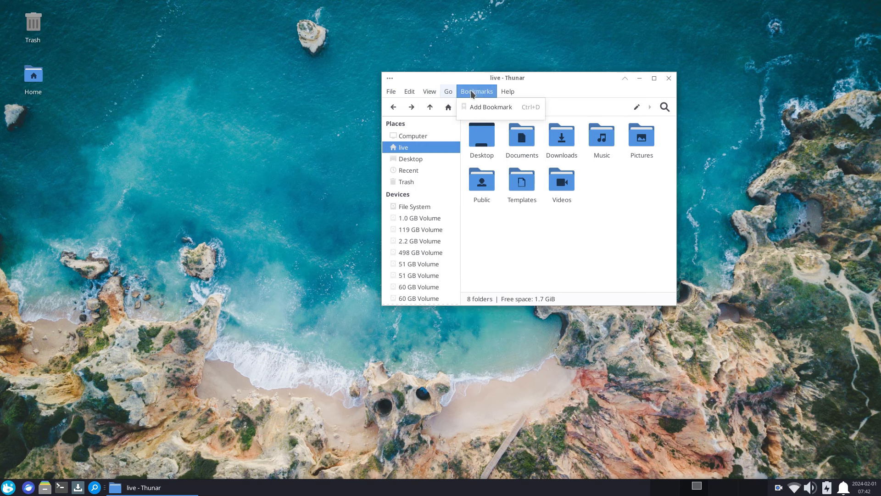
pyautogui.click(654, 78)
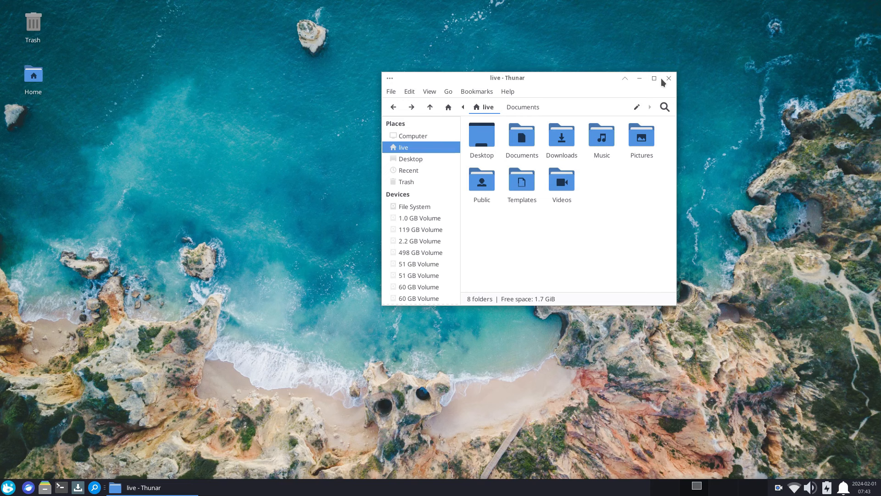
pyautogui.click(8, 488)
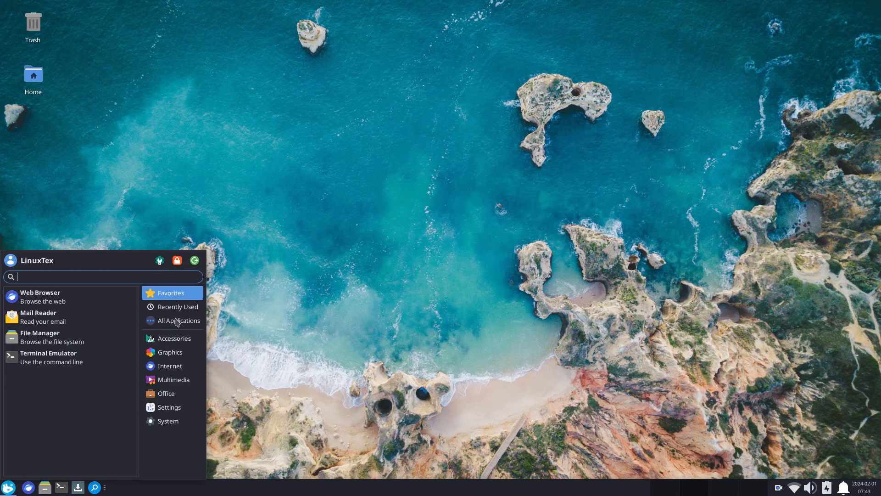
# Open Appearance from the application list and apply the Qogir-Light style
pyautogui.click(167, 407)
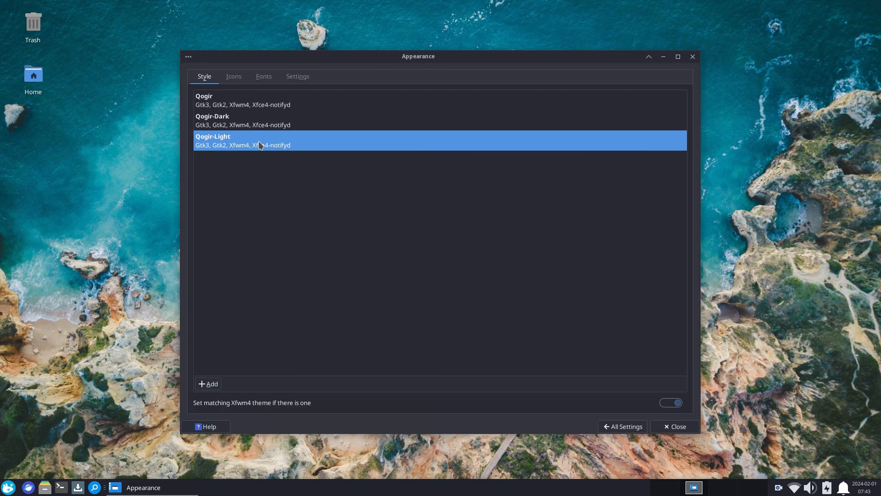
pyautogui.click(259, 120)
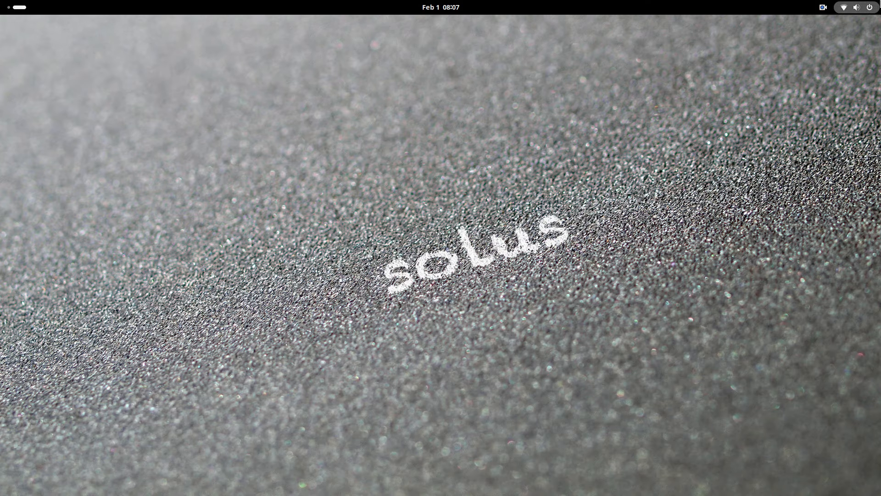
# Launch Extensions from the app grid and view Speedinator's animation speed setting (0.75)
pyautogui.click(857, 7)
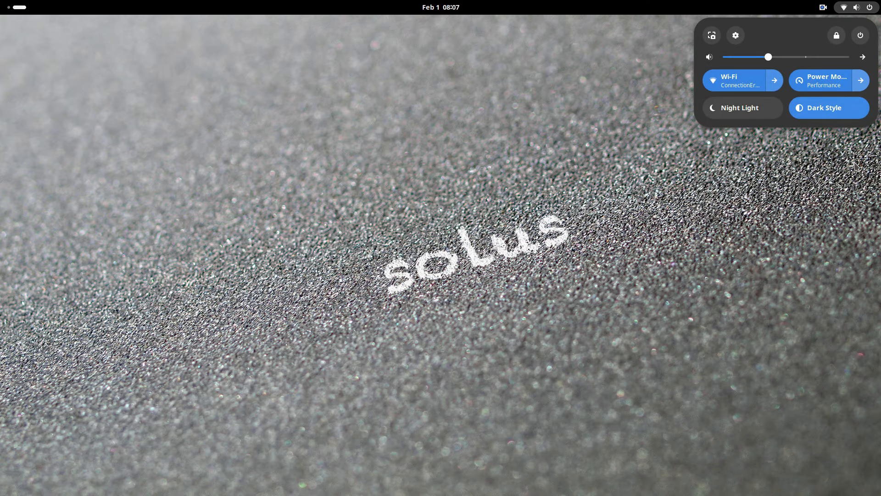
pyautogui.click(185, 4)
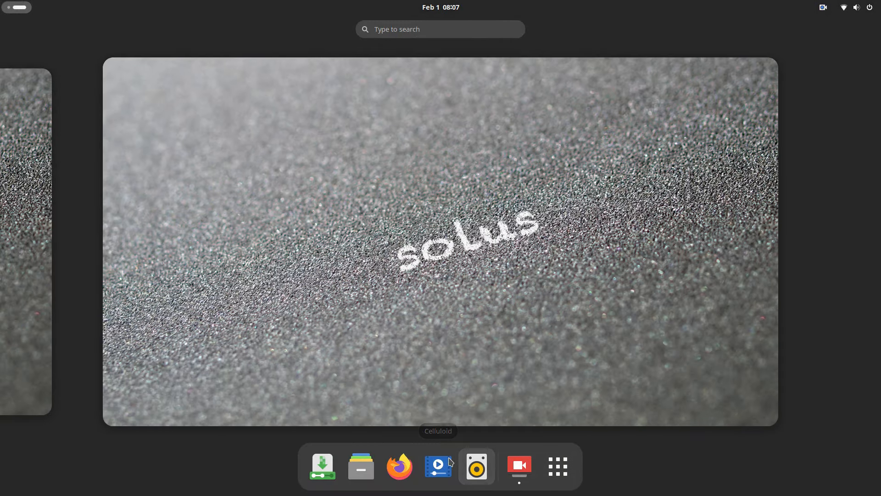
pyautogui.click(557, 466)
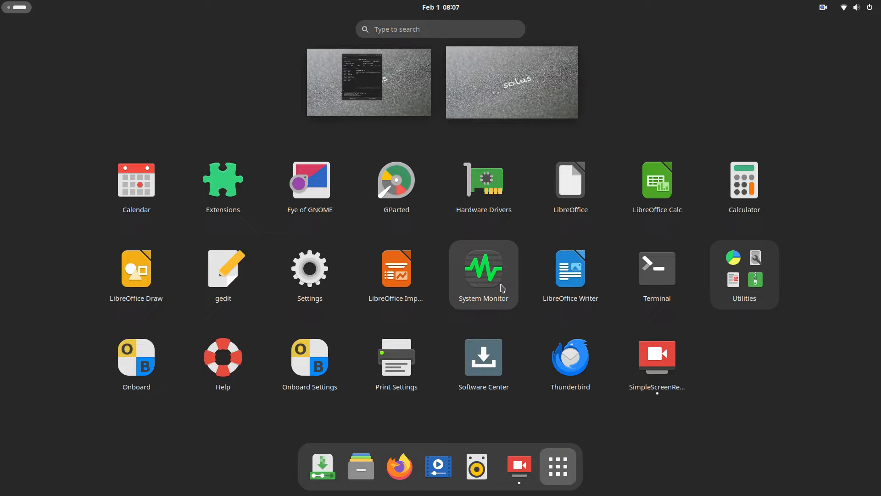
pyautogui.click(223, 179)
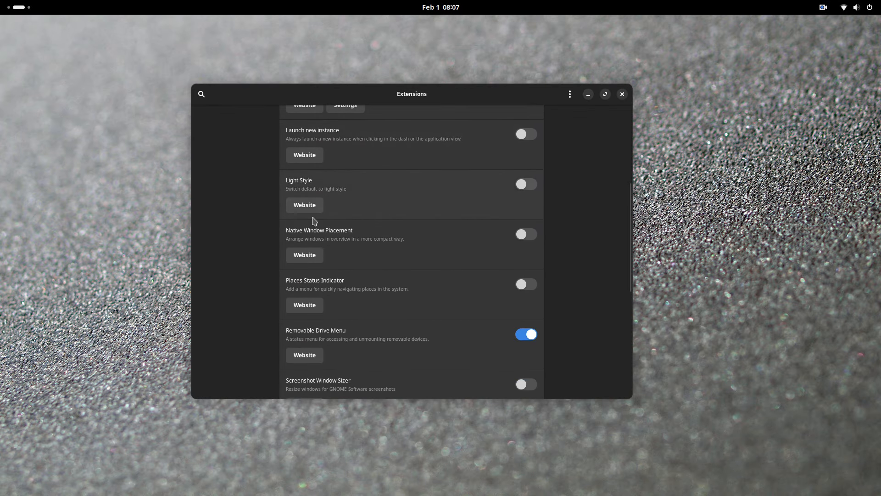
pyautogui.scroll(-3)
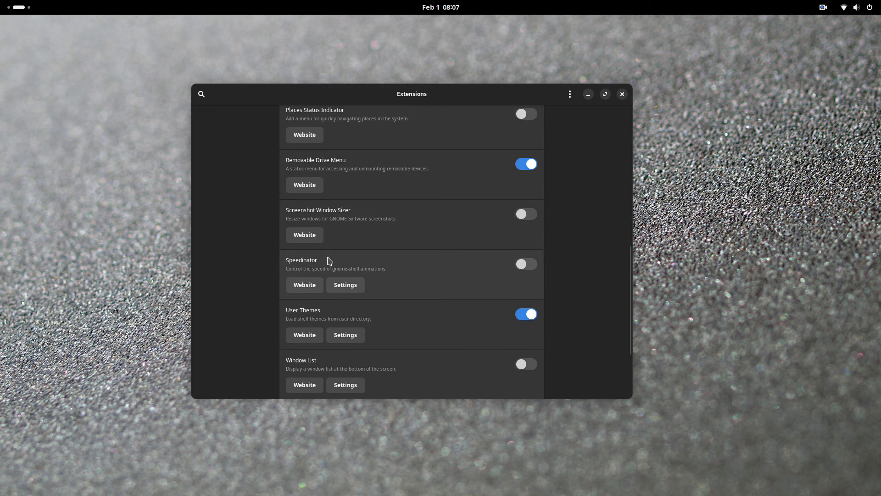
pyautogui.click(345, 285)
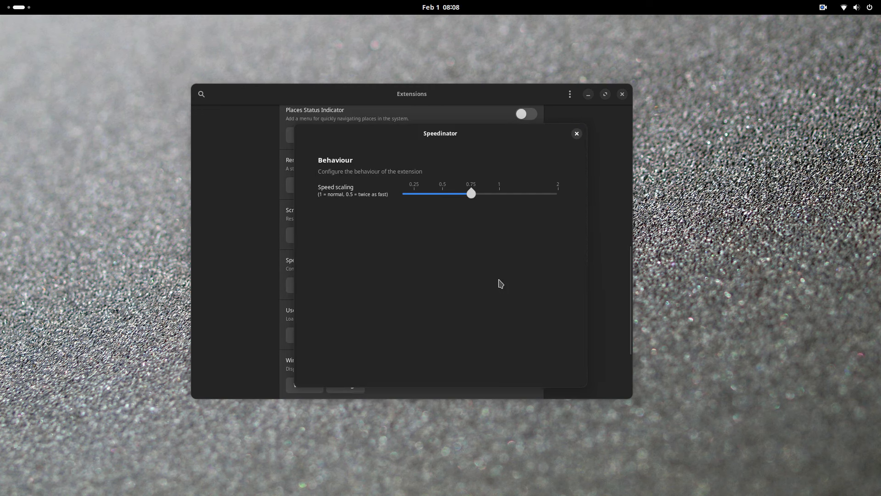
pyautogui.moveTo(536, 197)
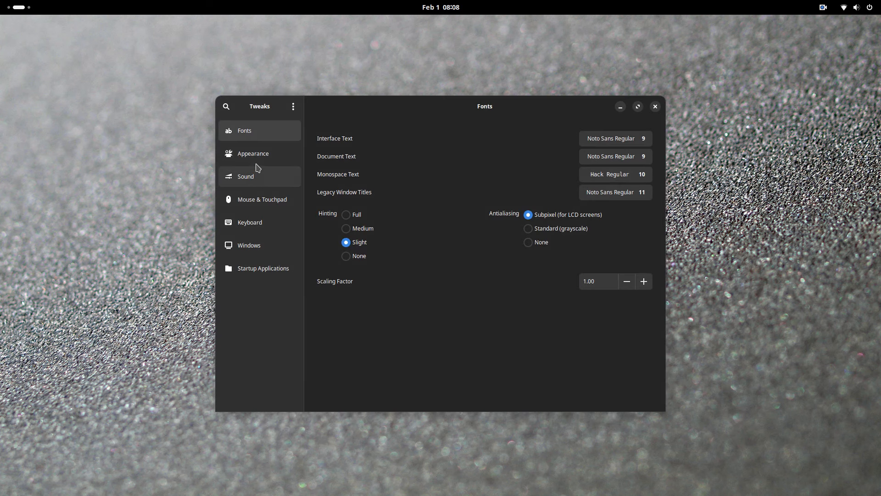
# View Tweaks' Appearance options, return to its window via Activities, and close it
pyautogui.click(253, 153)
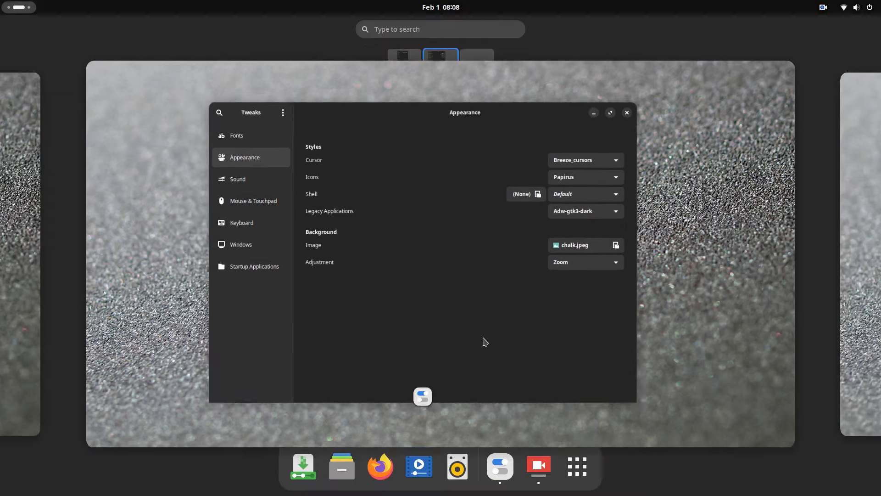
pyautogui.click(340, 466)
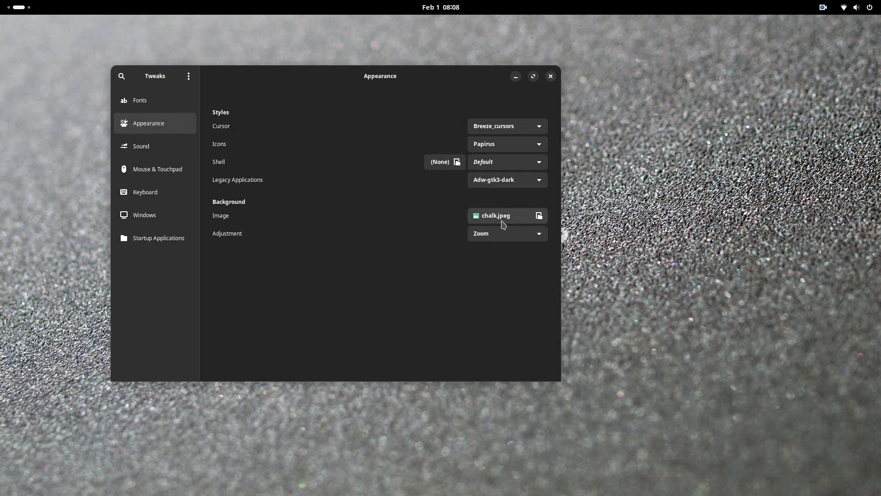
pyautogui.moveTo(496, 229)
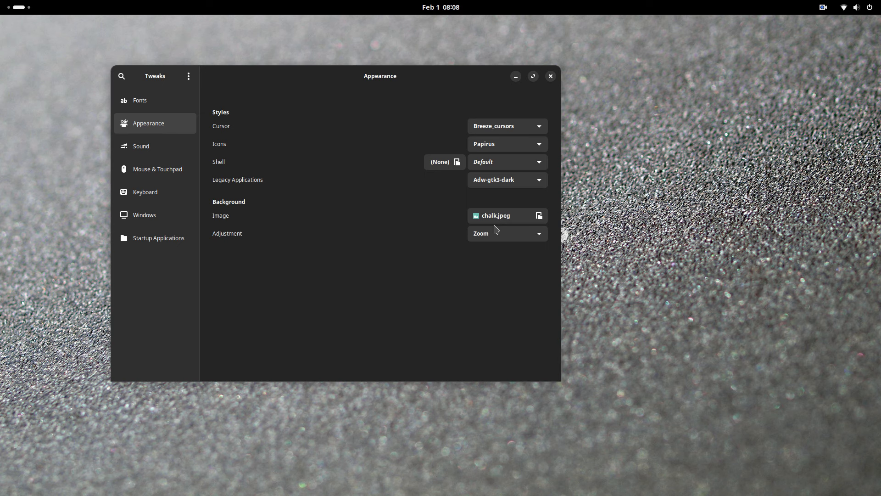
pyautogui.click(550, 75)
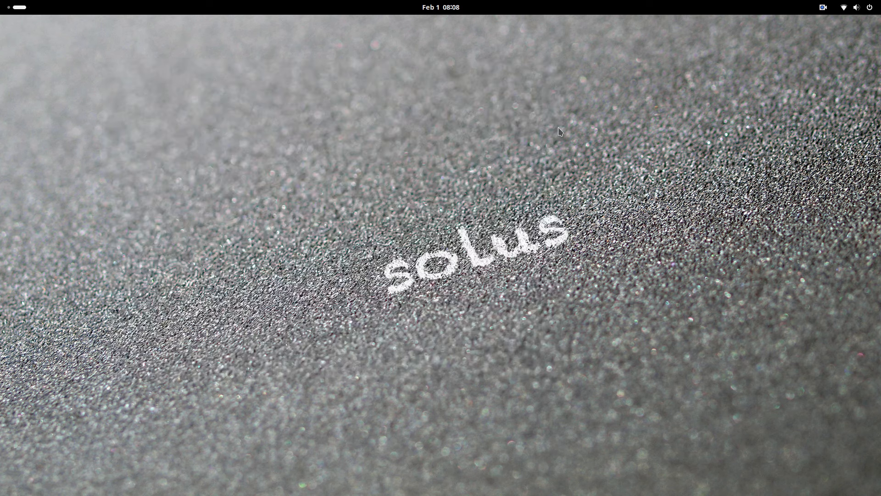
# Launch Calendar from the app grid, then launch Settings from the grid
pyautogui.click(557, 465)
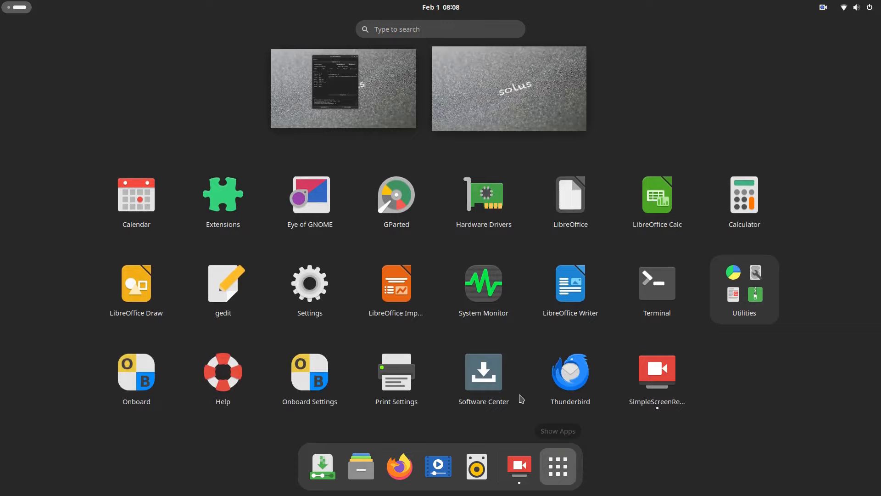
pyautogui.click(136, 195)
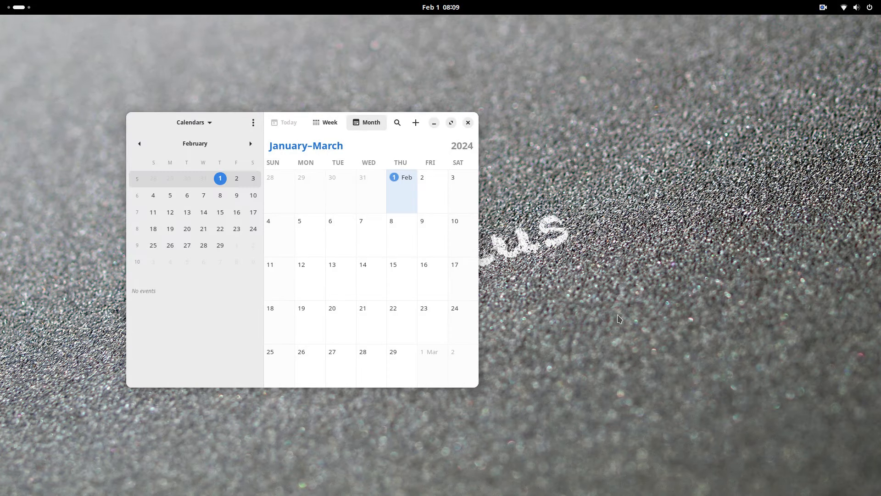
pyautogui.click(860, 7)
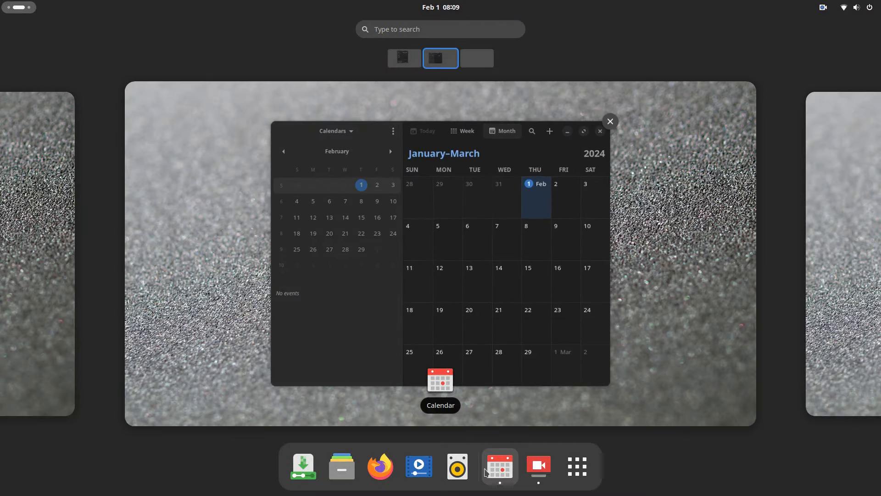
pyautogui.click(576, 466)
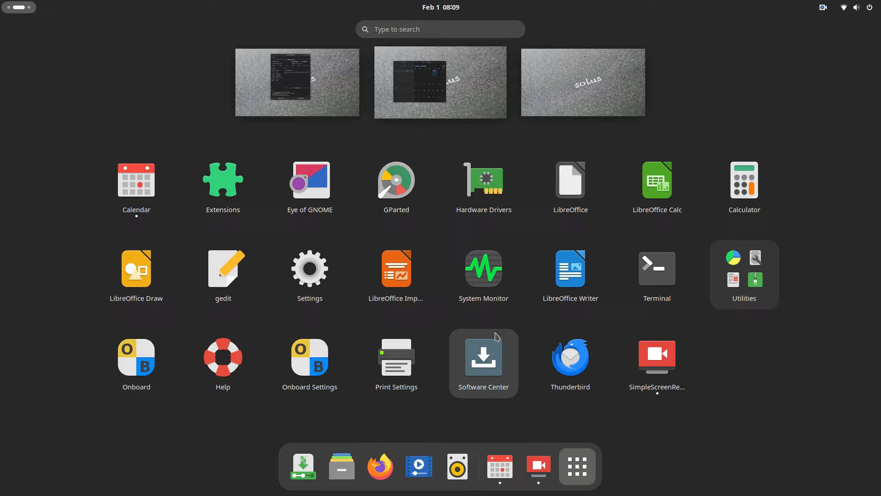
pyautogui.click(136, 180)
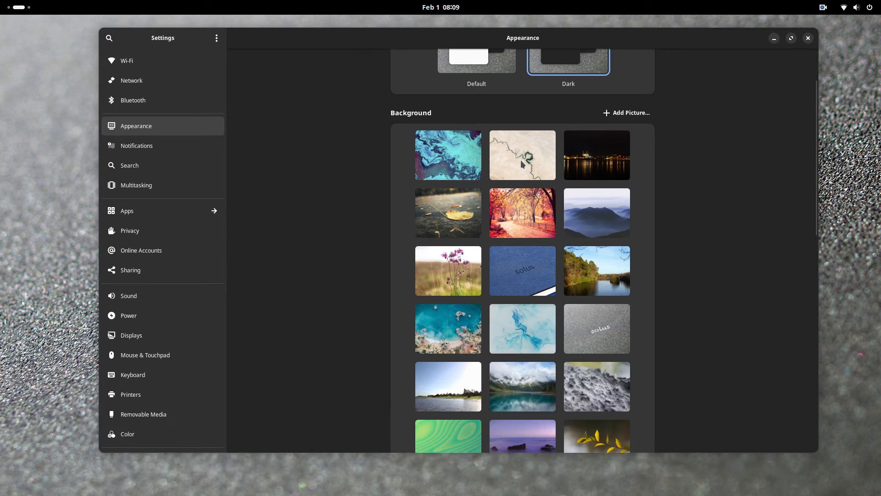
# Apply the dark blue Solus wallpaper from the Background gallery and open quick settings
pyautogui.scroll(-3)
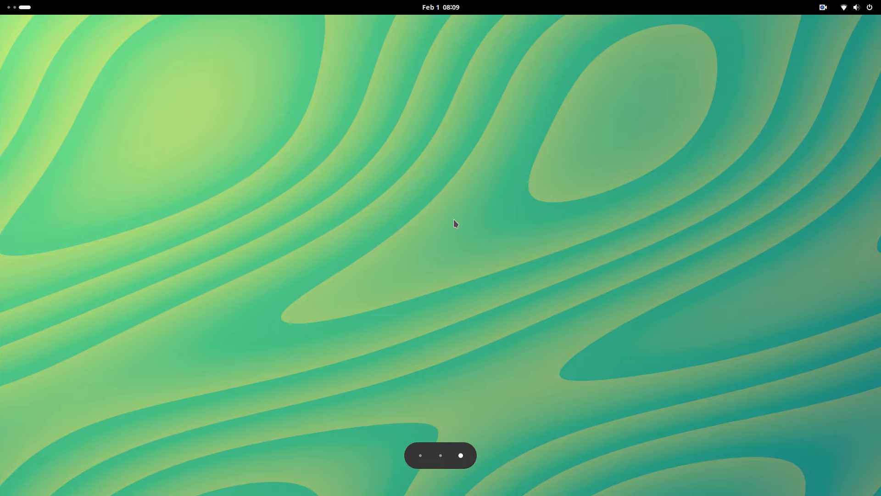
pyautogui.moveTo(612, 243)
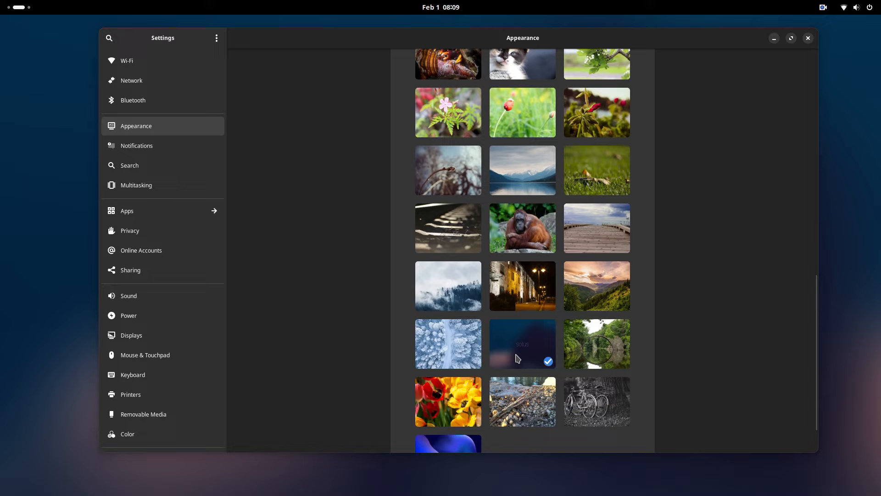
pyautogui.click(851, 7)
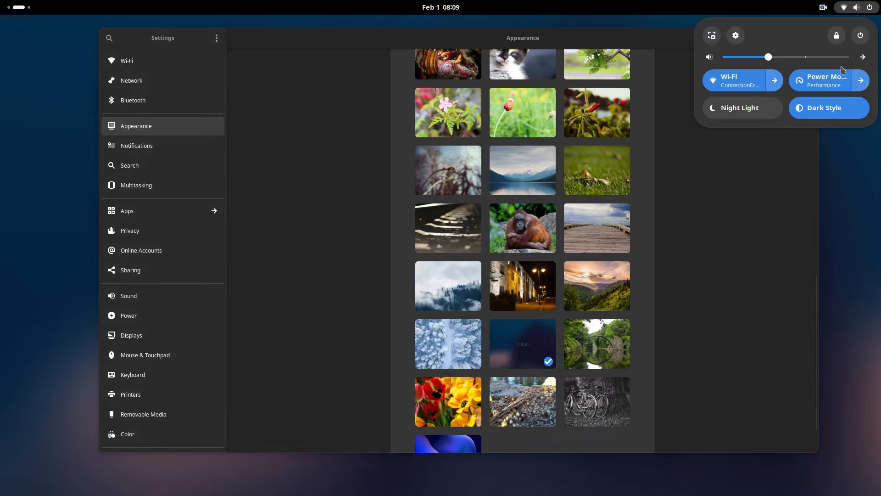
pyautogui.click(835, 35)
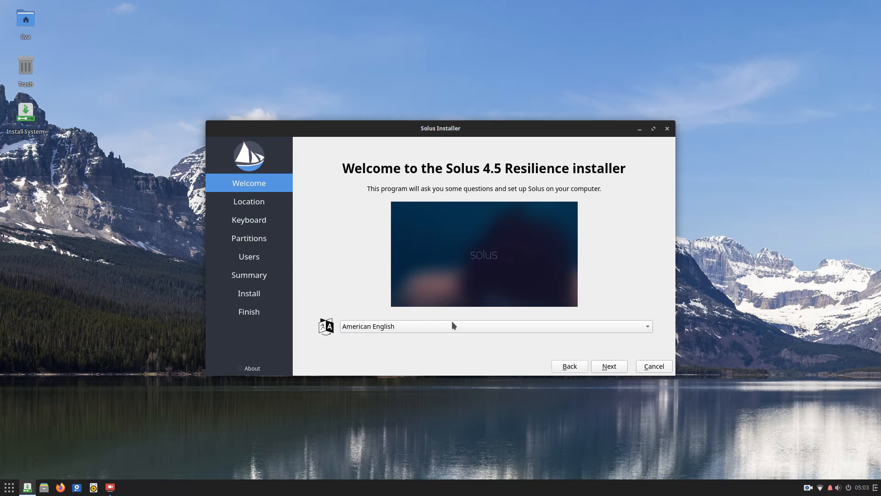
# Advance past language and Kolkata location, choose Replace a partition, and select the 931.51 GiB drive
pyautogui.click(608, 366)
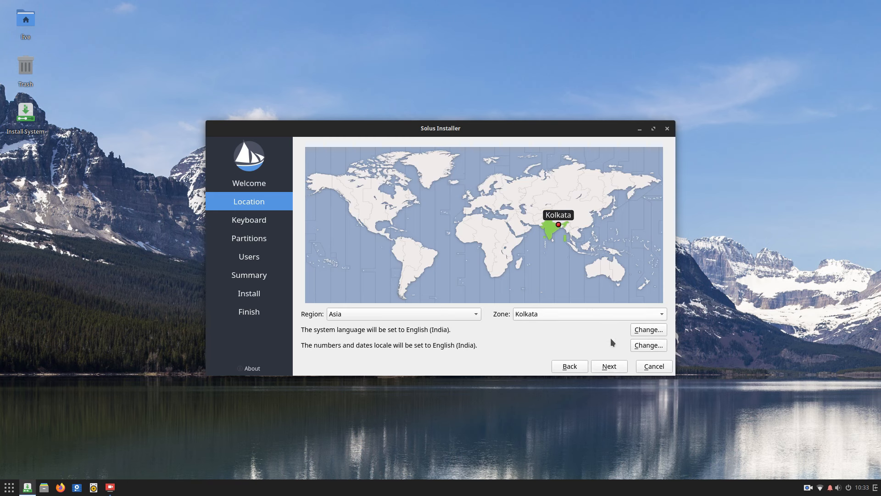
pyautogui.click(608, 365)
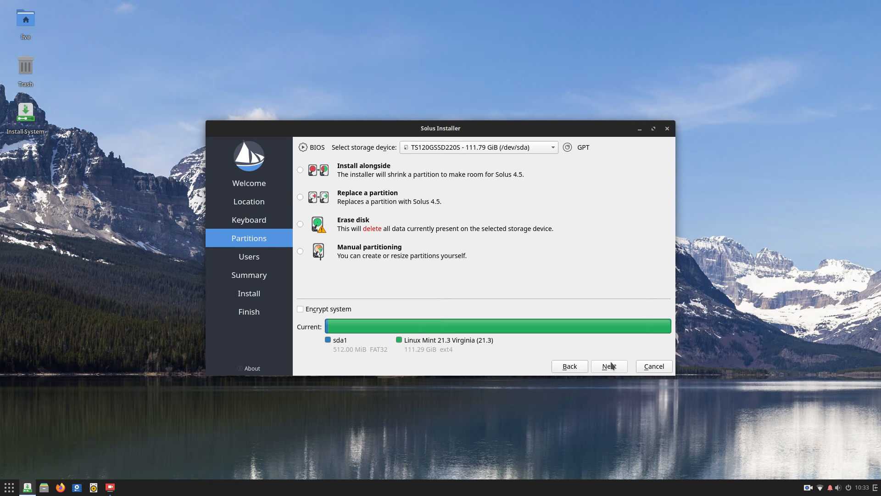
pyautogui.click(300, 197)
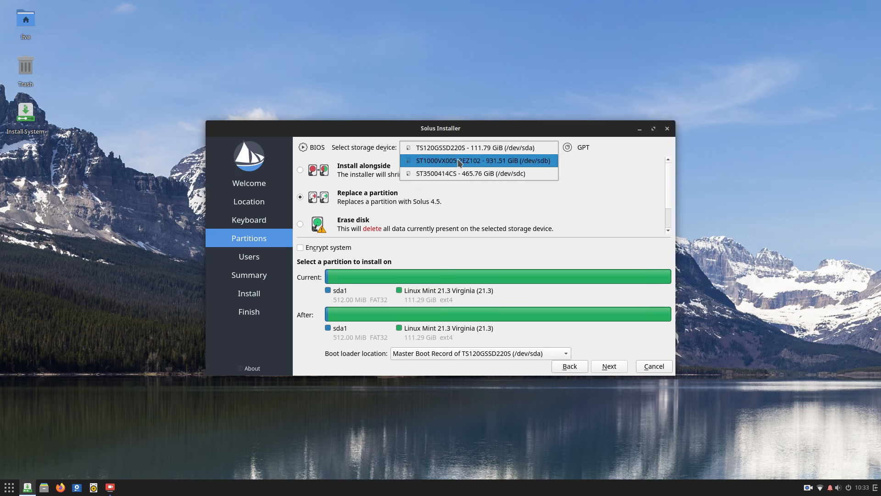
pyautogui.click(478, 160)
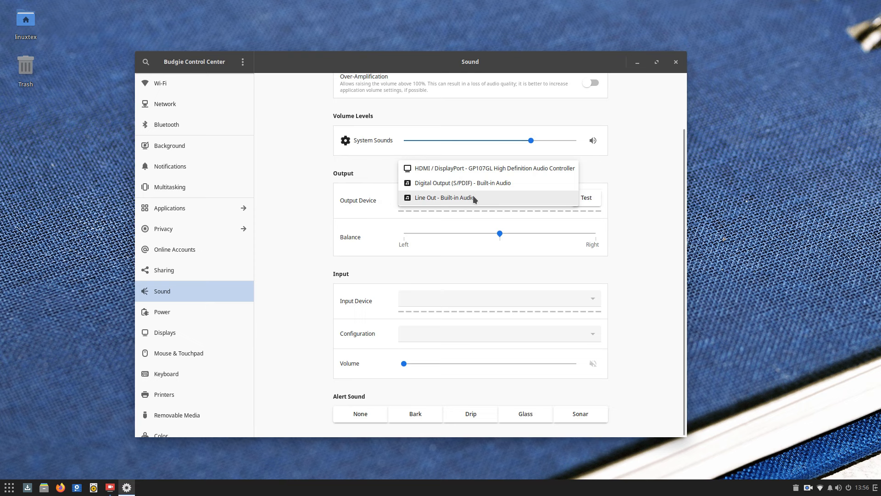
pyautogui.moveTo(484, 200)
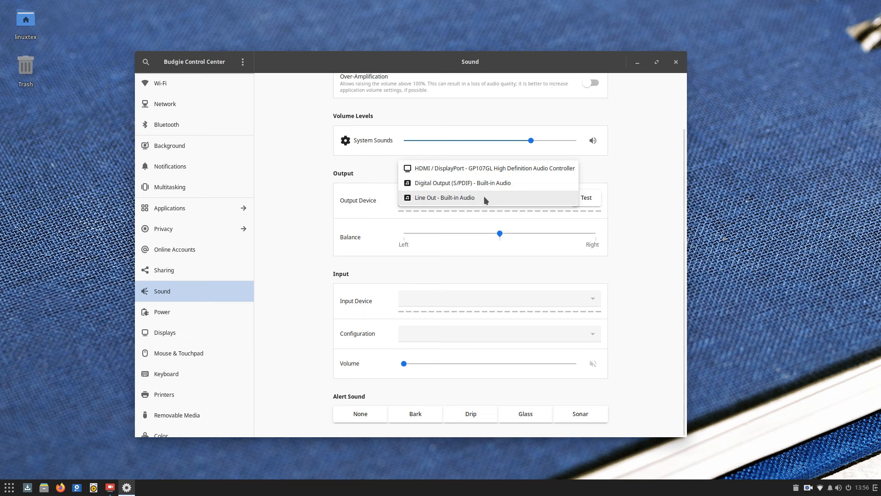
# Route output to Line Out, audition Bark, Drip and None alerts, settle on Sonar, open Power
pyautogui.click(443, 198)
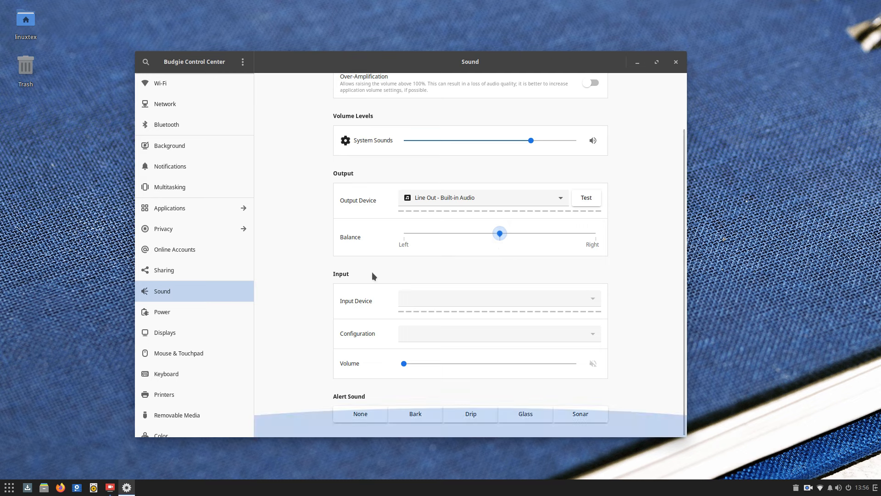
pyautogui.moveTo(460, 332)
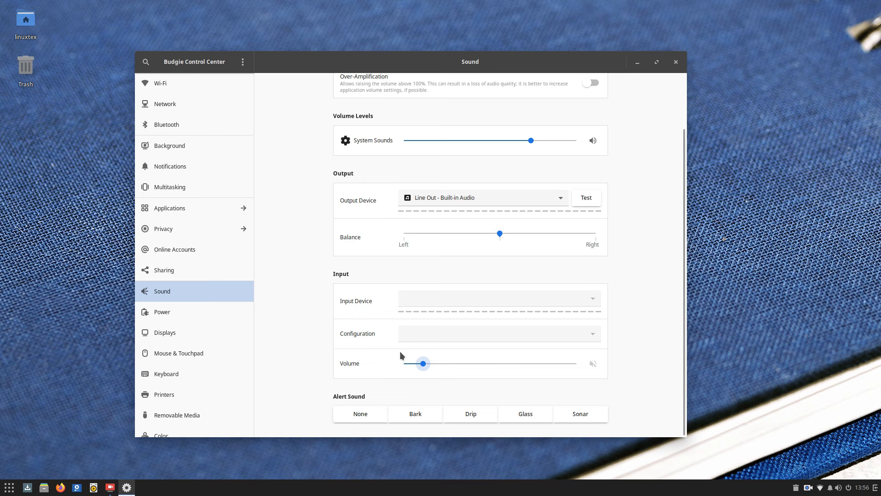
pyautogui.click(415, 413)
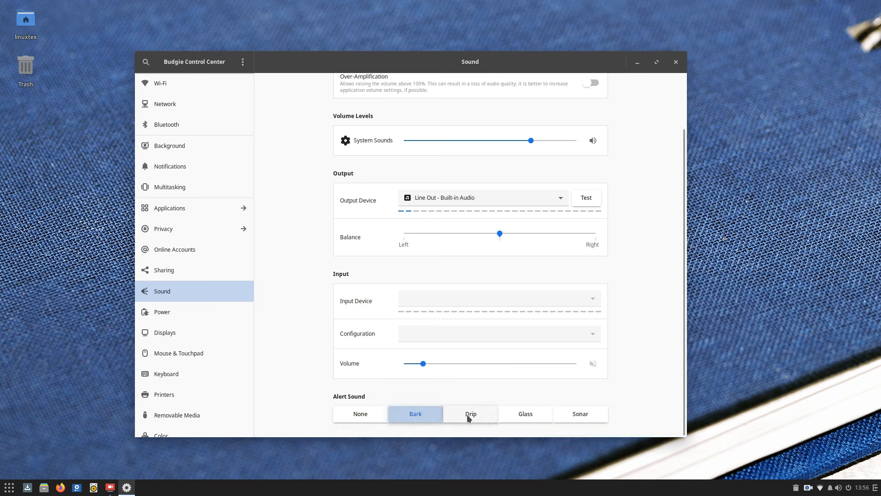
pyautogui.click(580, 413)
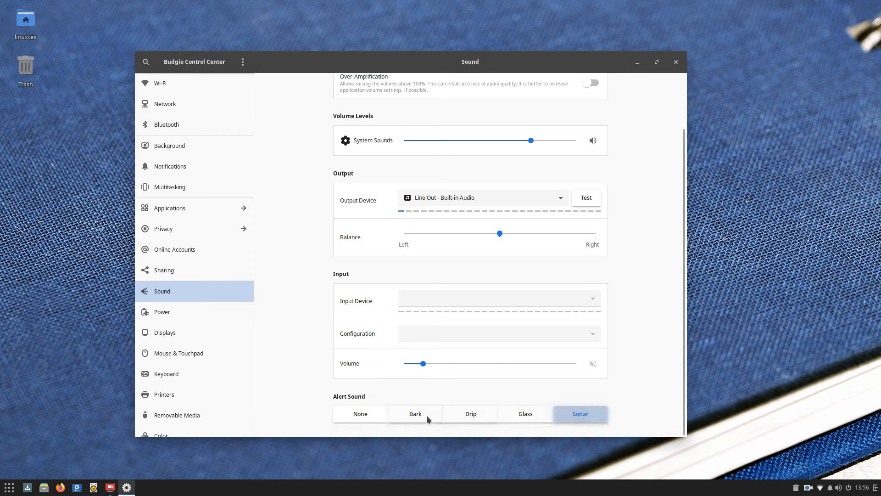
pyautogui.click(416, 414)
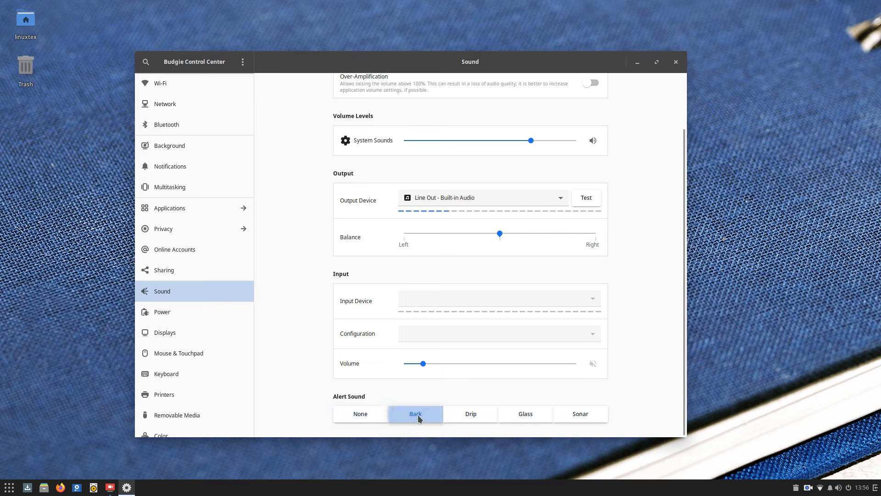
pyautogui.click(470, 414)
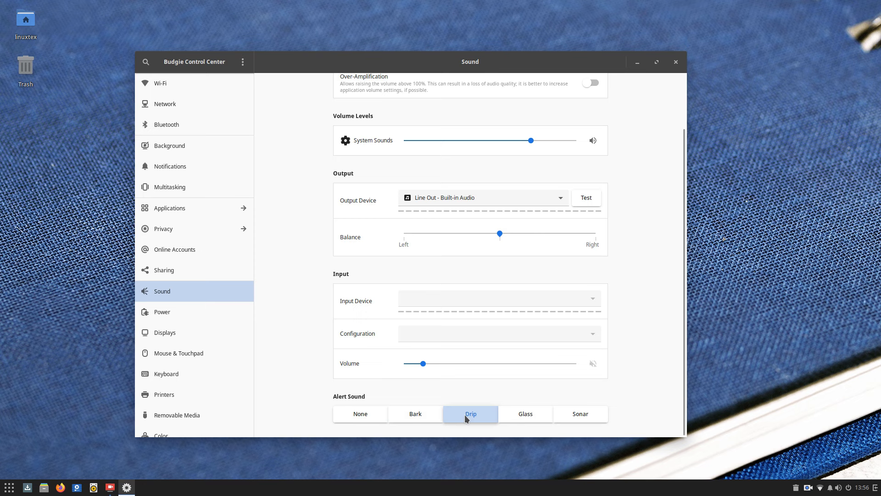
pyautogui.click(359, 413)
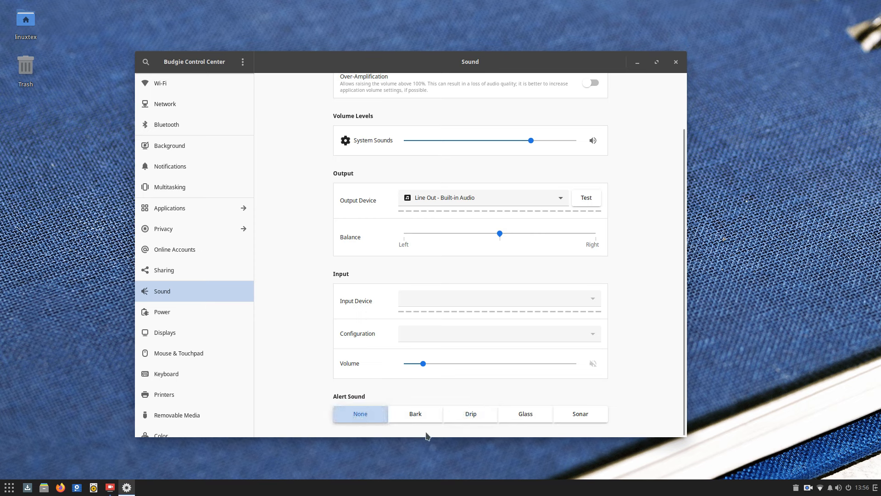
pyautogui.click(415, 413)
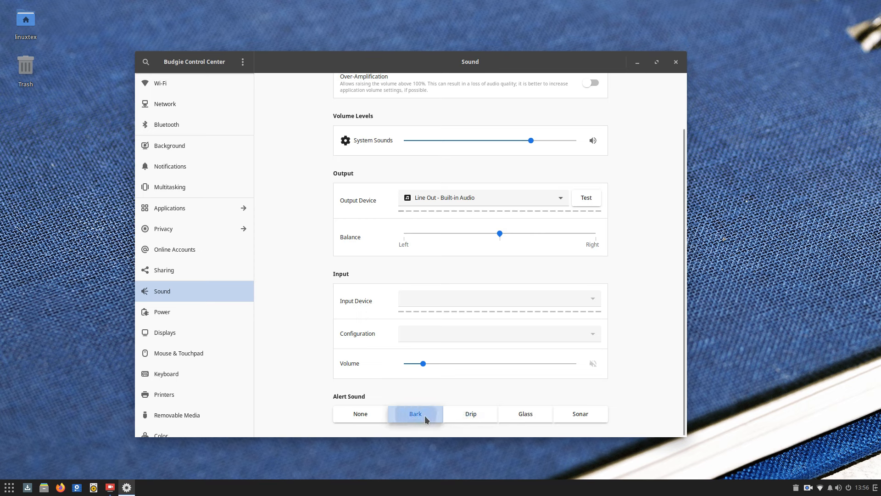
pyautogui.moveTo(461, 418)
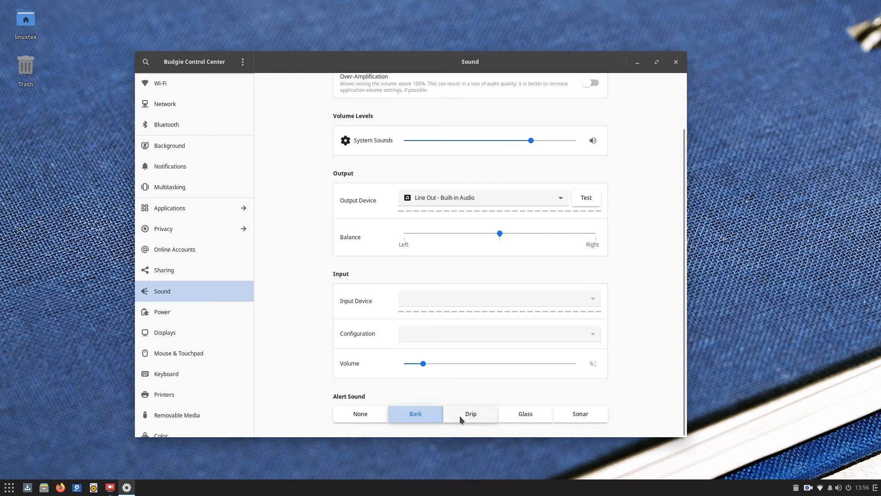
pyautogui.click(579, 413)
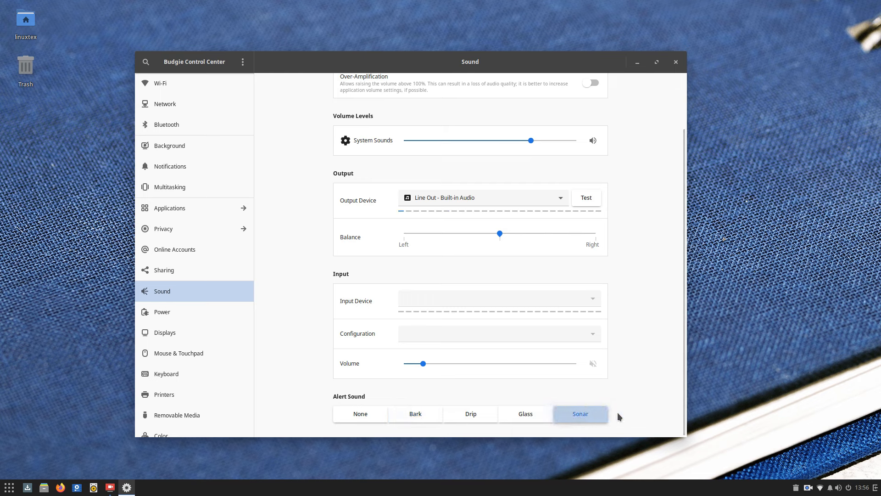
pyautogui.click(162, 311)
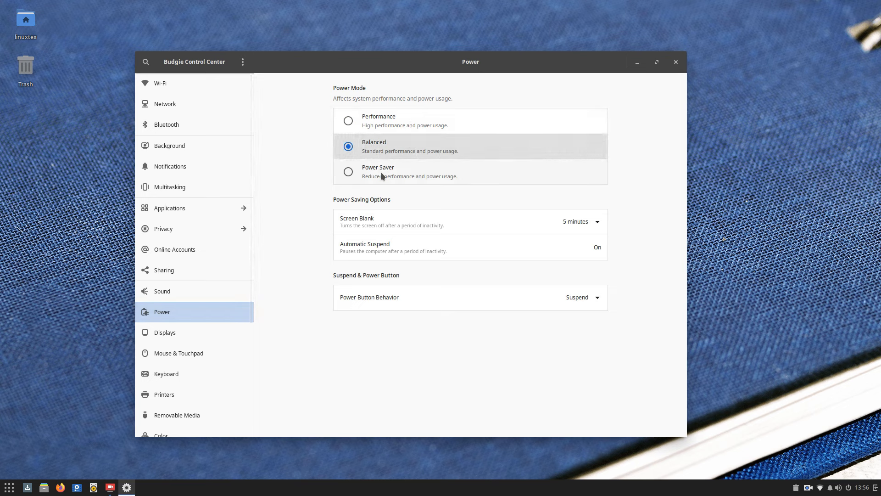
# Set power mode to Performance and keep the 1920 × 1080 display resolution
pyautogui.click(348, 120)
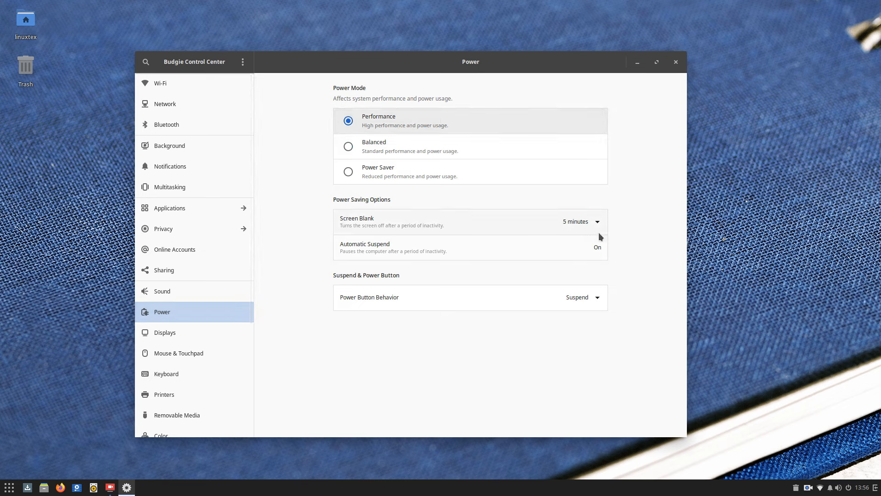
pyautogui.scroll(-3)
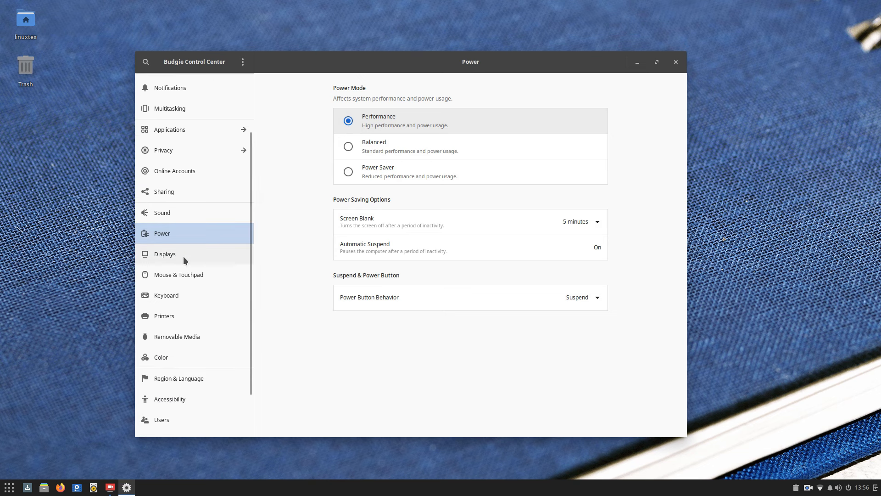
pyautogui.click(165, 253)
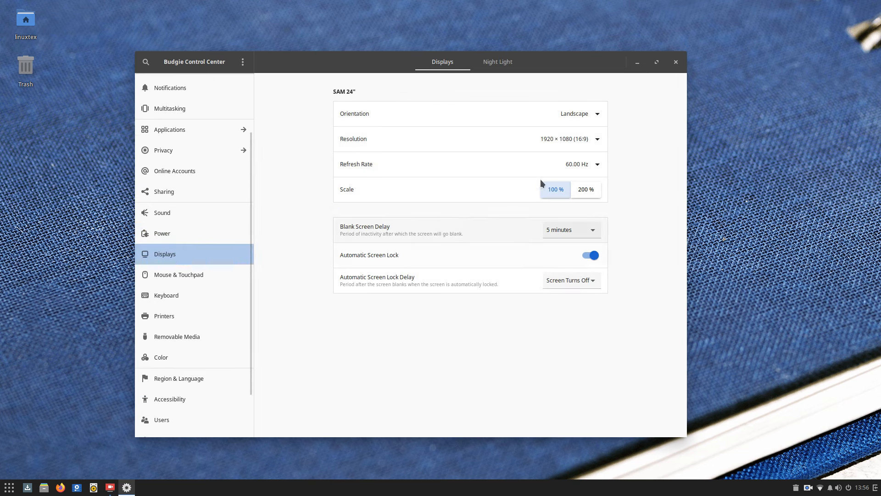
pyautogui.click(583, 139)
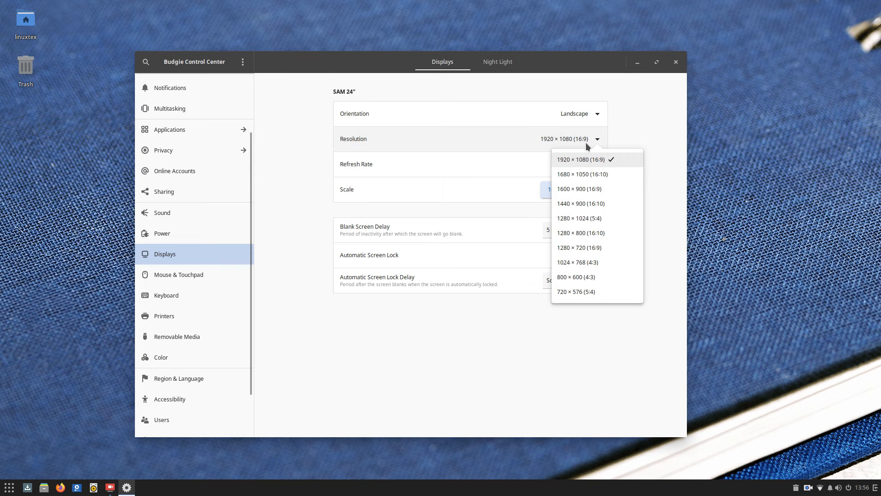
pyautogui.click(582, 159)
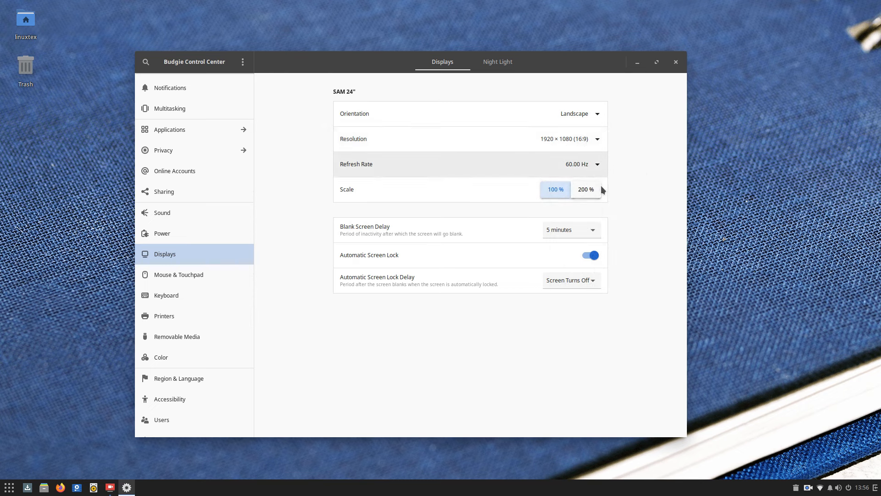
# Switch Night Light on in the Displays settings
pyautogui.click(496, 61)
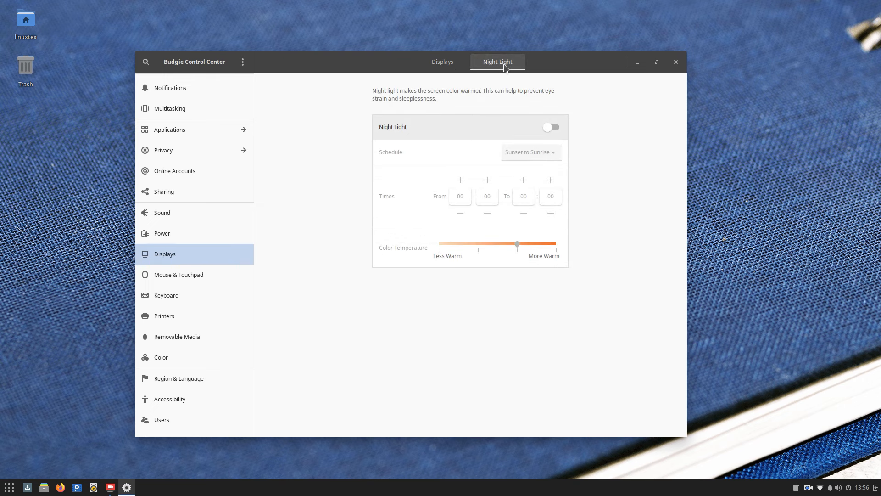
pyautogui.click(551, 127)
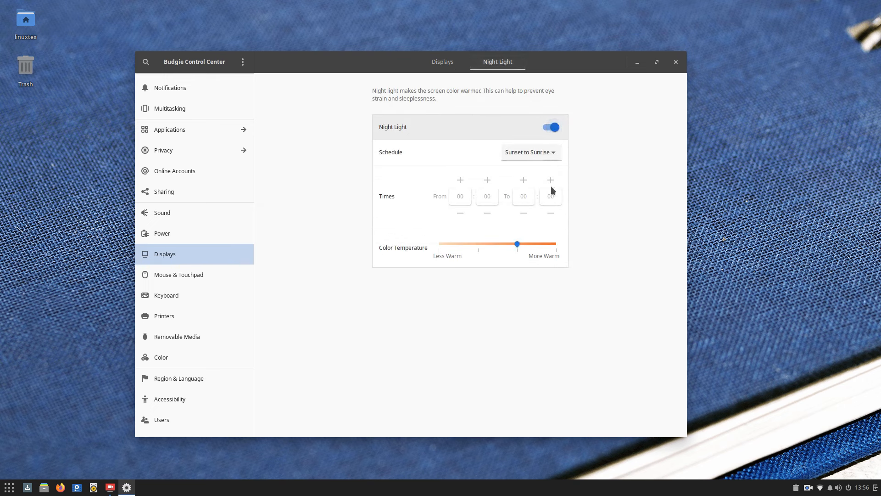
pyautogui.click(529, 152)
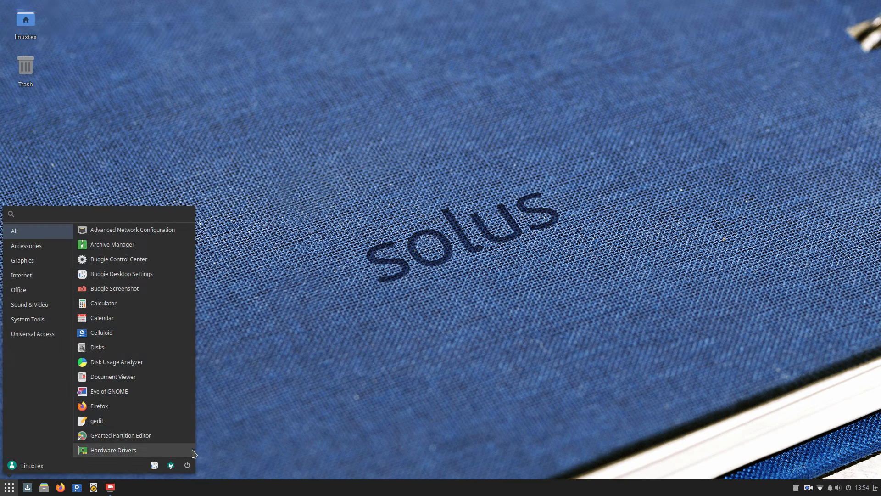
# Launch Budgie Control Center and browse the Network, Bluetooth and Background pages
pyautogui.click(118, 259)
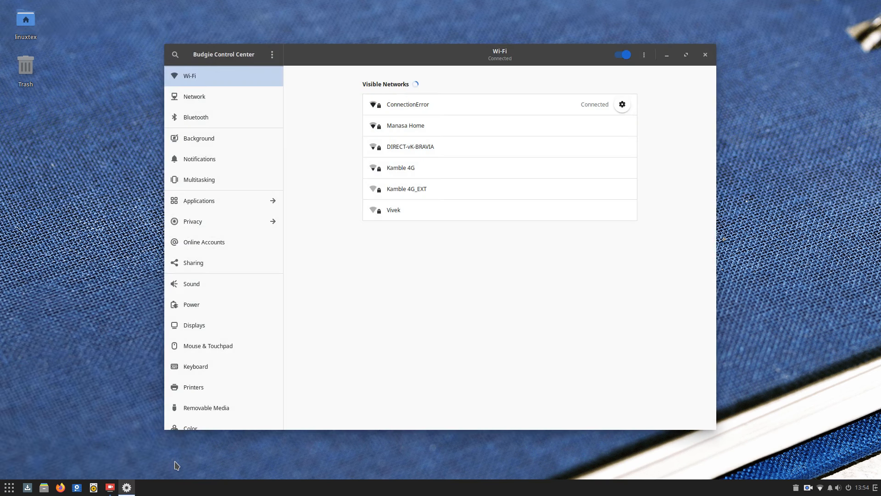
pyautogui.click(194, 96)
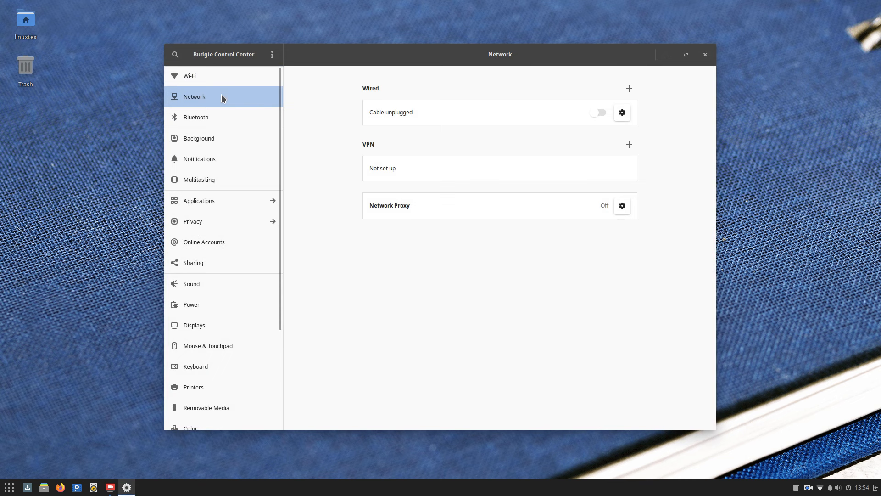
pyautogui.click(196, 117)
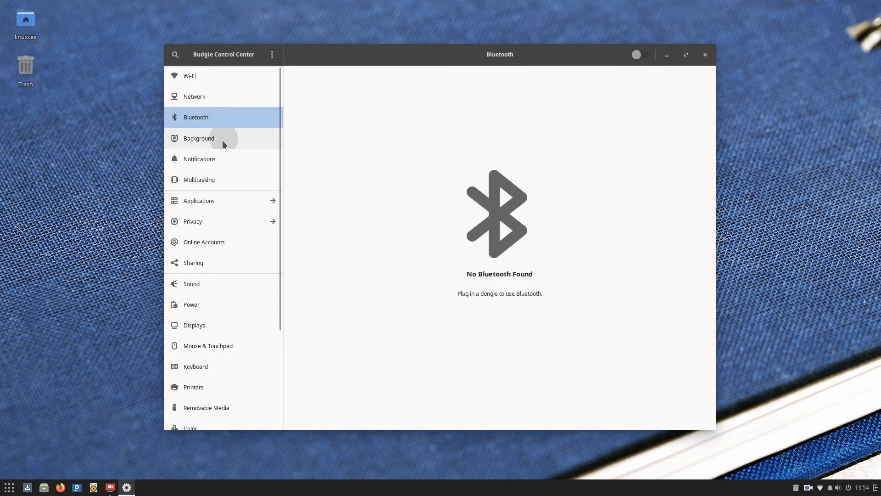
pyautogui.click(199, 138)
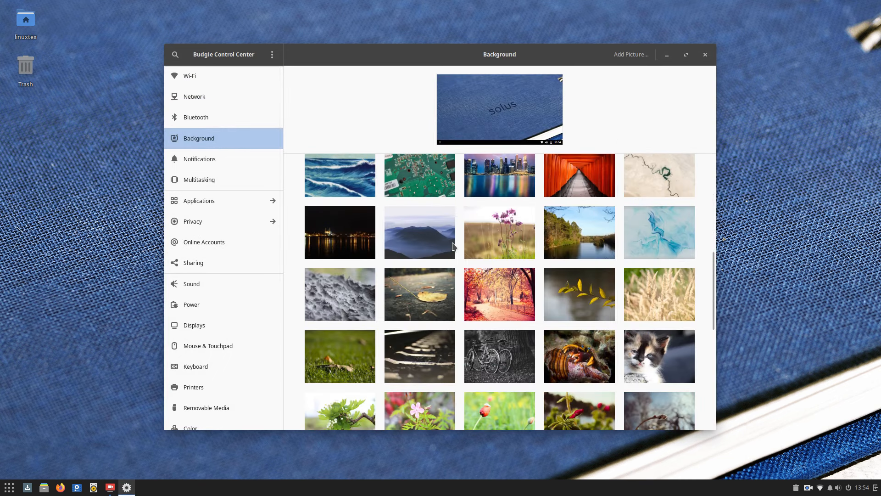
pyautogui.scroll(-3)
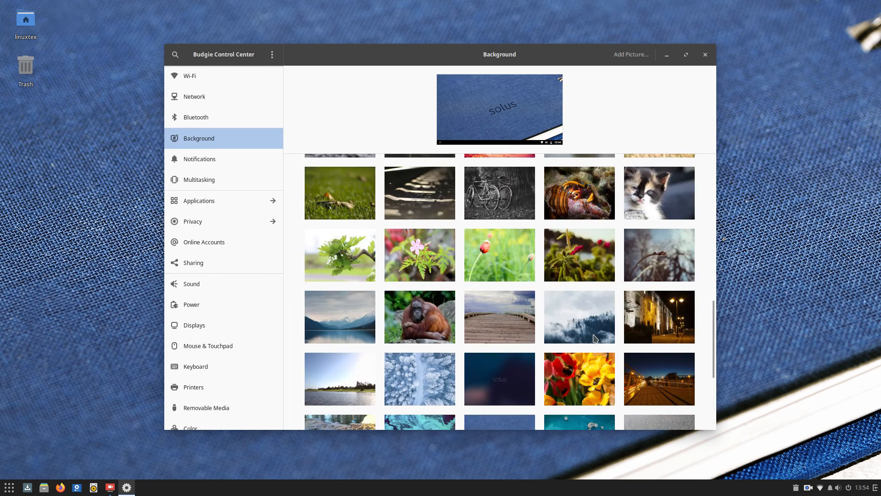
# View Notifications and Rhythmbox's notification options, then show Multitasking with four workspaces
pyautogui.click(199, 158)
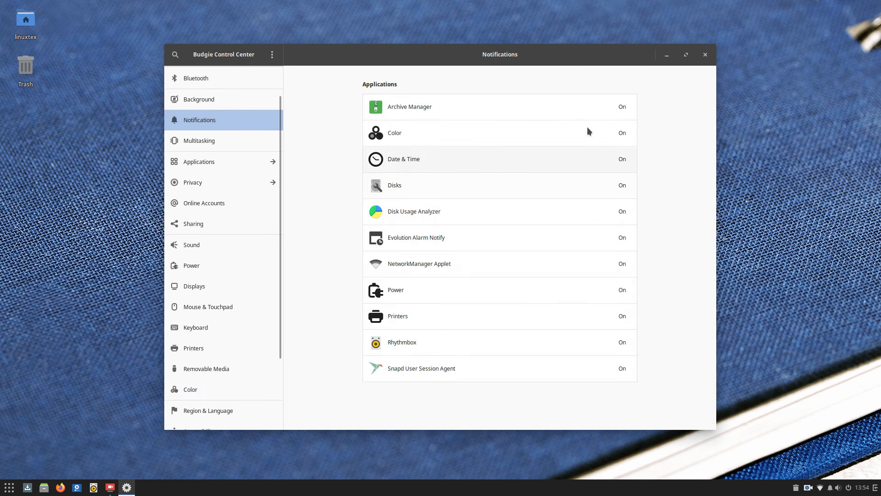
pyautogui.moveTo(586, 242)
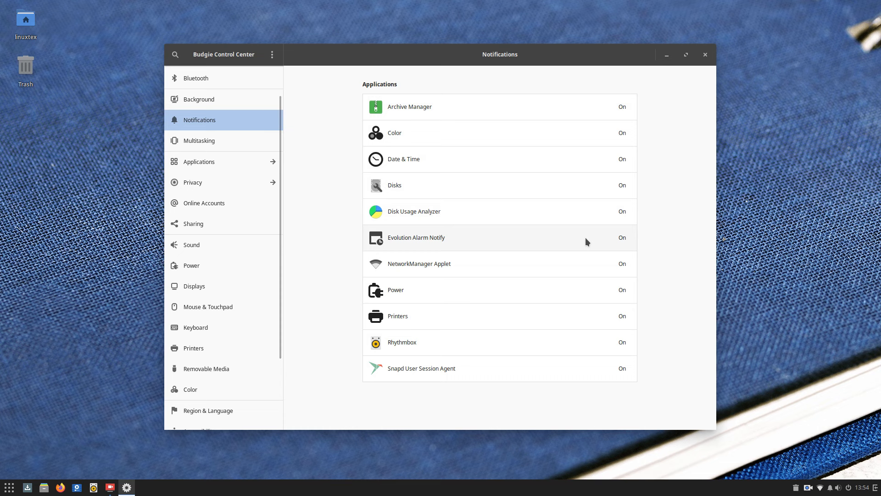
pyautogui.click(402, 342)
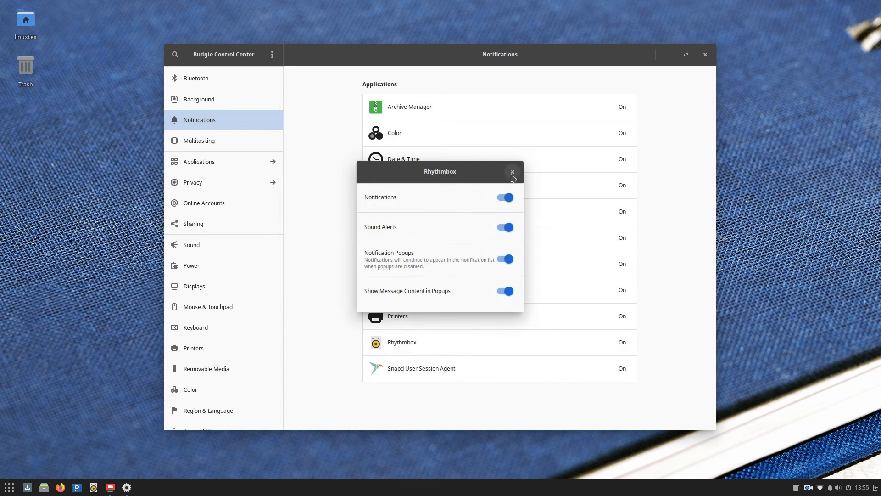
pyautogui.click(511, 171)
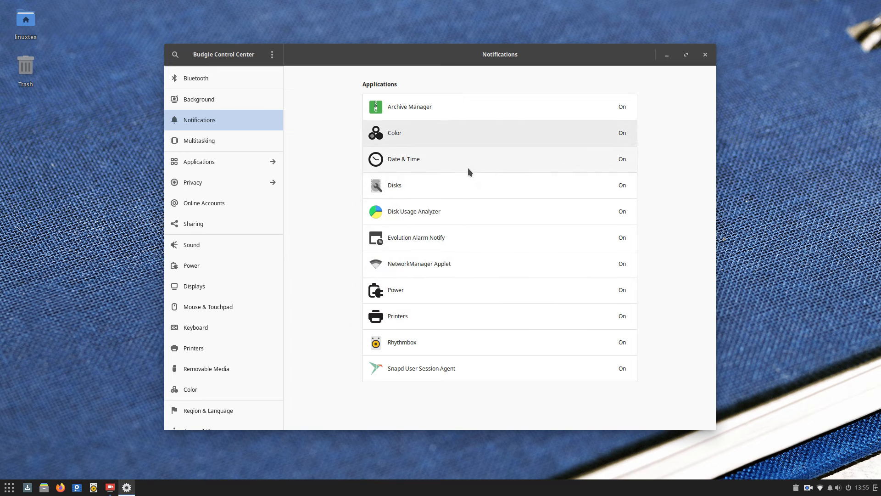
pyautogui.click(199, 140)
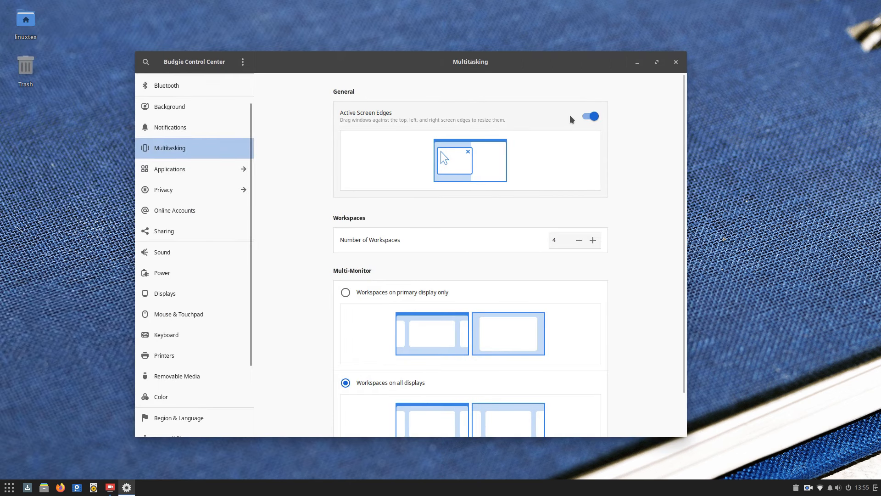
# Browse per-application settings for Firefox and LibreOffice Calc
pyautogui.scroll(-3)
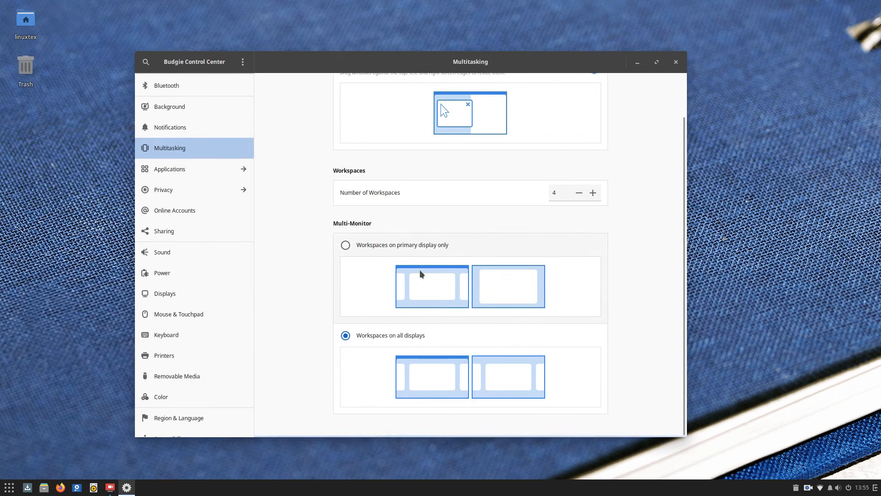
pyautogui.scroll(3)
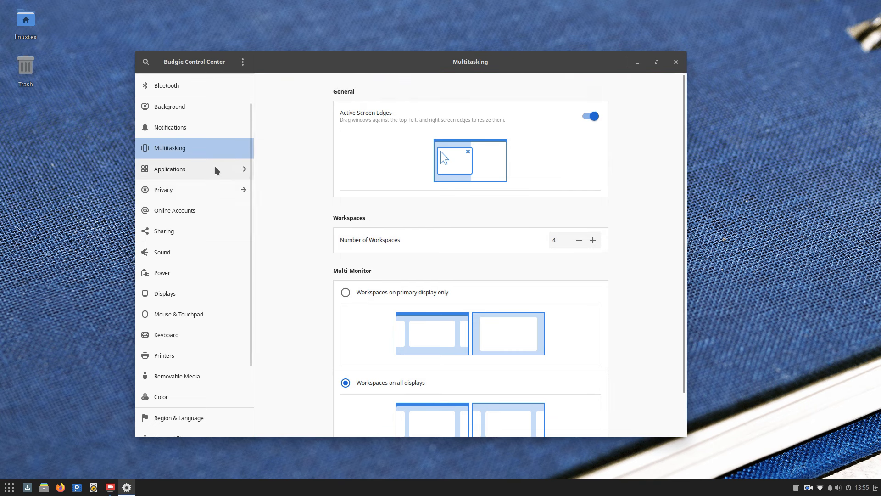
pyautogui.click(170, 168)
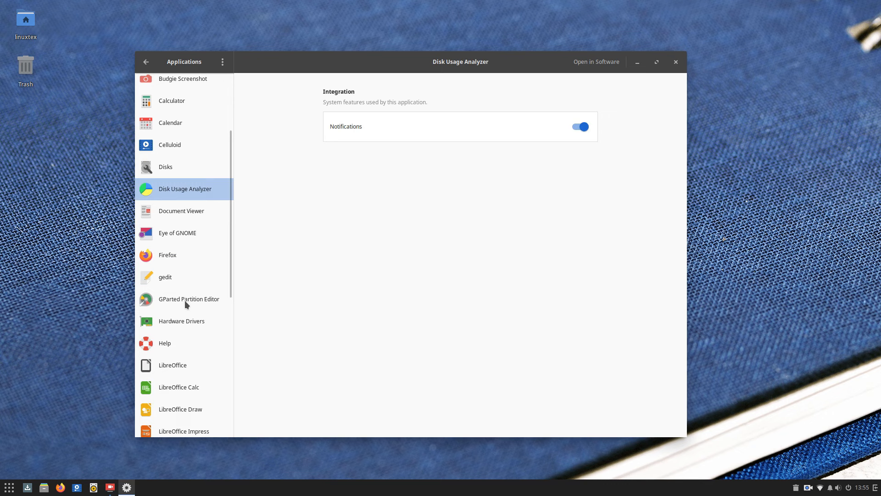
pyautogui.click(167, 255)
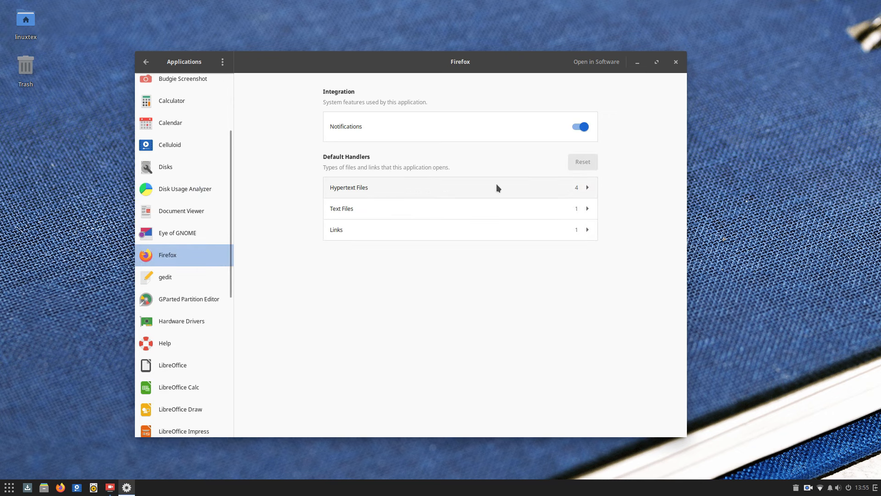
pyautogui.click(179, 386)
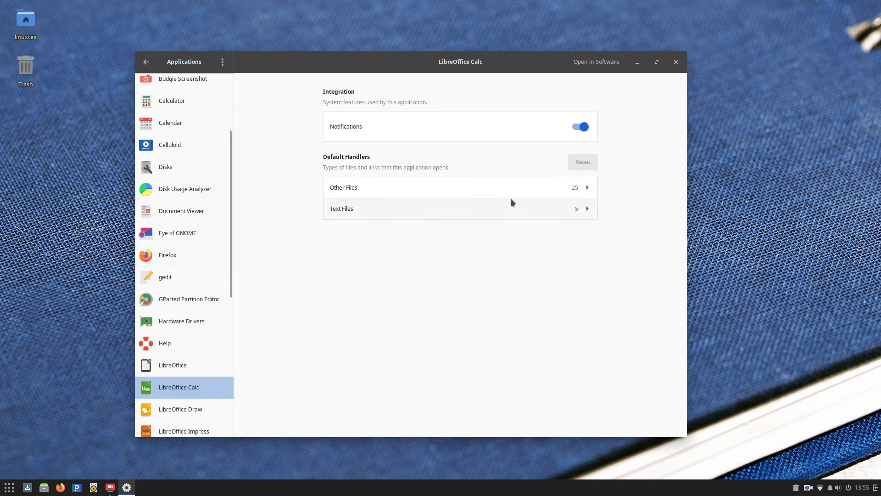
pyautogui.click(145, 62)
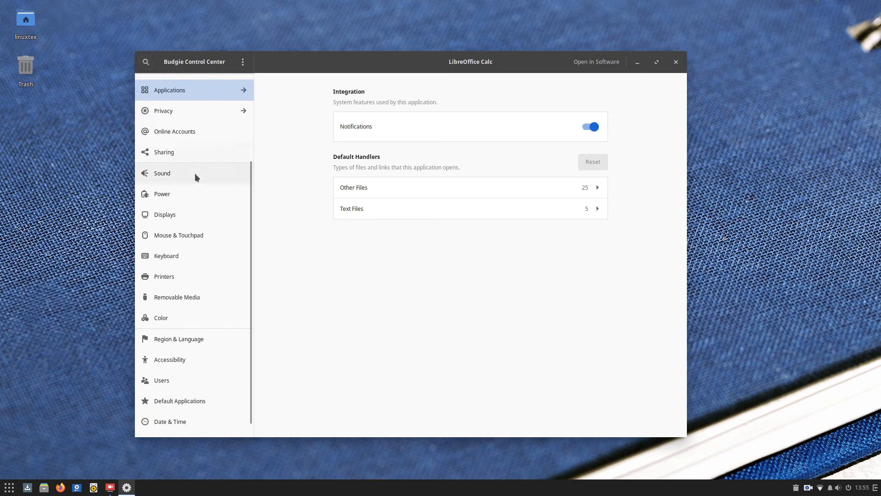
# Check Privacy's File History & Trash settings, then show the Network page
pyautogui.click(163, 110)
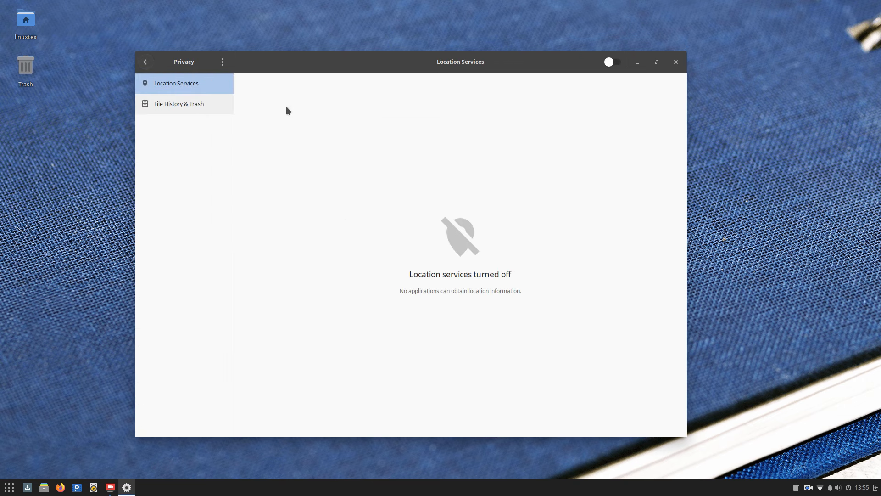
pyautogui.click(178, 103)
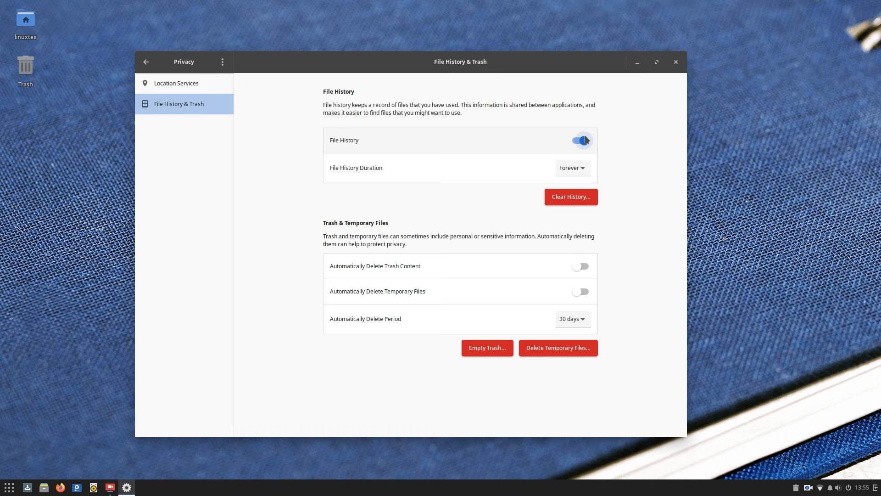
pyautogui.click(146, 62)
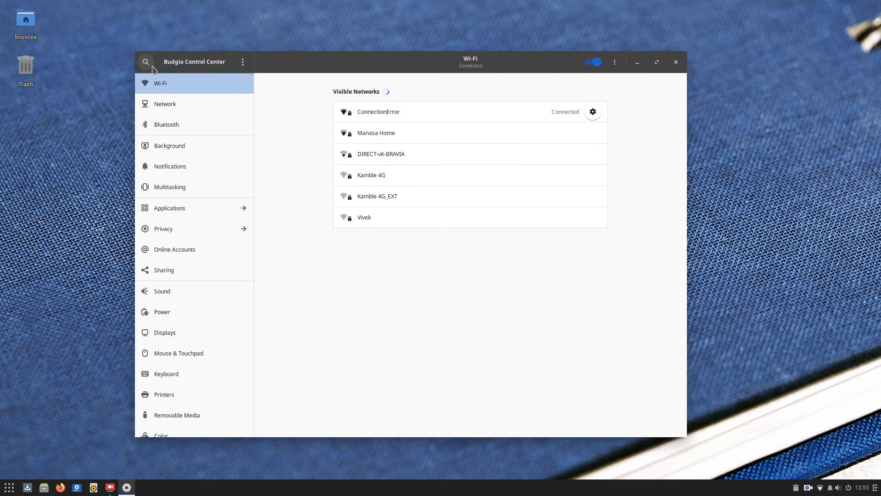
pyautogui.click(165, 104)
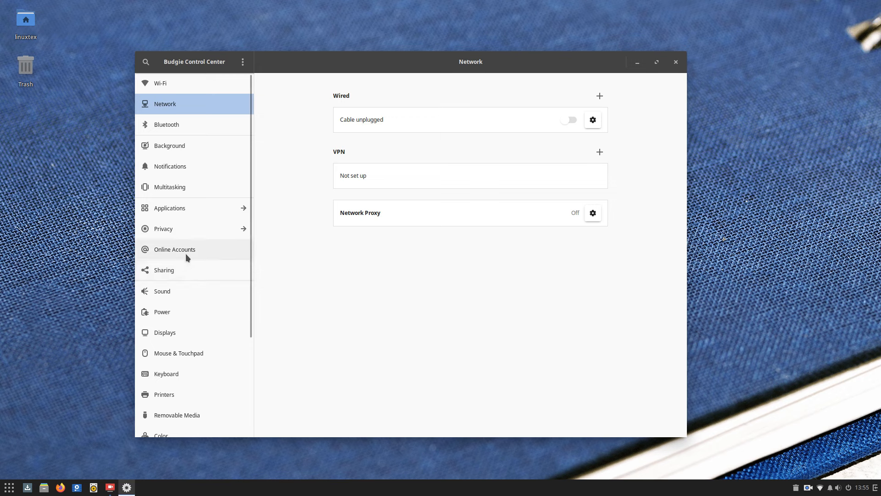
# Browse Online Accounts, cancel a Microsoft sign-in, view Sharing, then show the Sound page
pyautogui.click(174, 248)
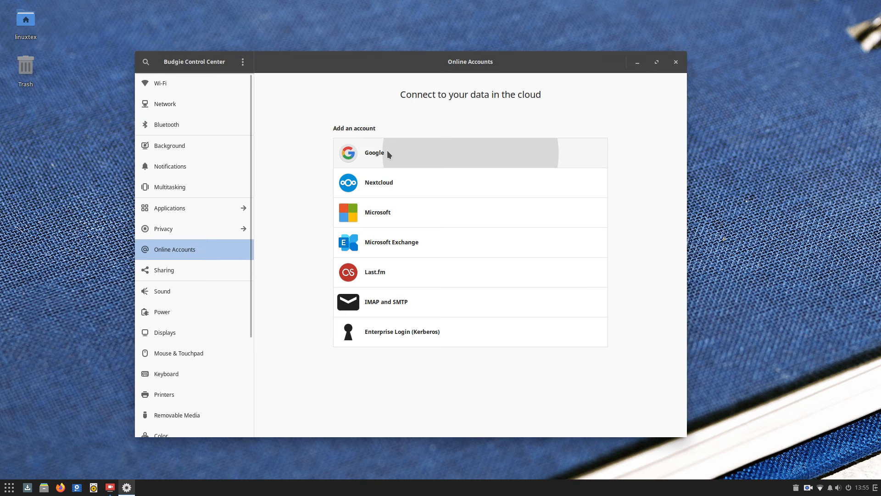
pyautogui.click(374, 152)
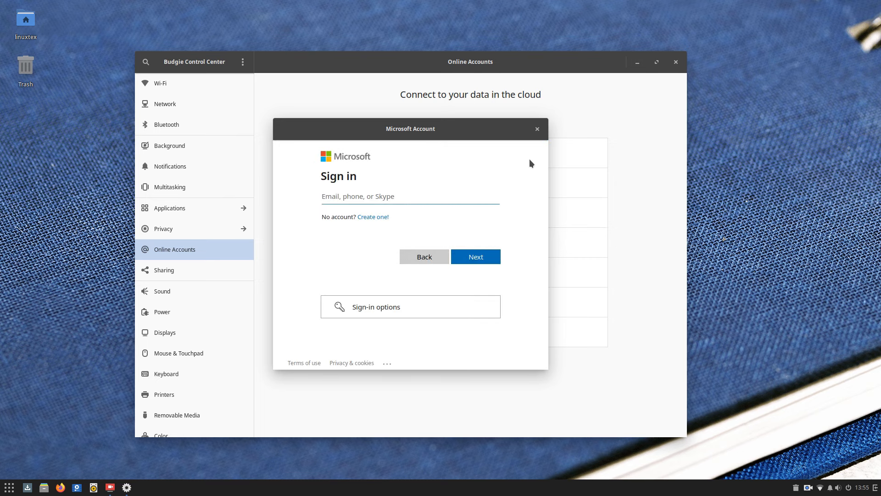
pyautogui.click(536, 129)
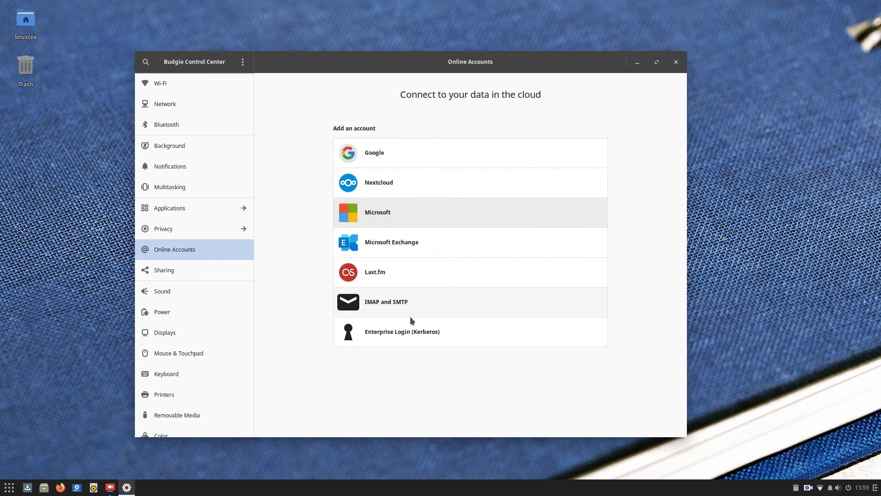
pyautogui.click(163, 269)
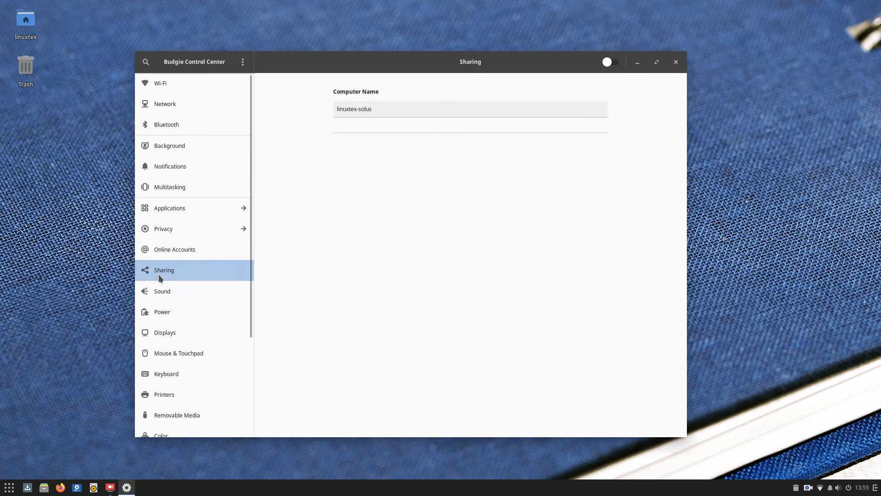
pyautogui.click(162, 291)
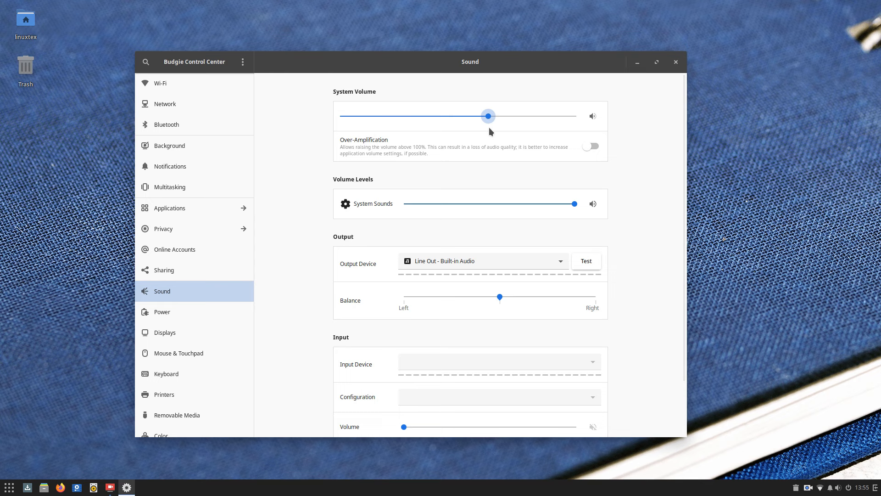
# Toggle volume Over-Amplification on and off and keep built-in Line Out as output
pyautogui.click(591, 153)
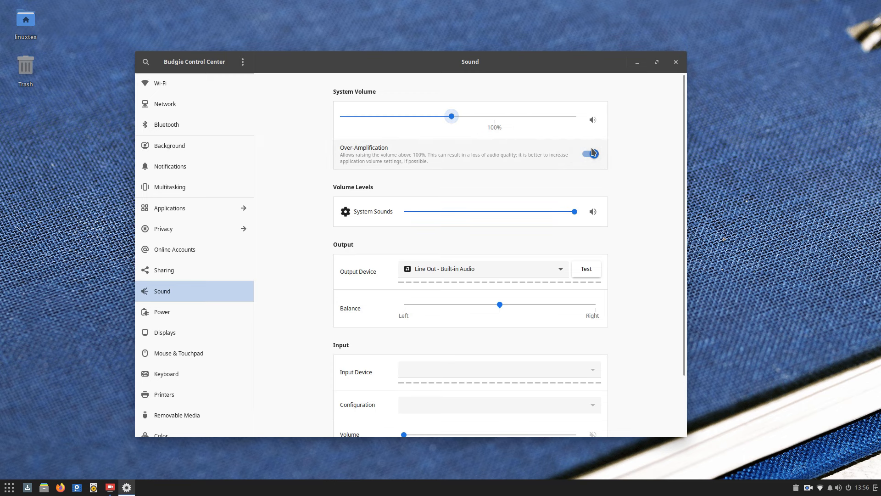
pyautogui.click(590, 153)
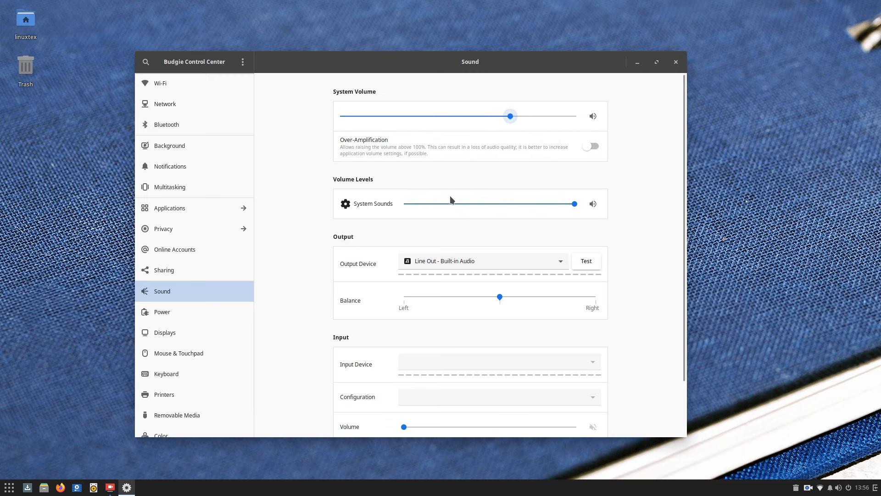
pyautogui.scroll(-3)
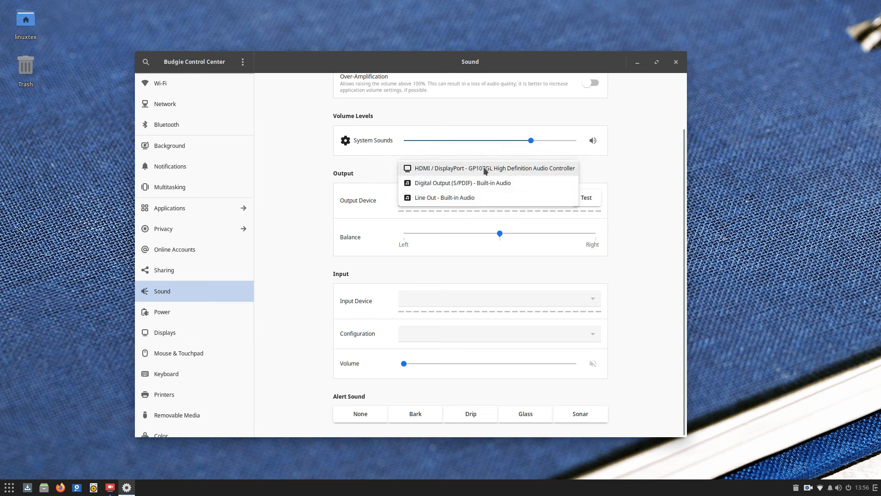
pyautogui.click(443, 197)
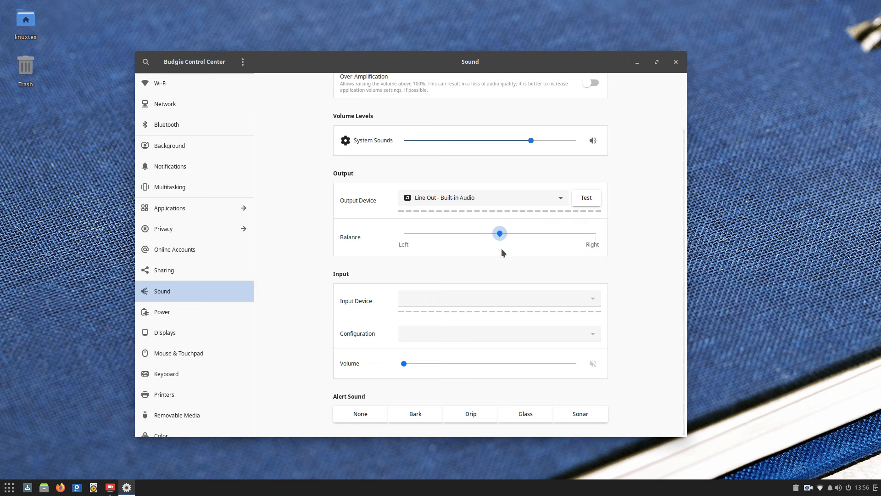
pyautogui.moveTo(570, 302)
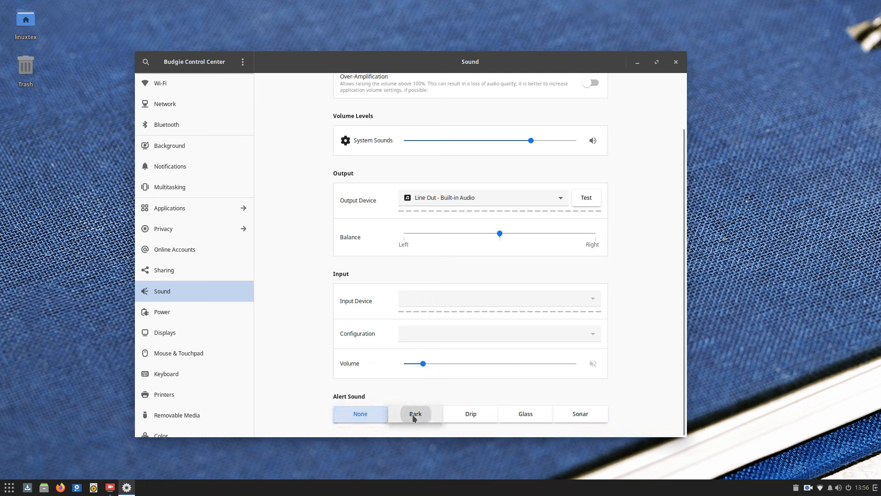
# Cycle Glass, Bark, Drip and None alert sounds, end on Sonar, and open Power
pyautogui.click(524, 414)
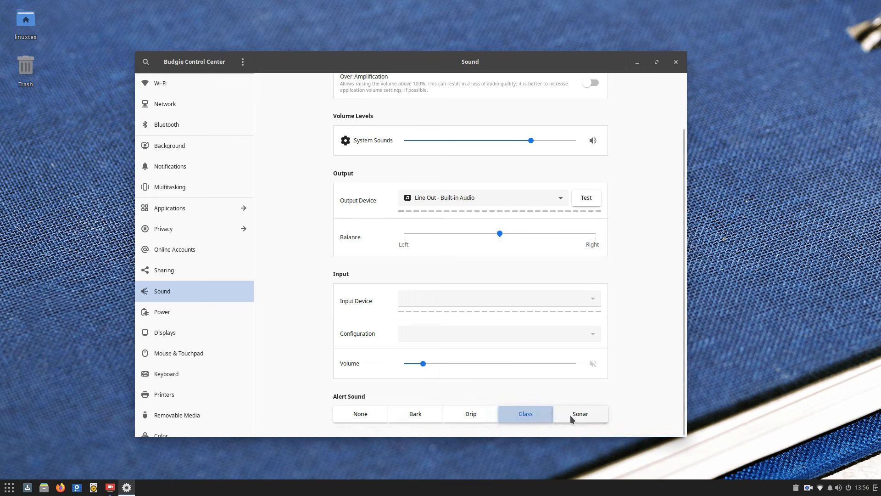
pyautogui.click(415, 414)
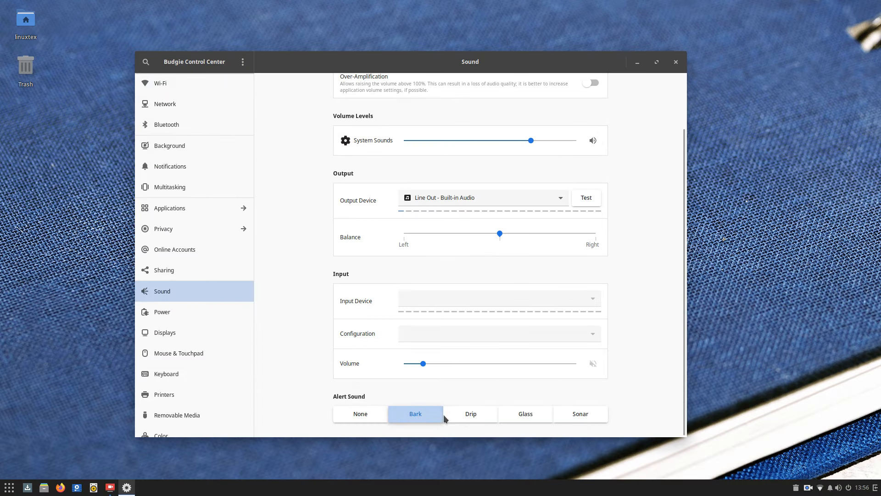
pyautogui.click(470, 414)
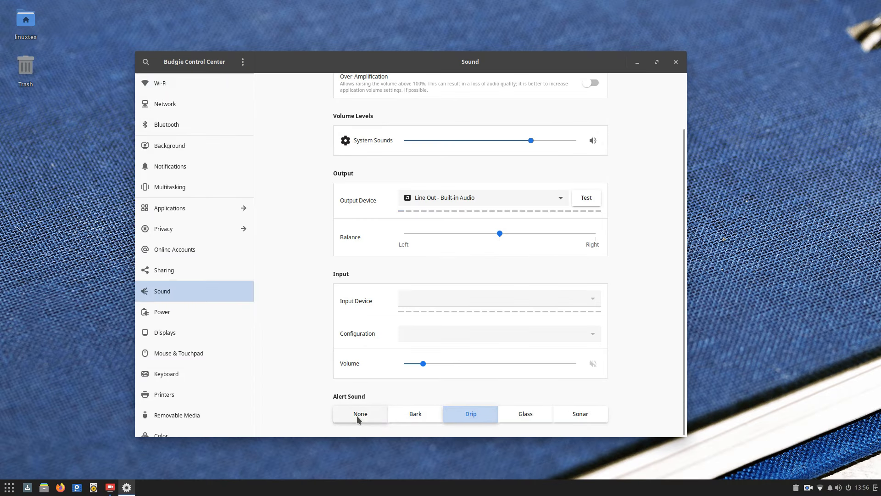
pyautogui.click(360, 414)
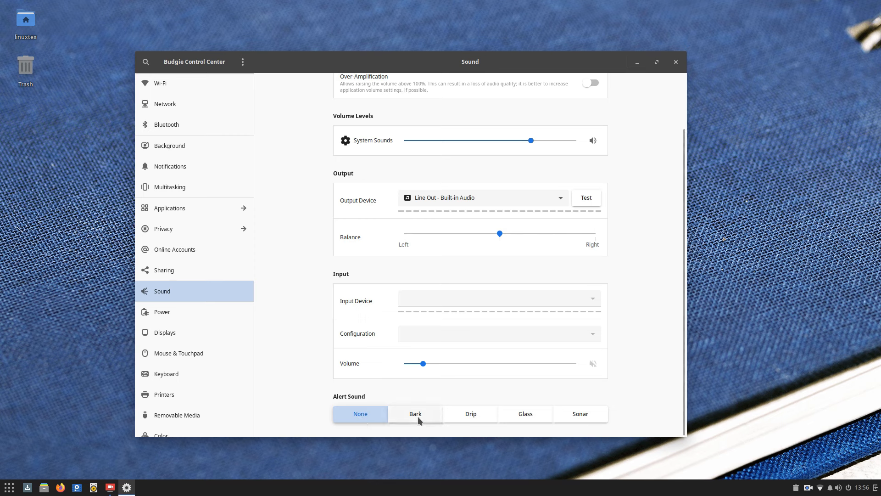
pyautogui.click(416, 413)
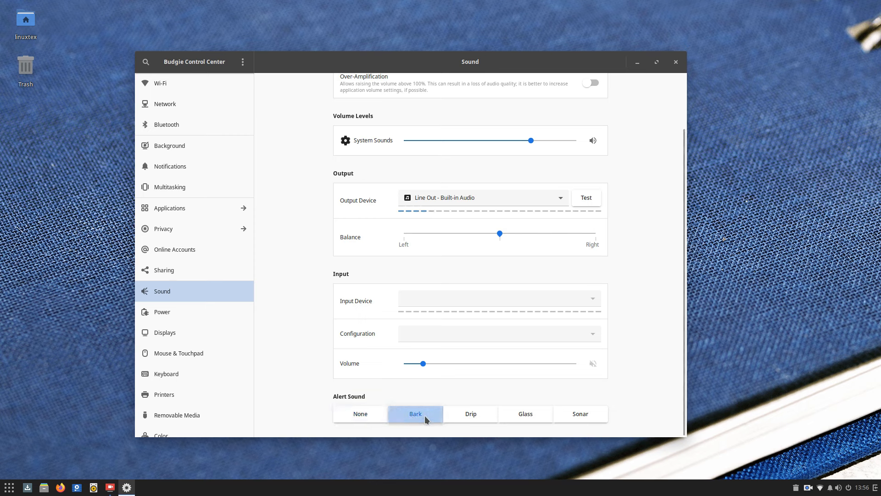
pyautogui.click(470, 413)
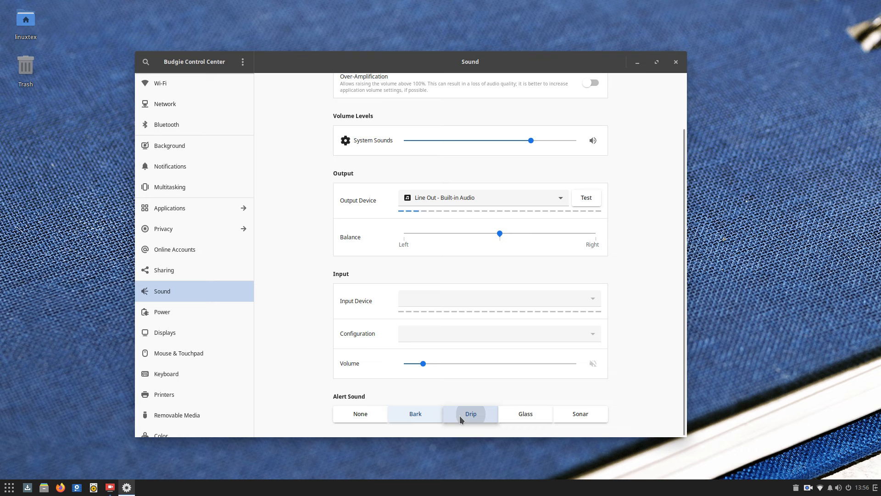
pyautogui.click(580, 413)
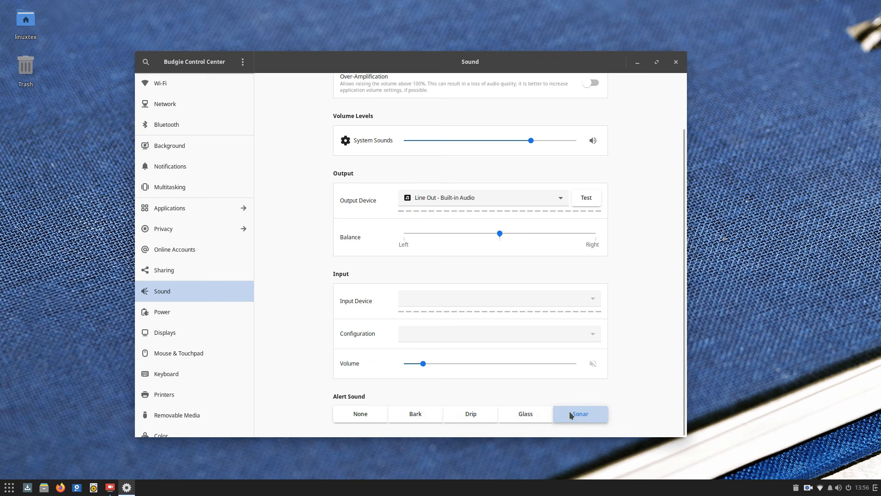
pyautogui.click(162, 312)
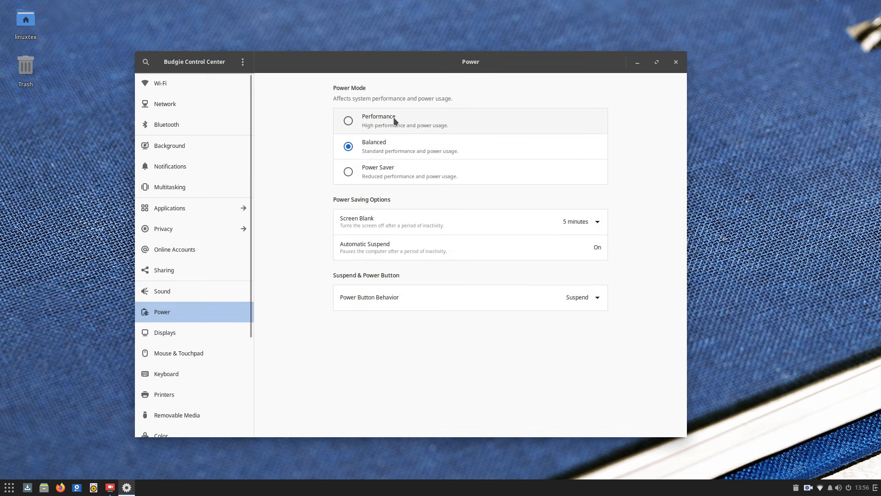
pyautogui.moveTo(383, 174)
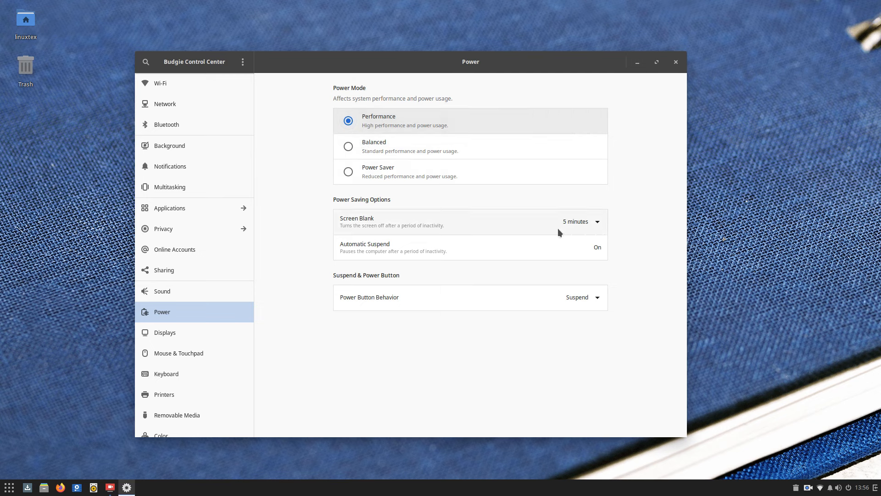
# Open Displays, keep the 1920 × 1080 (16:9) resolution, and go to the Night Light tab
pyautogui.scroll(-3)
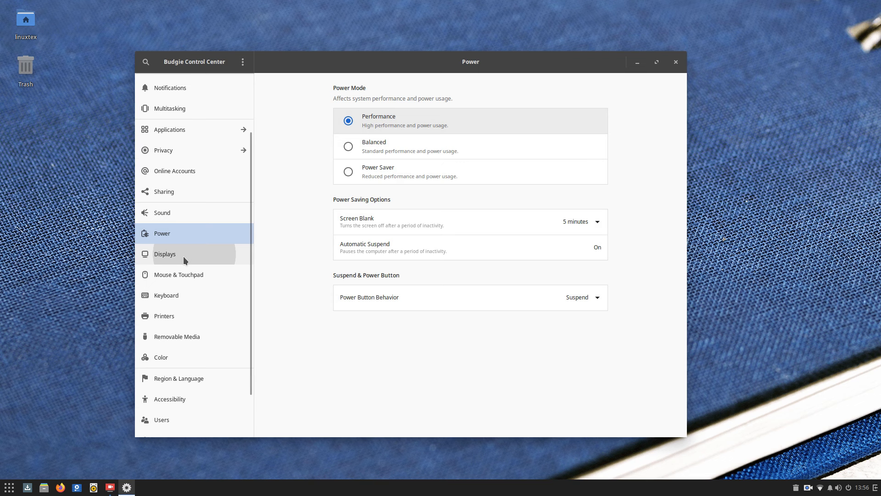
pyautogui.click(165, 254)
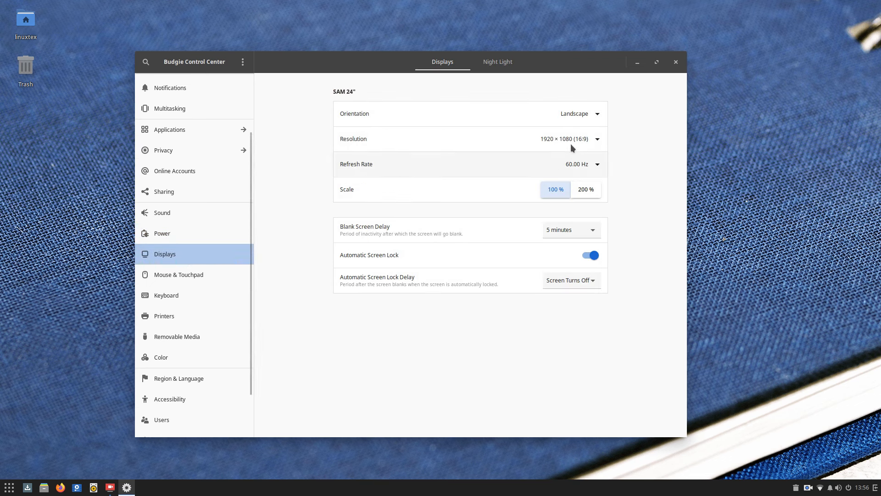
pyautogui.click(579, 138)
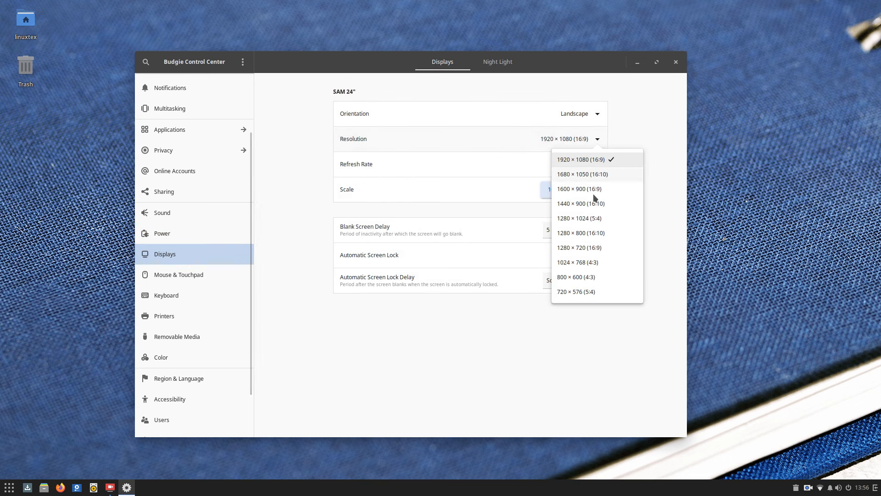
pyautogui.click(581, 159)
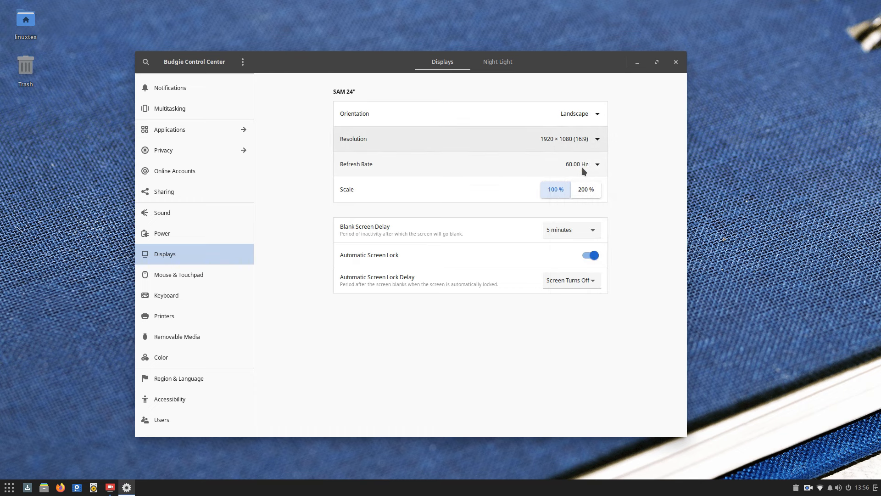
pyautogui.moveTo(607, 190)
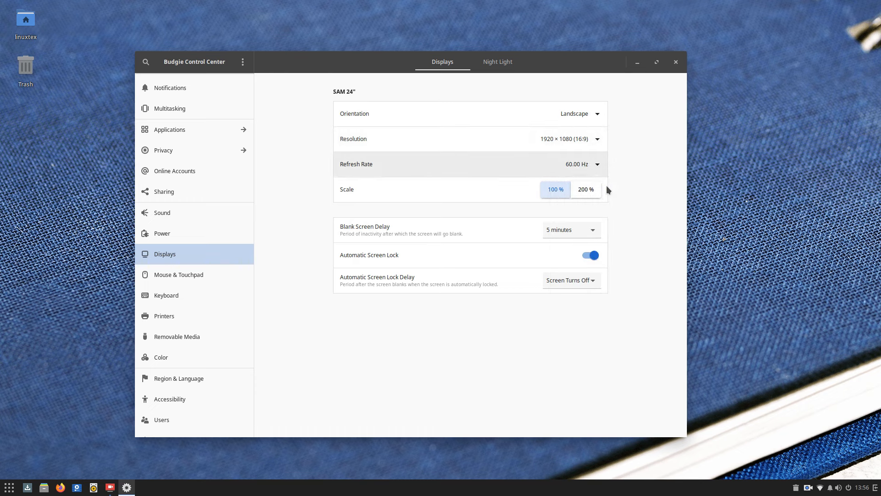
pyautogui.click(497, 62)
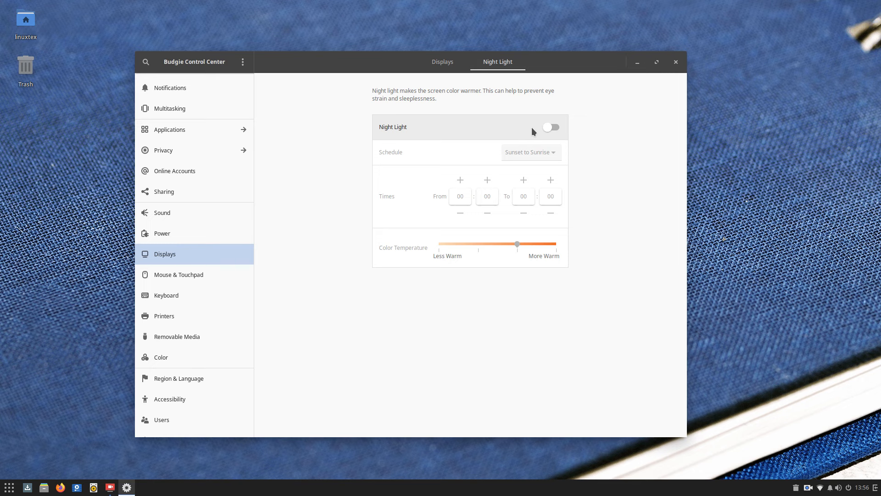
# Turn Night Light on, set a manual schedule, then turn it back off
pyautogui.click(551, 126)
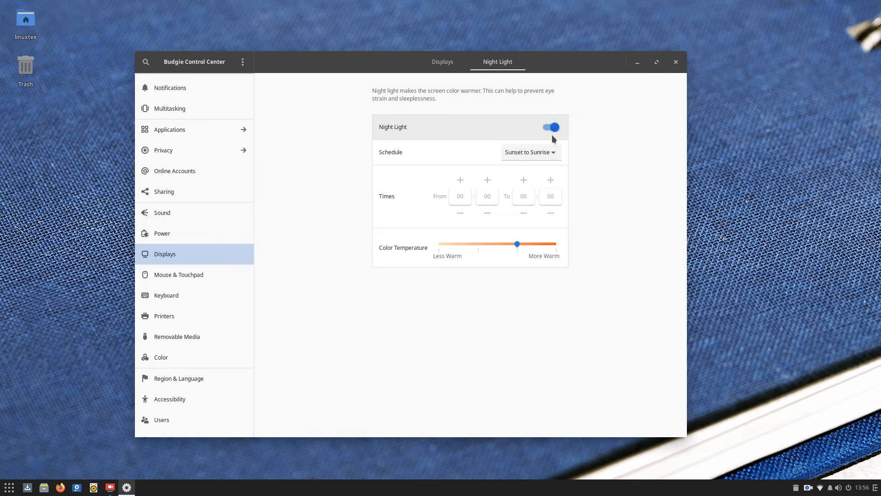
pyautogui.click(529, 152)
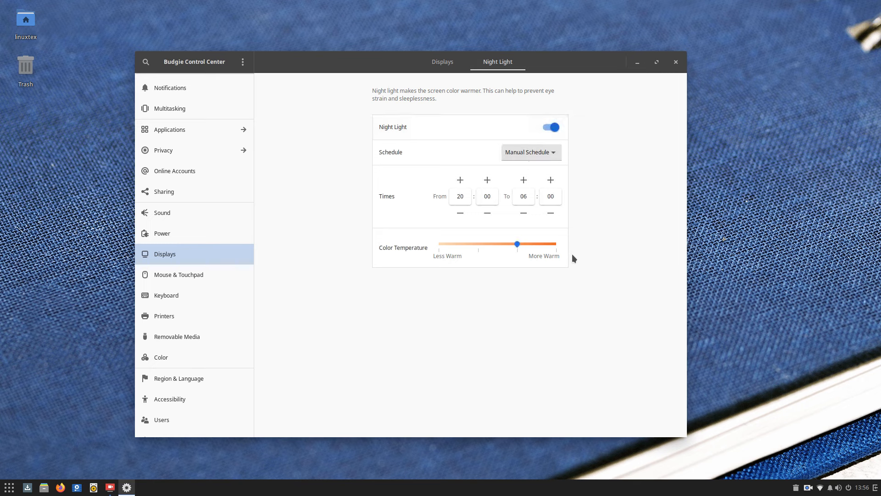
pyautogui.click(550, 127)
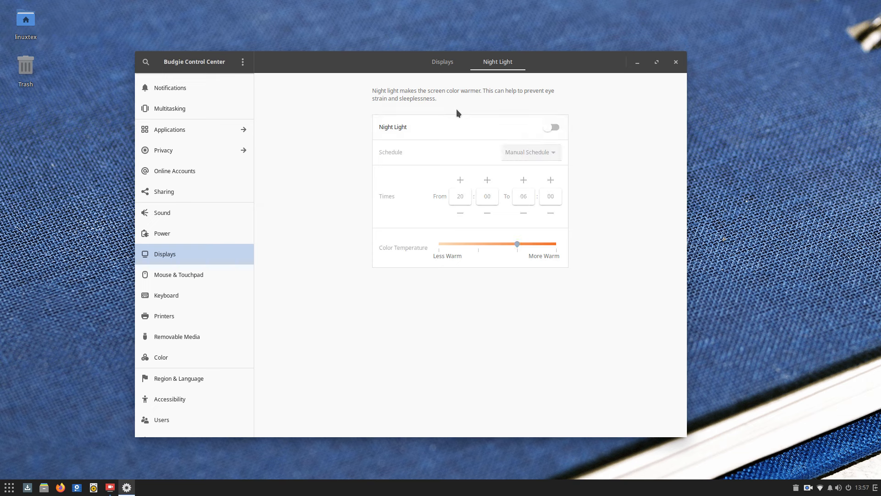
# Toggle Automatic Screen Lock off and on, pick a lock delay, then open Mouse & Touchpad
pyautogui.click(442, 61)
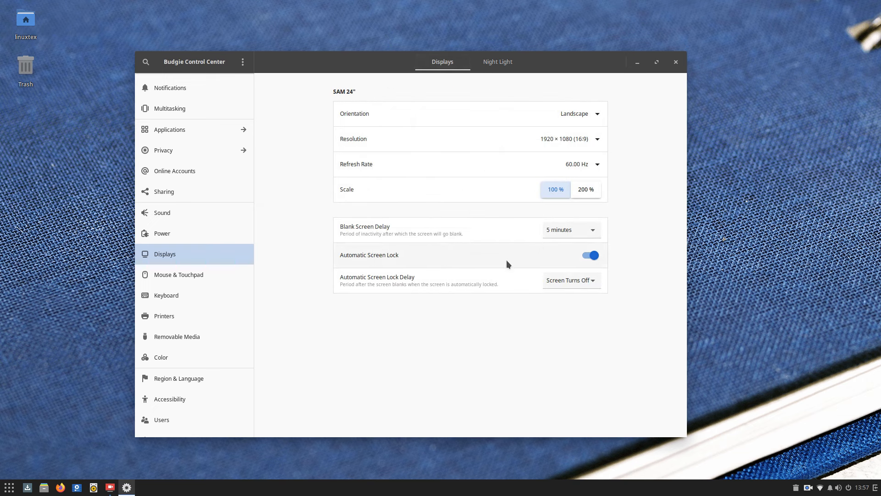
pyautogui.click(589, 254)
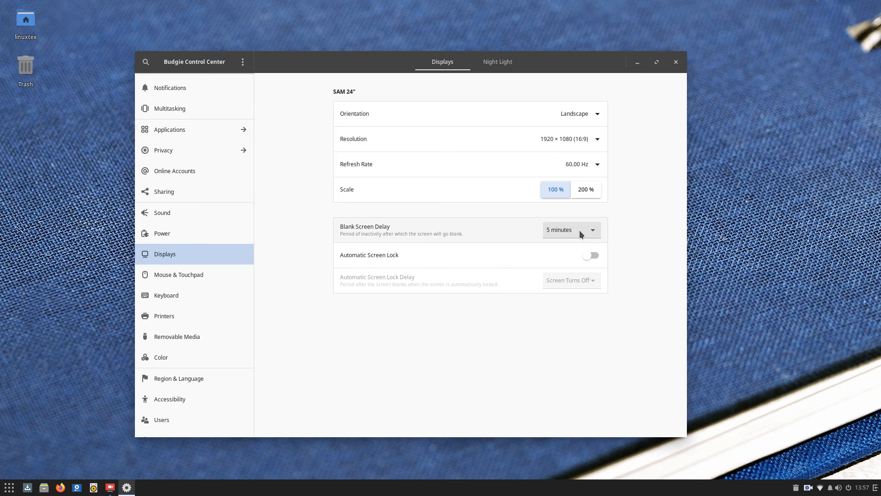
pyautogui.click(590, 255)
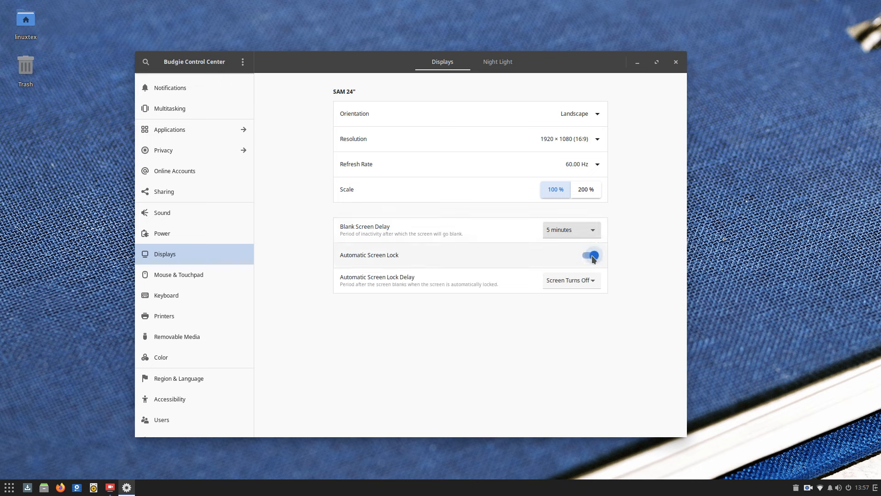
pyautogui.click(569, 280)
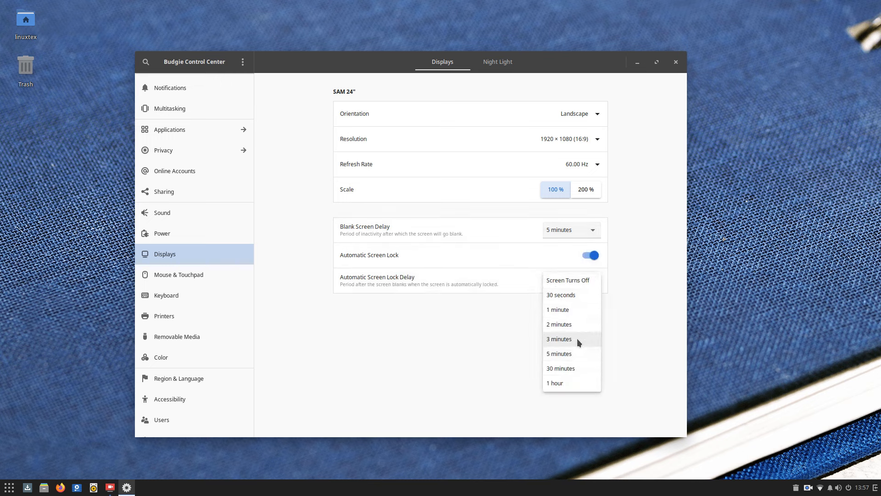
pyautogui.click(559, 368)
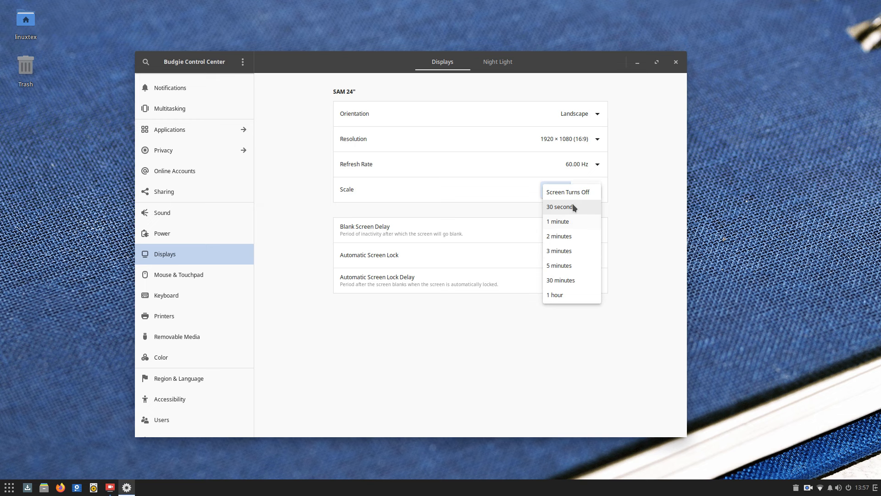
pyautogui.click(179, 274)
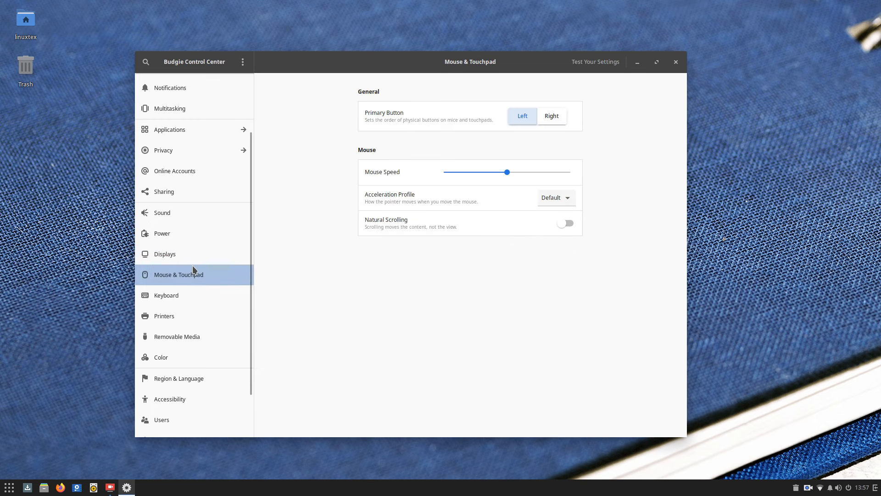
pyautogui.moveTo(578, 81)
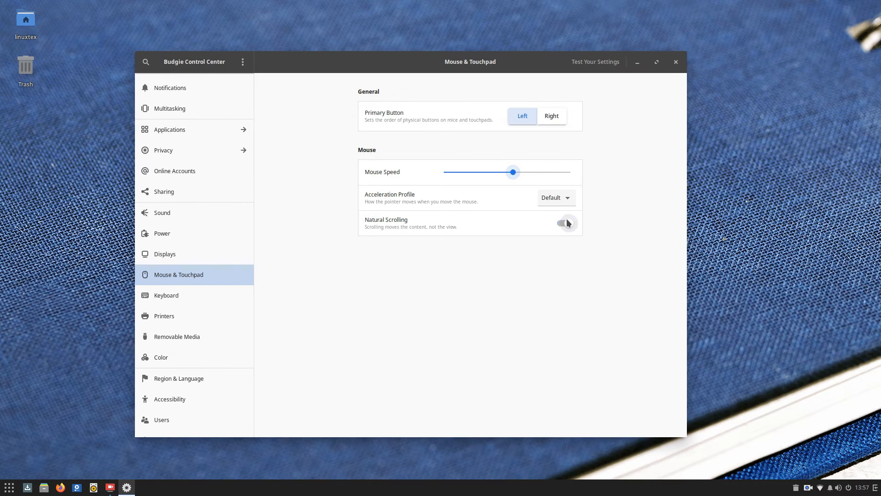
# Turn natural scrolling off, try the pointer test area, then show Keyboard settings
pyautogui.click(565, 223)
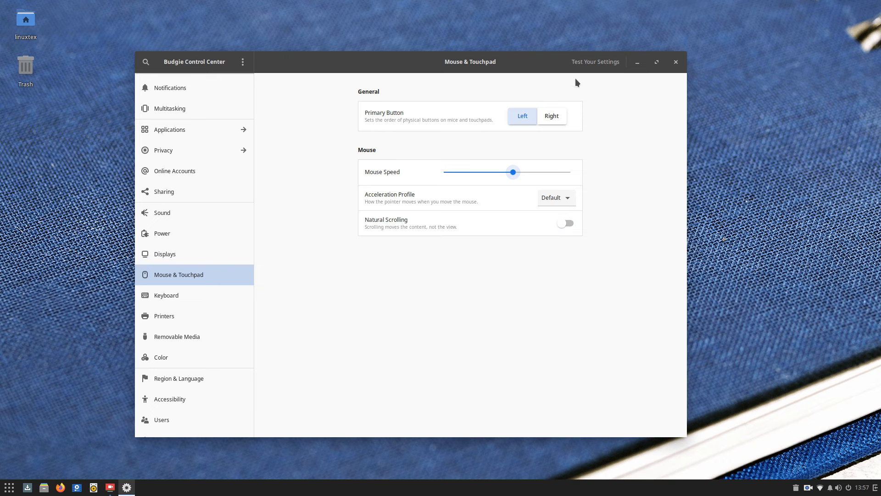
pyautogui.click(595, 61)
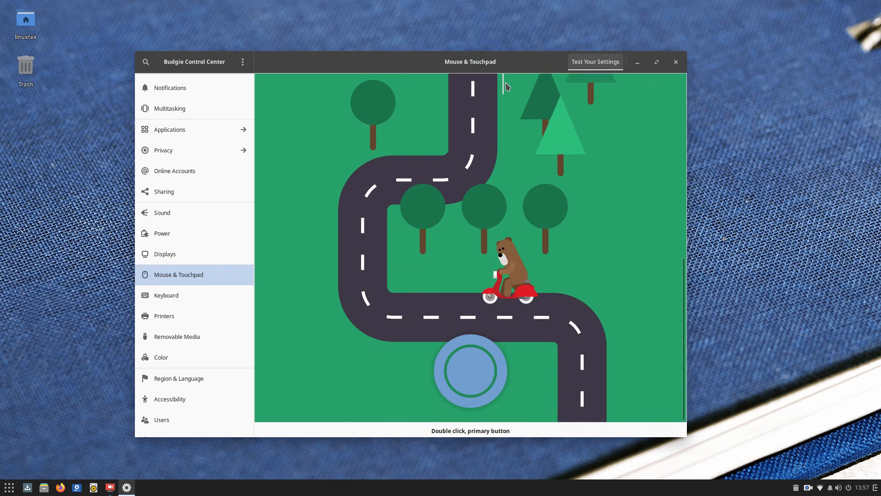
pyautogui.click(166, 295)
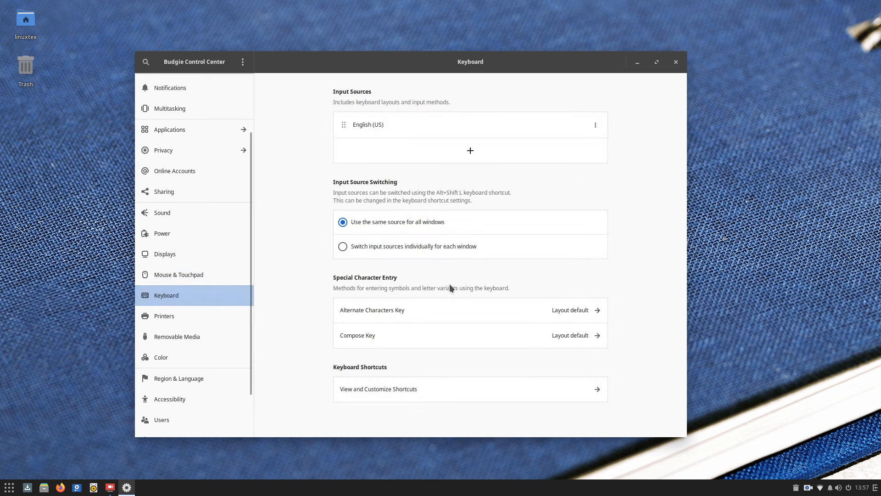
pyautogui.moveTo(373, 261)
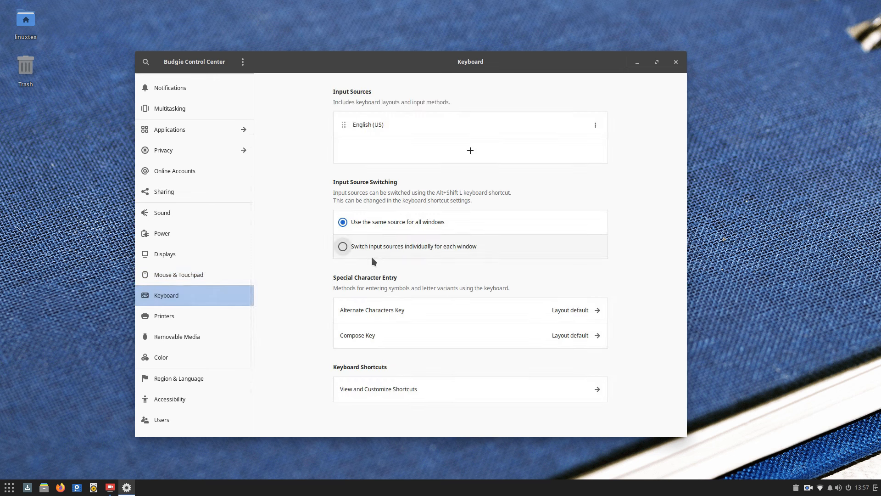
# Browse Printers and Removable Media, then view and close the SAM 24" color profile details
pyautogui.click(164, 315)
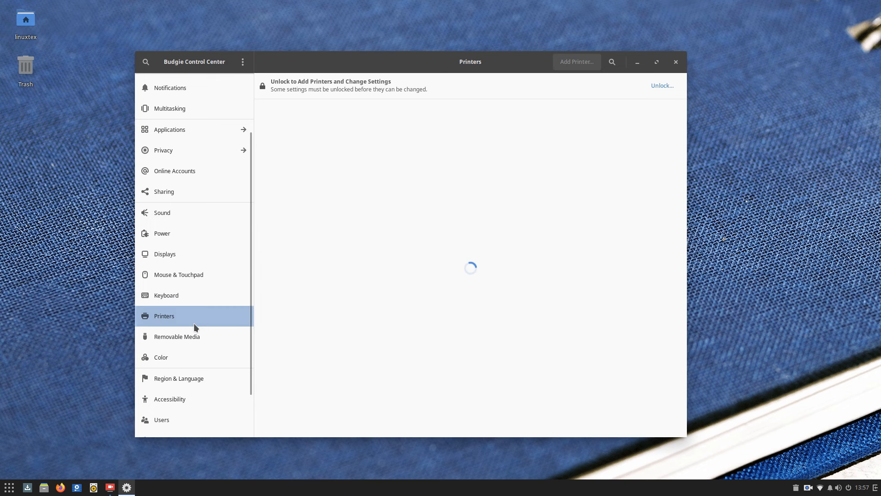
pyautogui.click(177, 336)
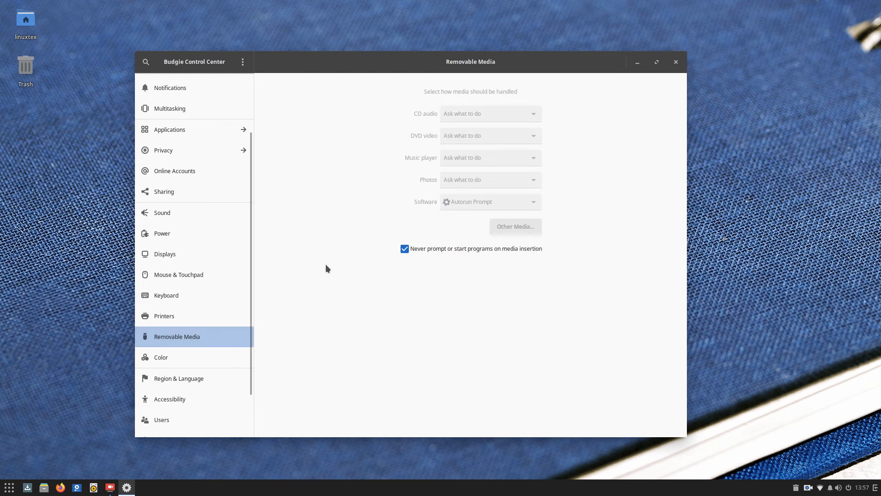
pyautogui.click(160, 357)
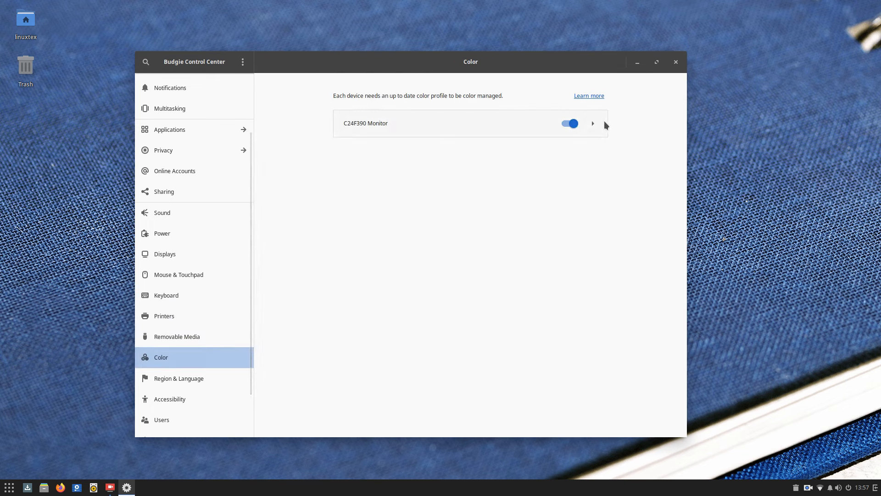
pyautogui.click(592, 123)
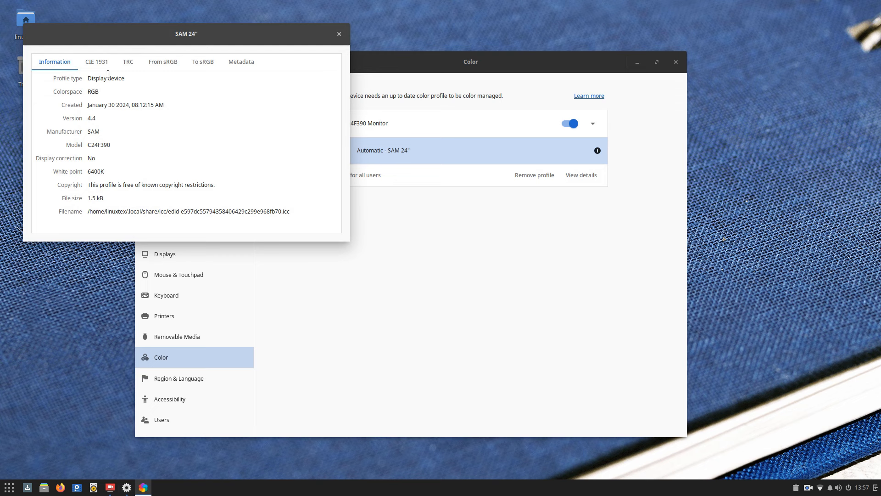
pyautogui.click(163, 62)
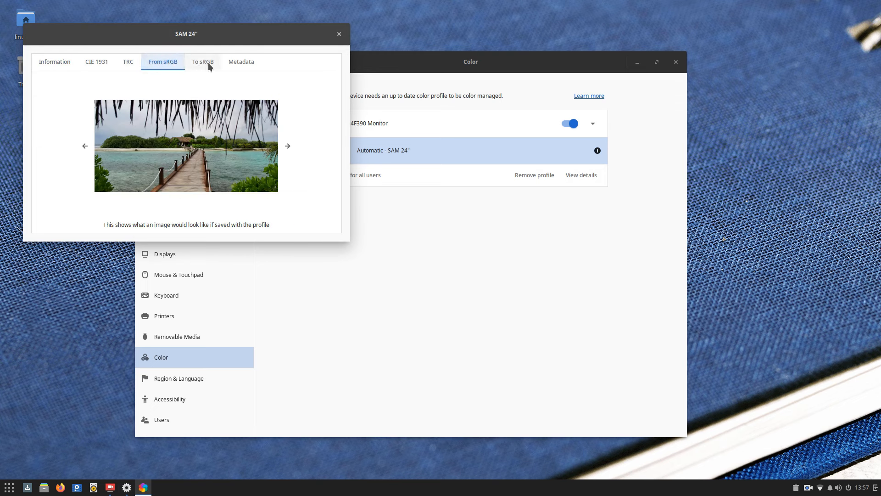
pyautogui.click(339, 33)
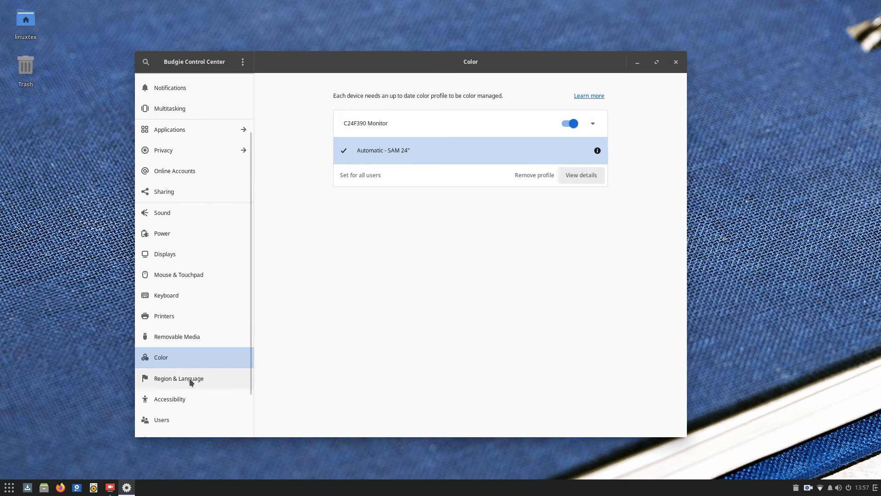
pyautogui.moveTo(332, 262)
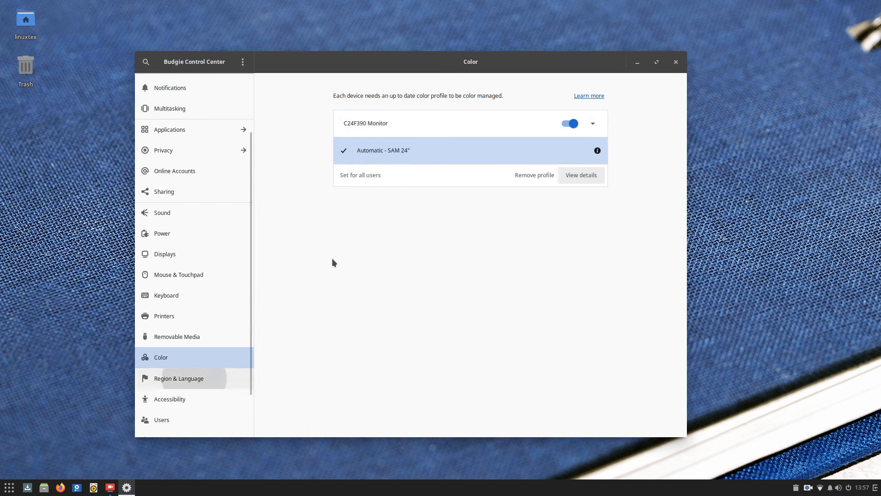
# Visit Region & Language (English India), then go to Accessibility
pyautogui.click(179, 378)
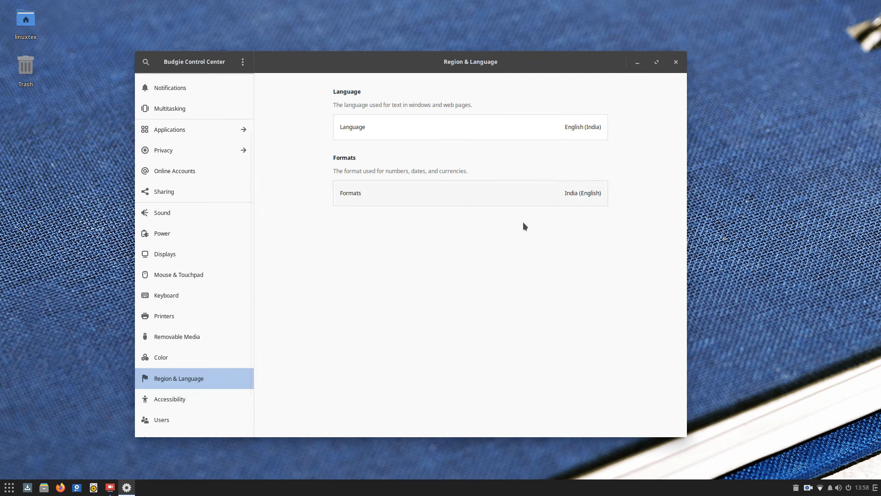
pyautogui.click(170, 398)
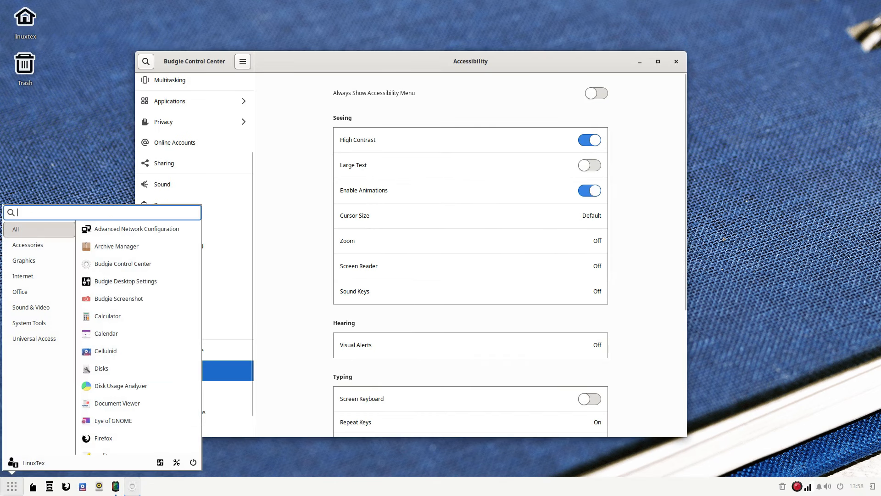
# Turn High Contrast and Large Text off, and return cursor size from Large to Default
pyautogui.click(589, 140)
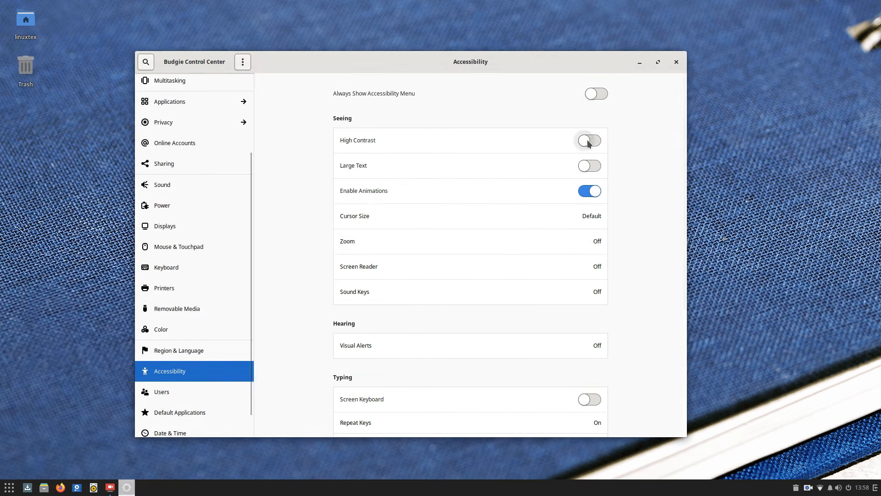
pyautogui.click(588, 165)
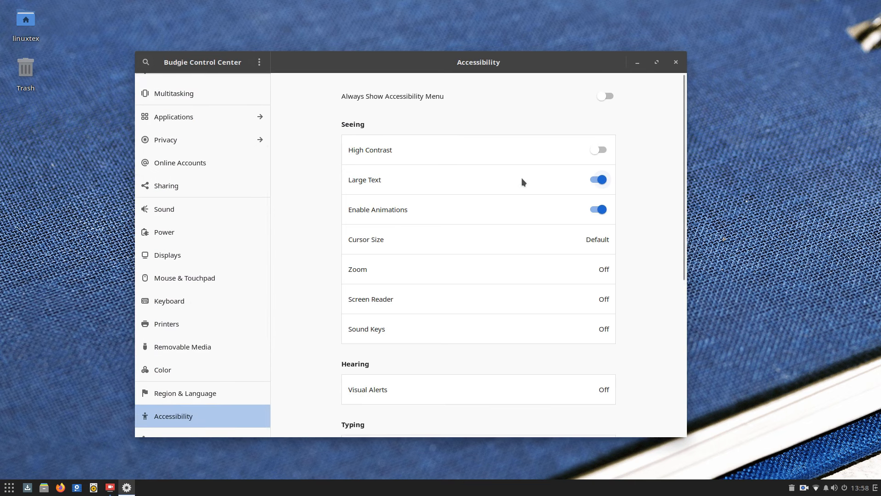
pyautogui.click(598, 180)
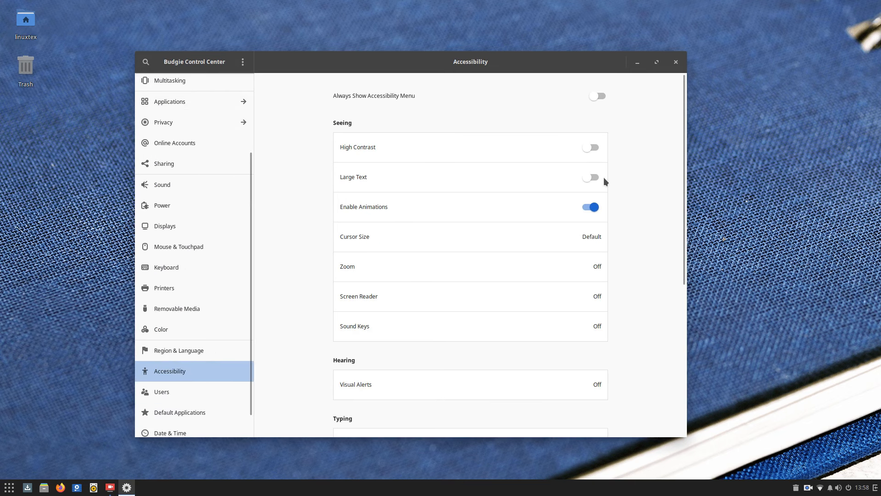
pyautogui.scroll(-3)
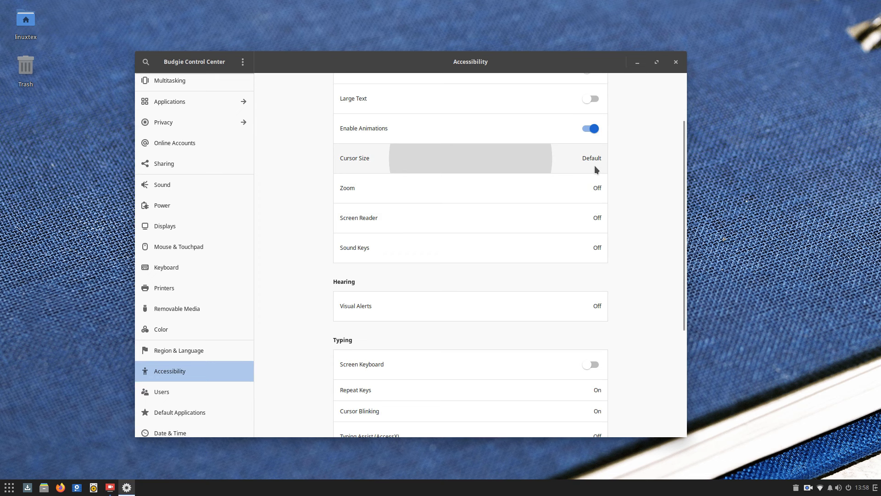
pyautogui.click(470, 158)
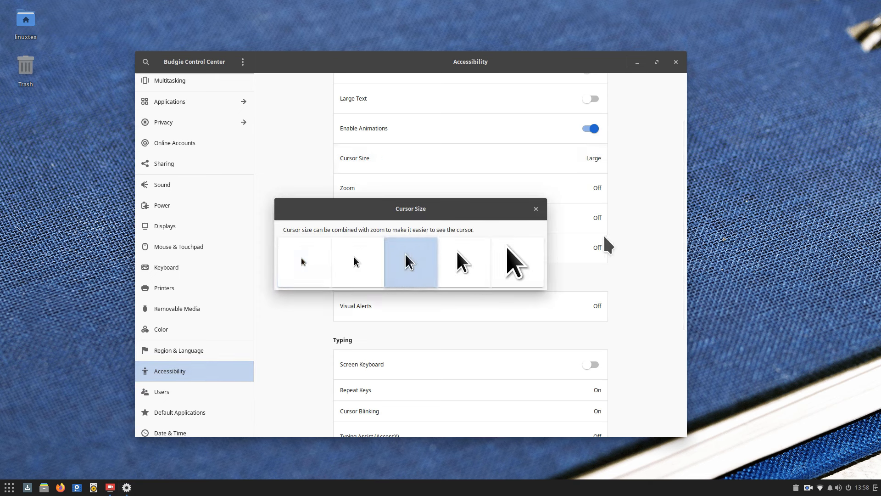
pyautogui.click(303, 262)
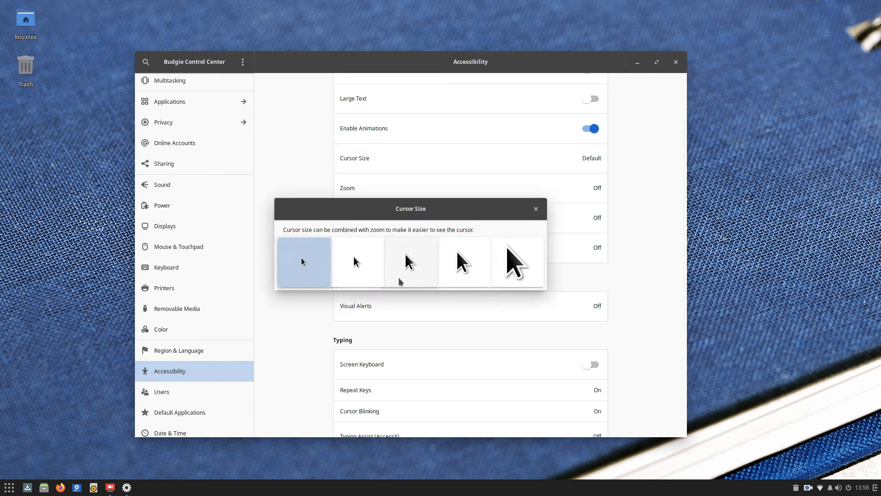
pyautogui.click(534, 208)
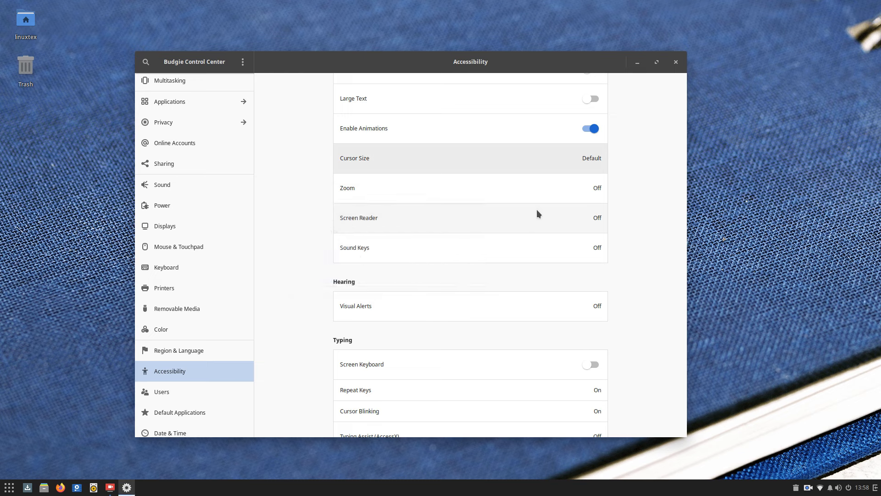
pyautogui.click(471, 187)
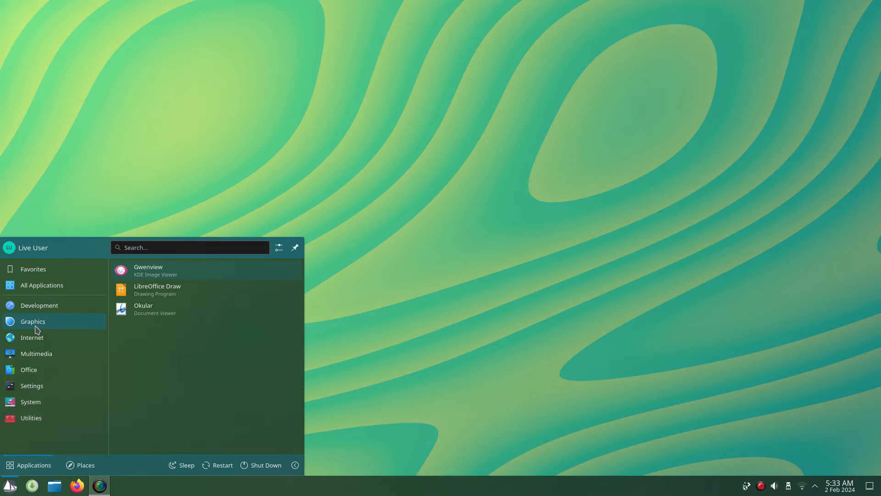
# Browse the Kickoff launcher's All Applications and Favorites lists, then close the launcher
pyautogui.click(41, 285)
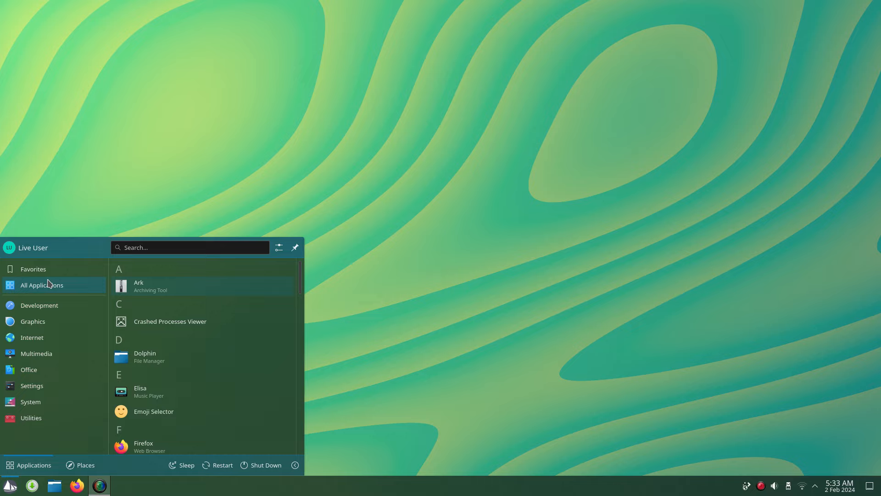
pyautogui.scroll(-3)
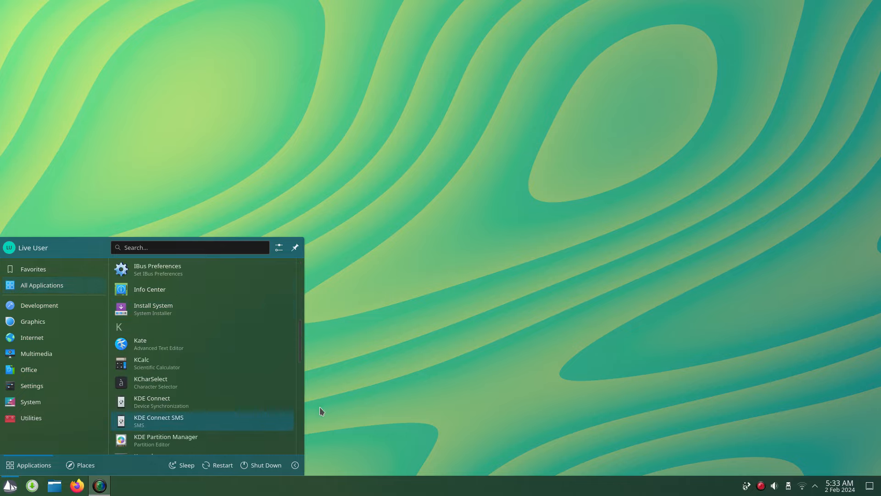
pyautogui.click(32, 269)
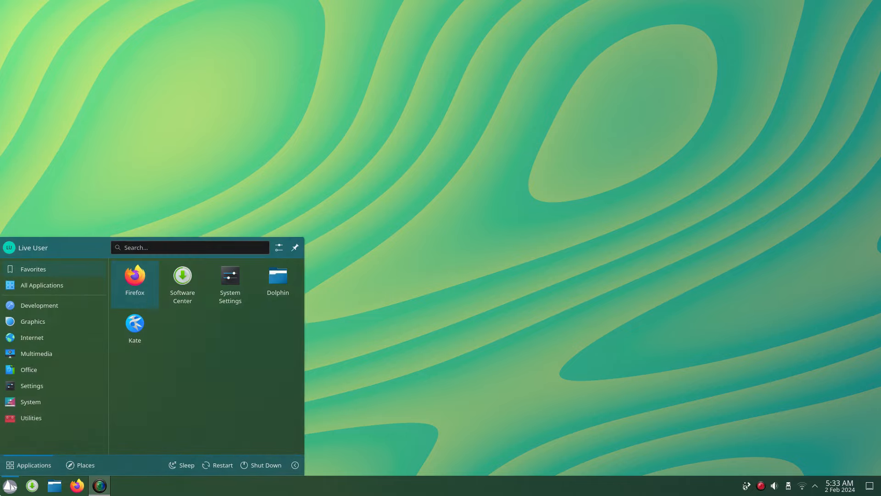
pyautogui.click(315, 375)
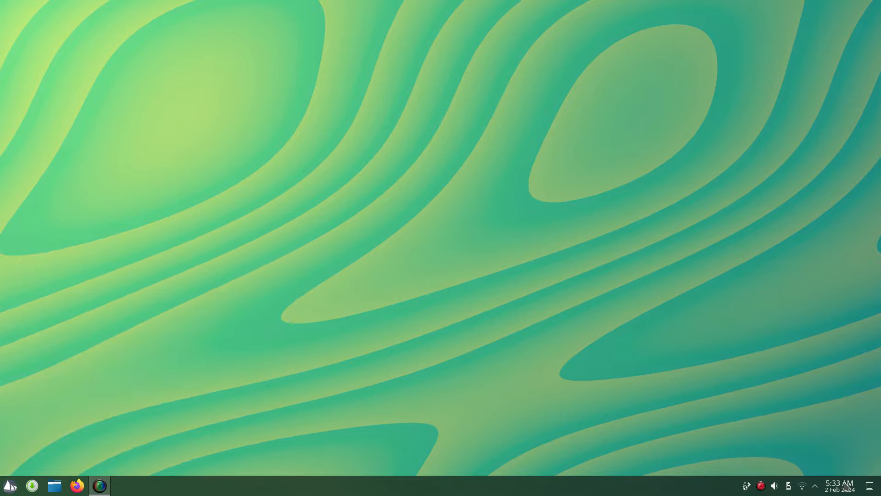
pyautogui.moveTo(796, 469)
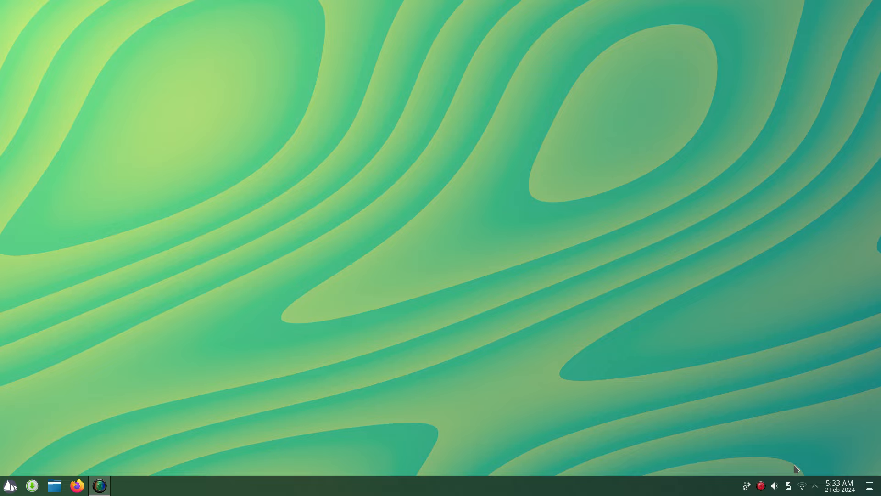
# Expand the system tray's hidden items and view Disks & Devices with SolusLivePlasma
pyautogui.click(814, 485)
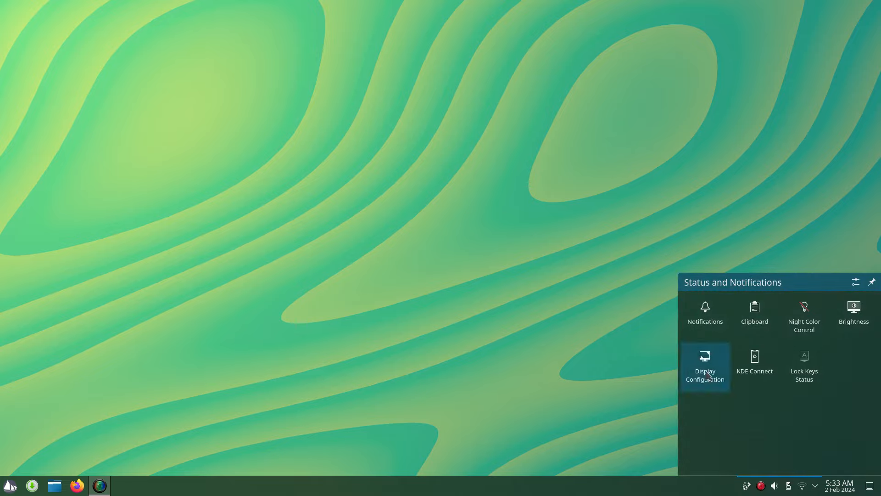
pyautogui.moveTo(803, 316)
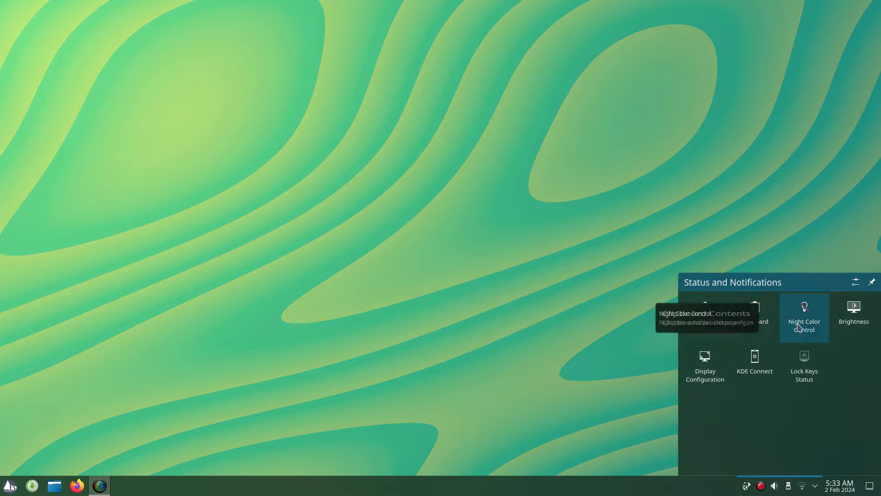
pyautogui.moveTo(754, 365)
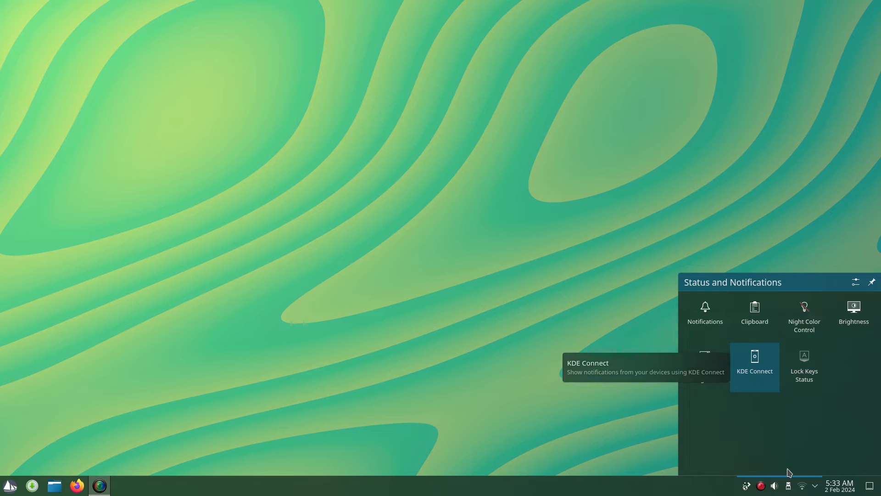
pyautogui.click(788, 485)
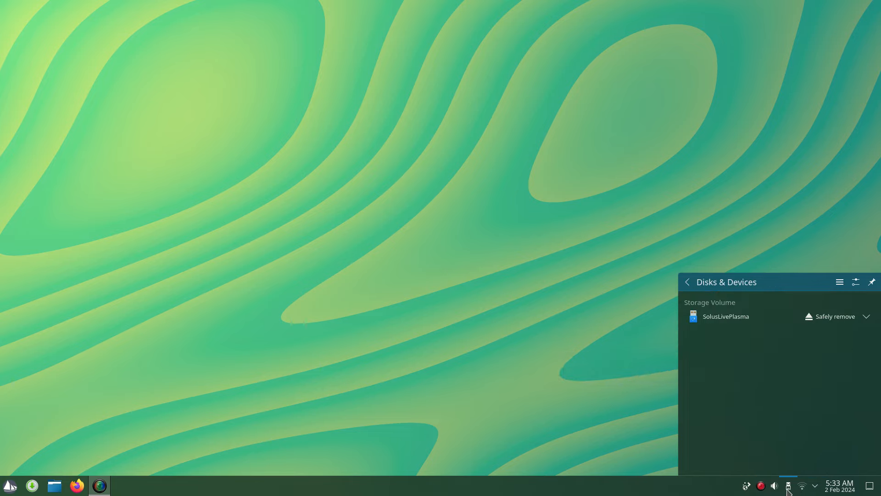
pyautogui.click(773, 485)
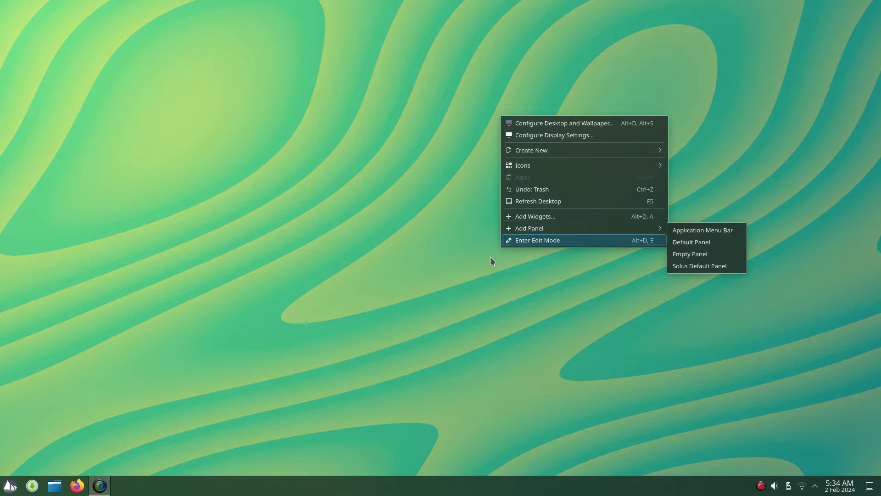
# View the three-column KWin tiling layout and place Dolphin's Home window top-right
pyautogui.click(175, 429)
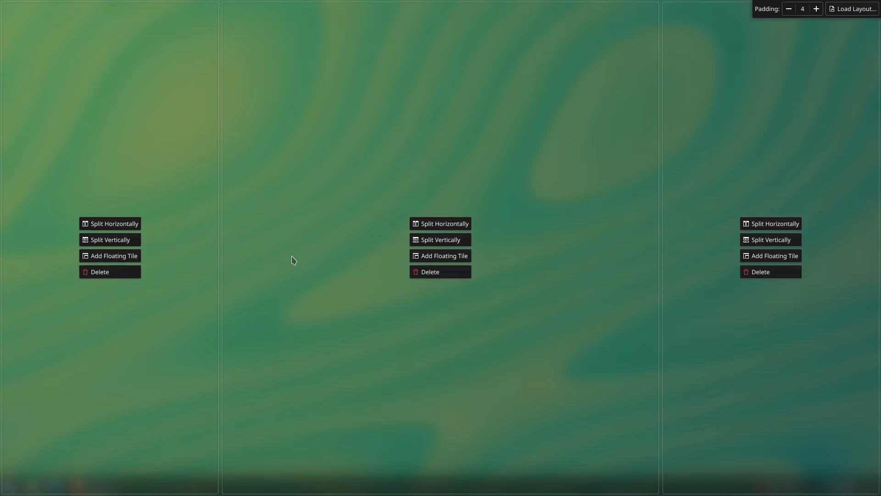
pyautogui.moveTo(233, 315)
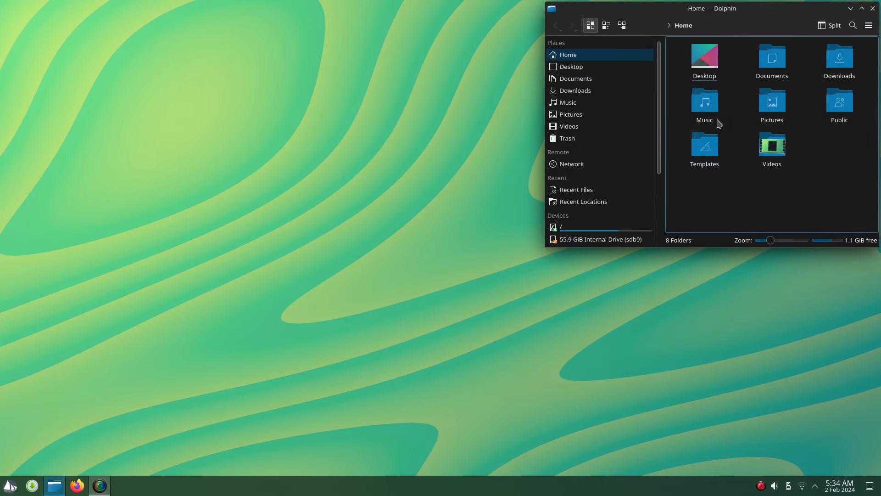
pyautogui.moveTo(157, 389)
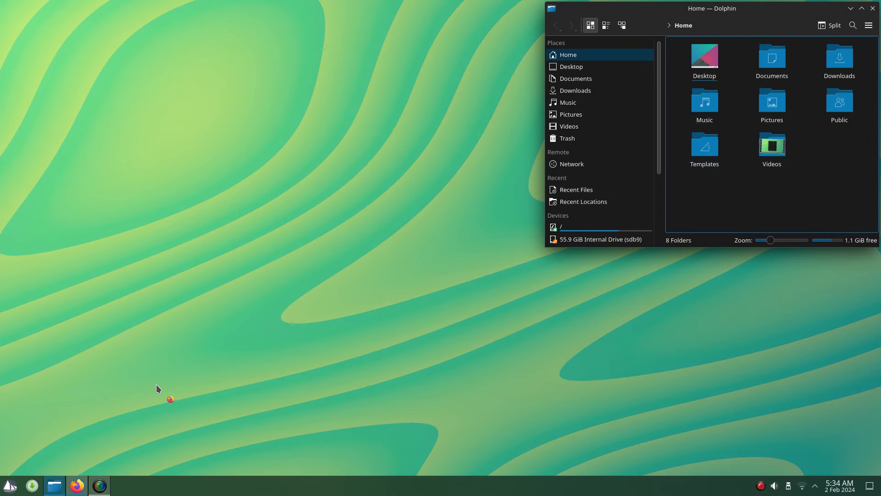
pyautogui.click(76, 485)
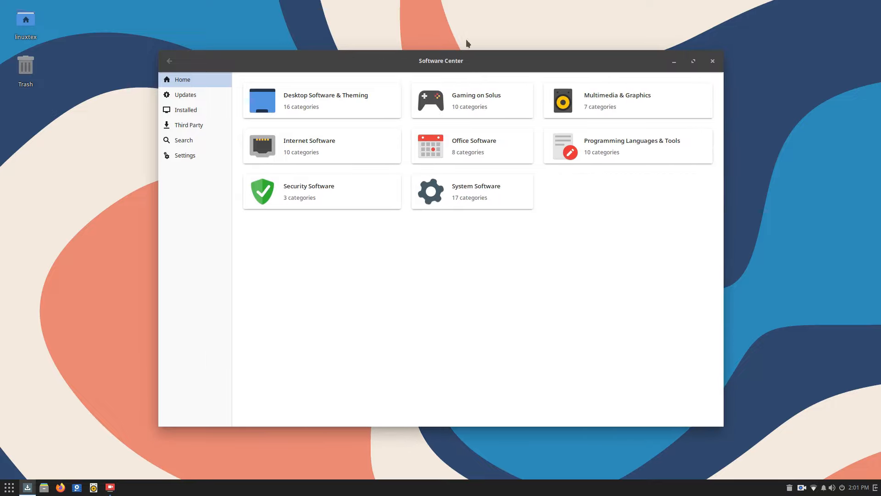
# Browse Desktop Software & Theming, then open the Gaming on Solus listings
pyautogui.click(321, 100)
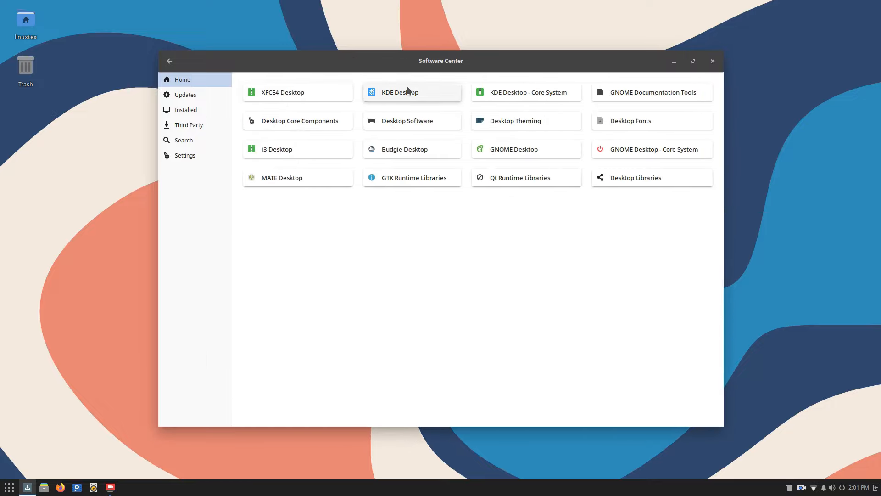
pyautogui.moveTo(409, 210)
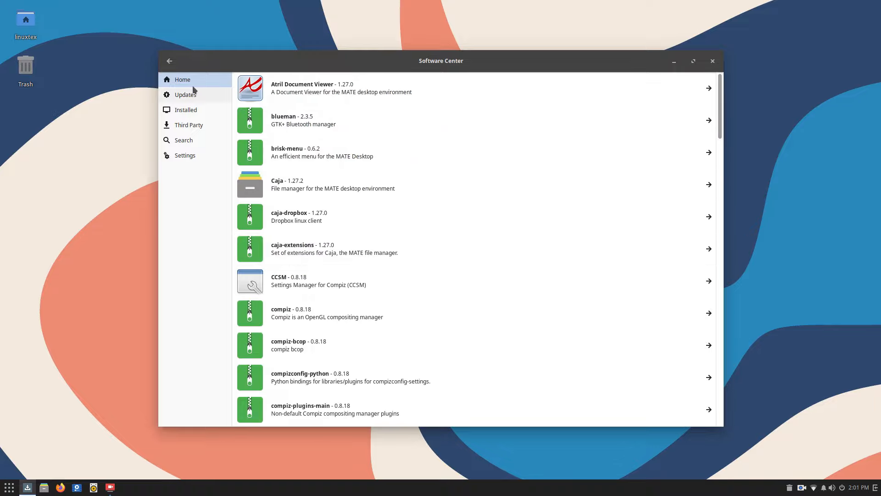
pyautogui.click(182, 80)
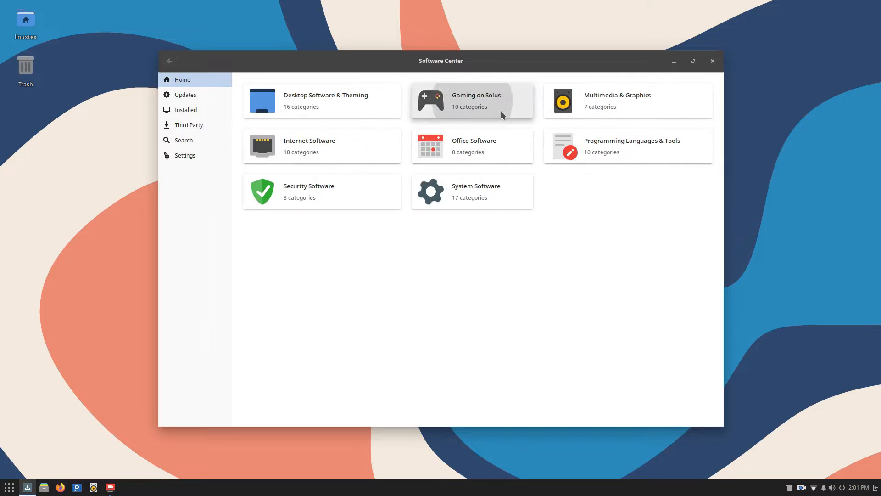
pyautogui.click(470, 100)
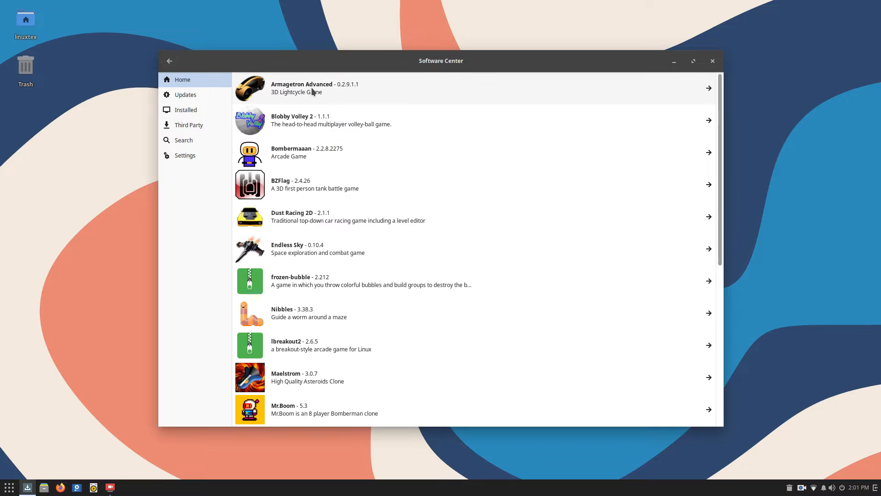
# View Mr.Boom's changelog and MIT licence, then go back to the games list
pyautogui.scroll(-3)
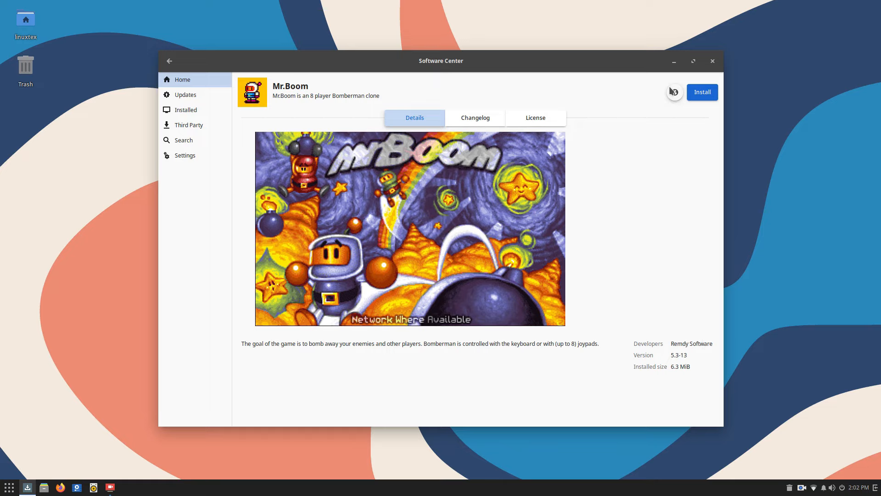
pyautogui.click(474, 117)
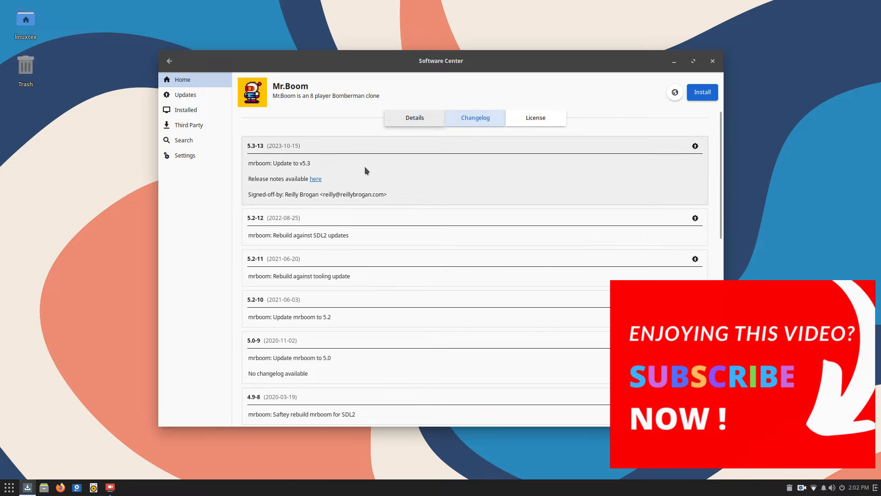
pyautogui.scroll(-3)
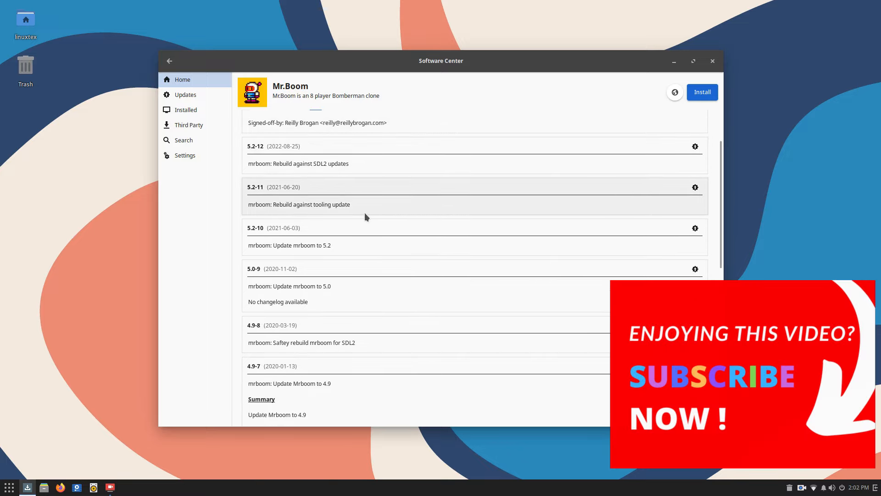
pyautogui.click(533, 117)
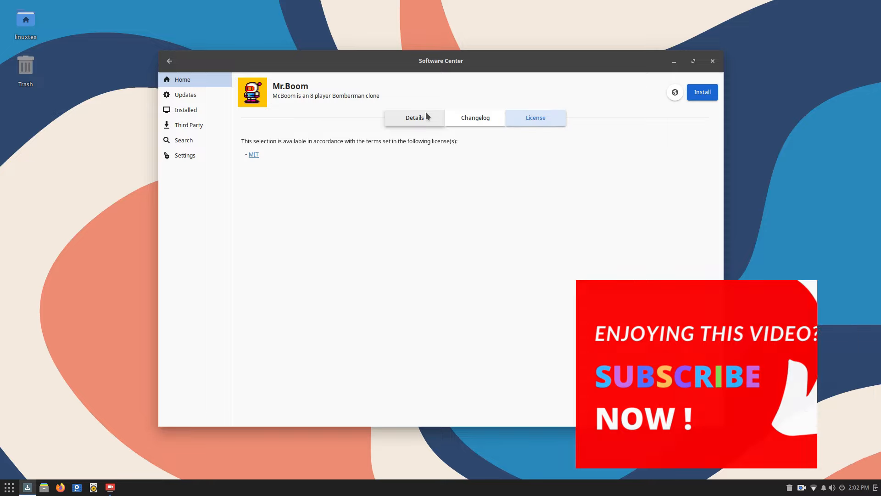
pyautogui.click(169, 61)
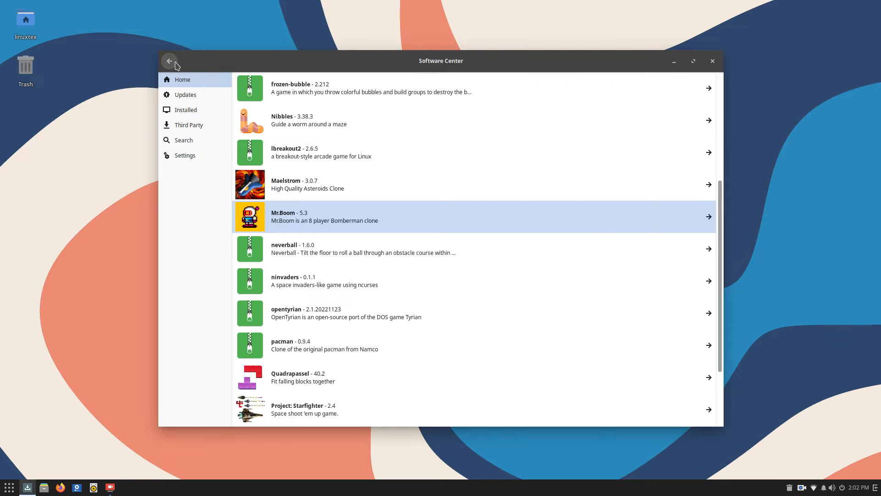
# View SuperTuxKart's screenshots, changelog and CC-BY-SA/GPL licenses
pyautogui.scroll(-3)
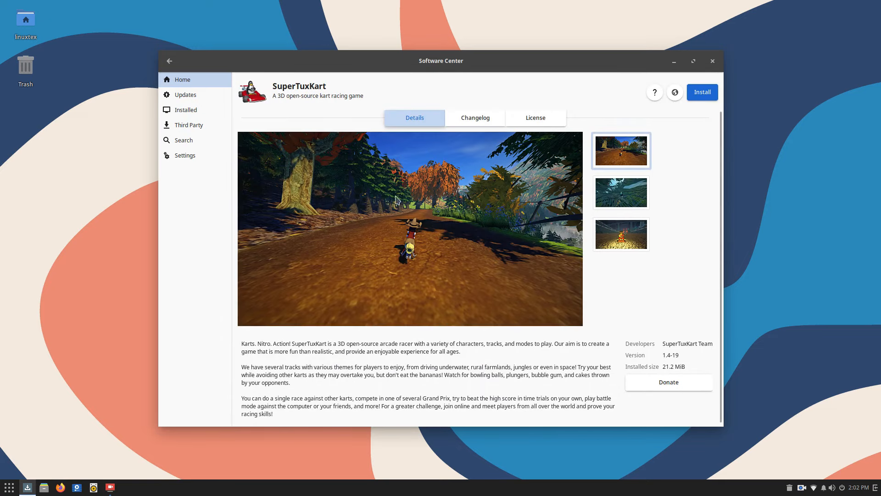
pyautogui.click(621, 193)
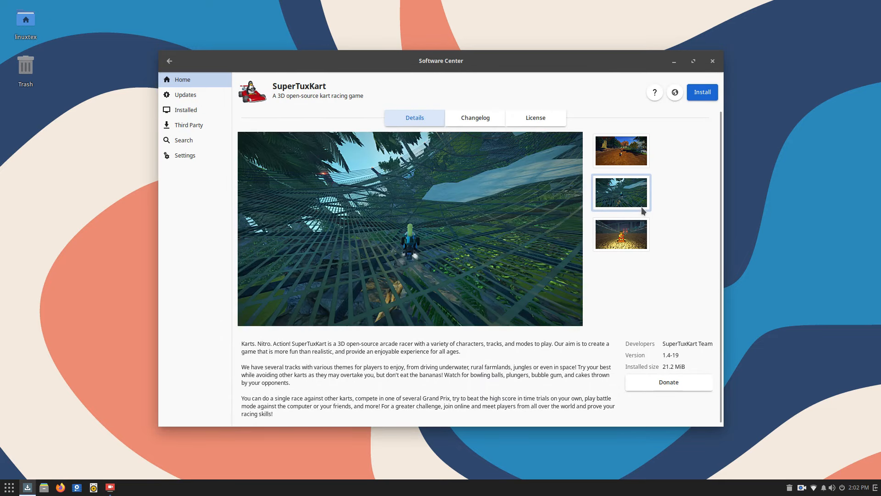
pyautogui.click(620, 235)
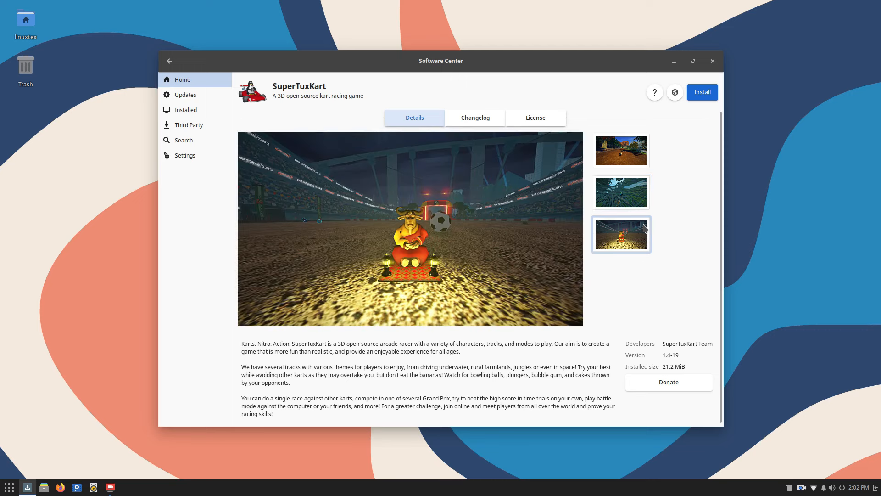
pyautogui.click(475, 118)
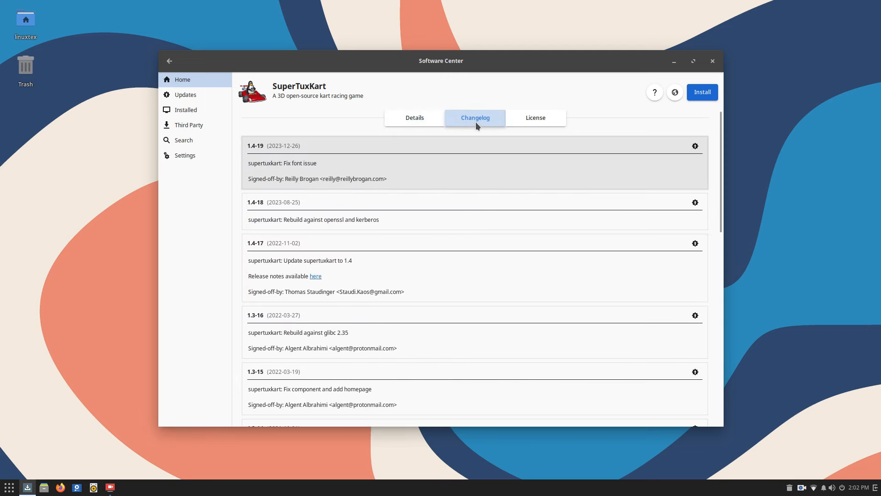
pyautogui.click(534, 117)
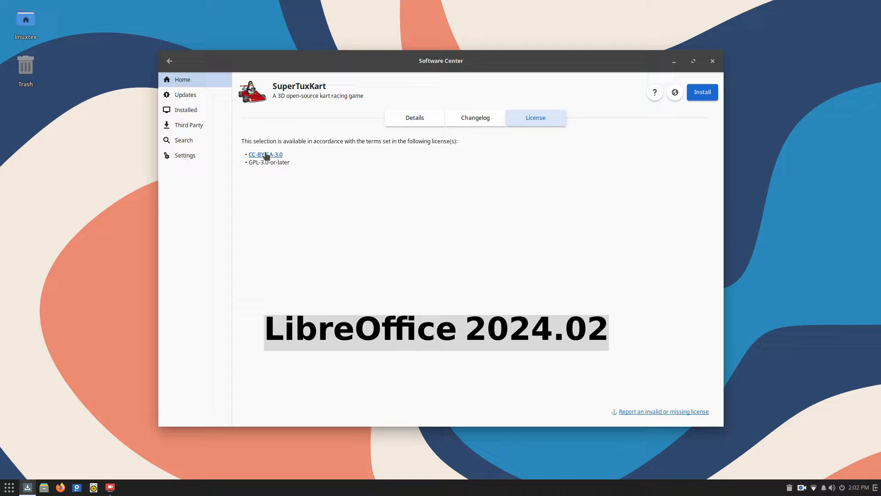
# Open SuperTux from Platformer Games, preview its screenshots, then return to game categories
pyautogui.click(169, 61)
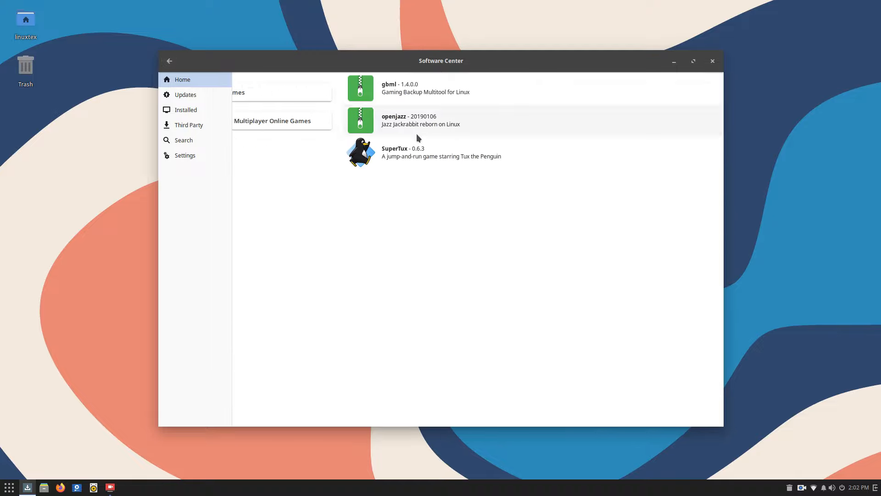
pyautogui.click(441, 152)
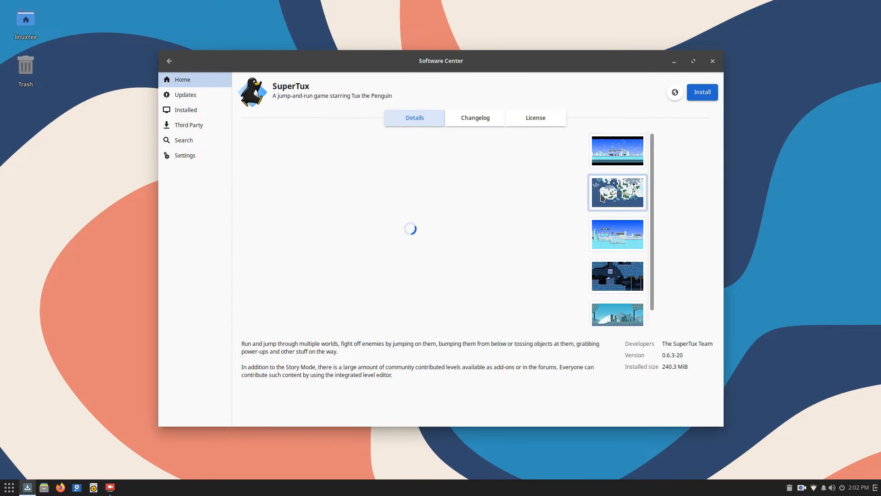
pyautogui.click(617, 234)
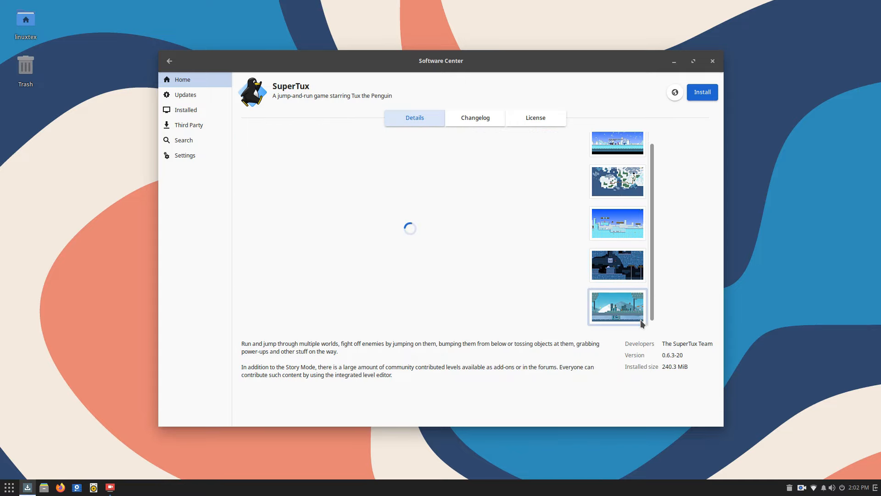
pyautogui.click(170, 60)
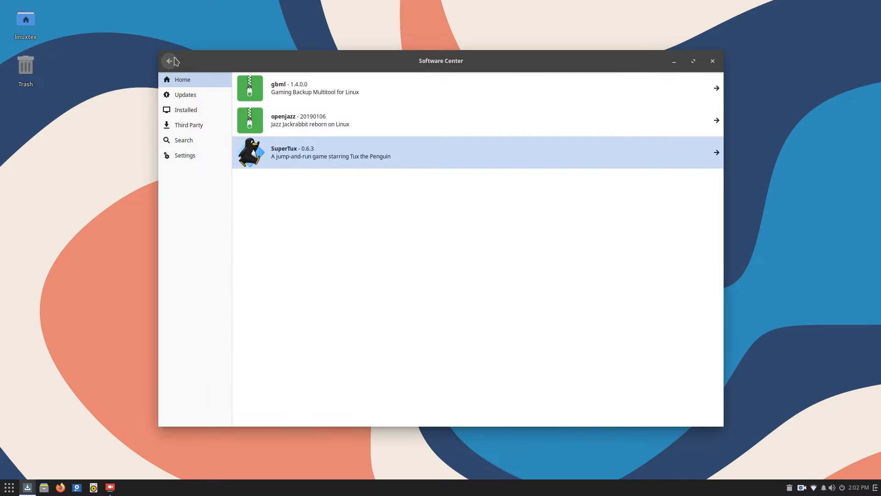
pyautogui.click(170, 61)
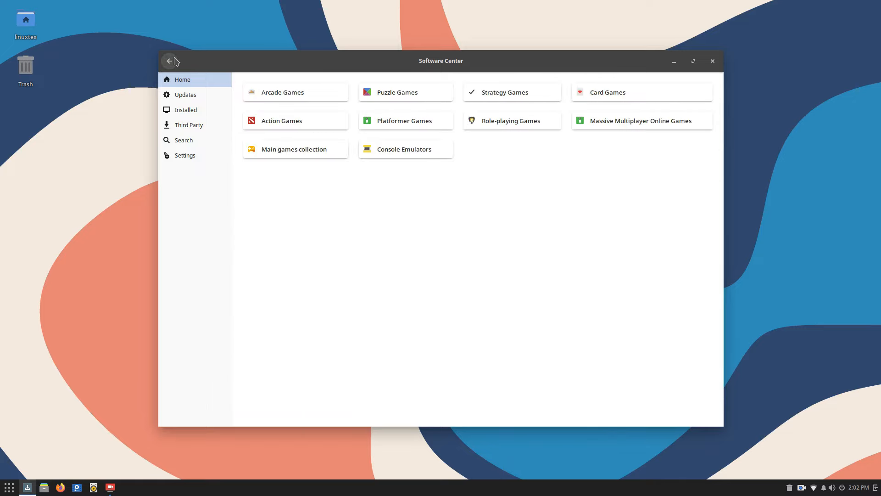
# Open xonotic from Action Games, view its GPL-2.0/3.0 licenses, then return home
pyautogui.click(293, 149)
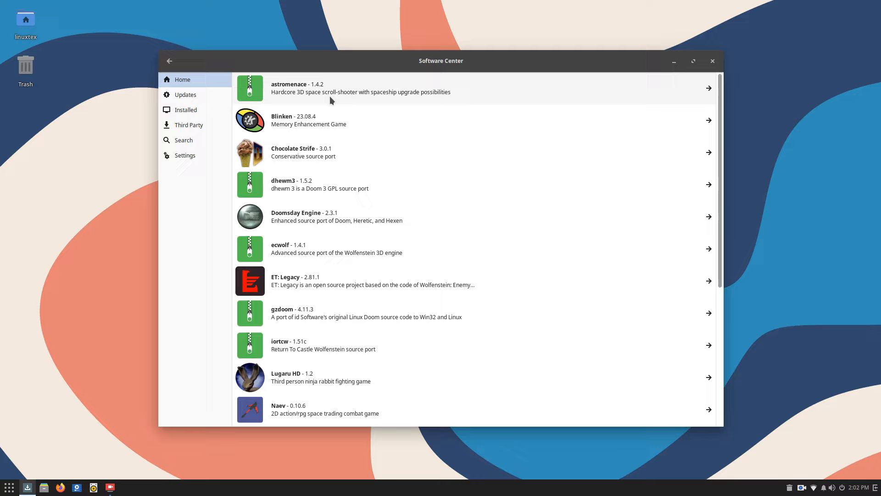
pyautogui.scroll(-3)
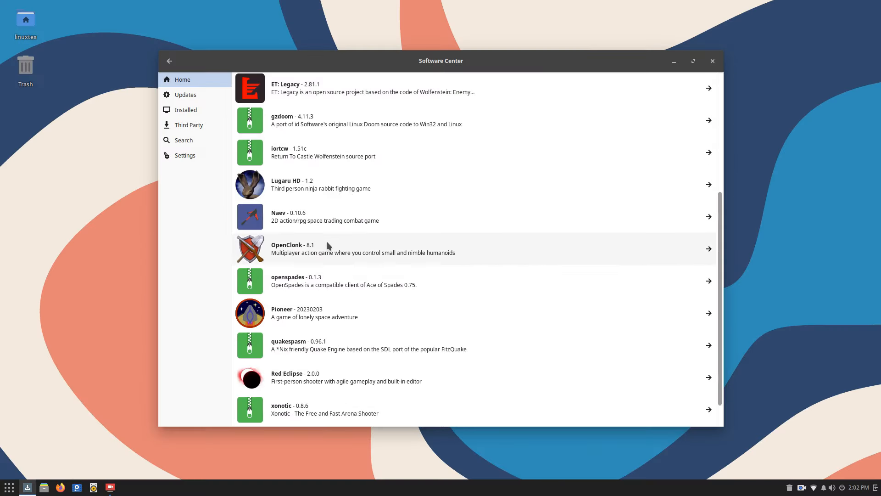
pyautogui.scroll(-3)
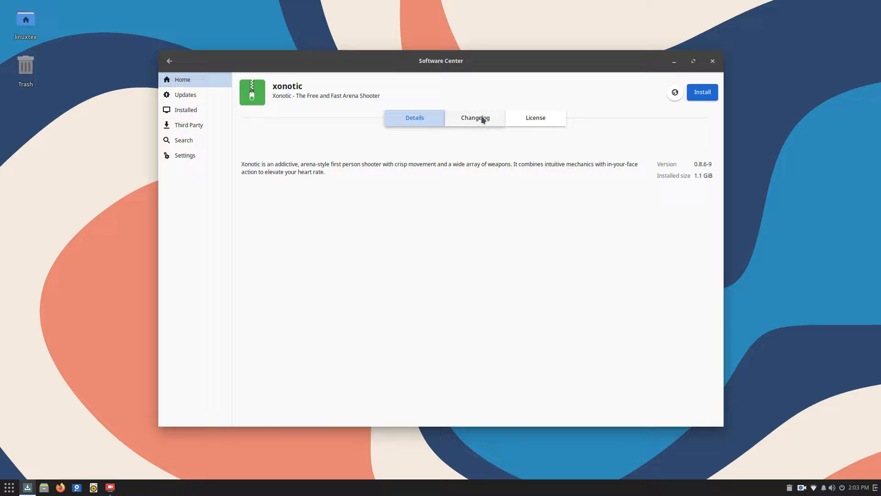
pyautogui.click(535, 118)
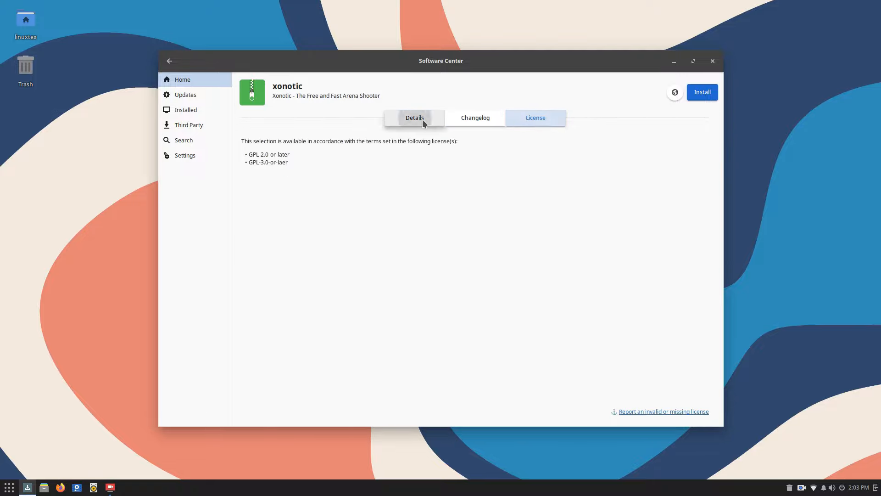
pyautogui.click(169, 60)
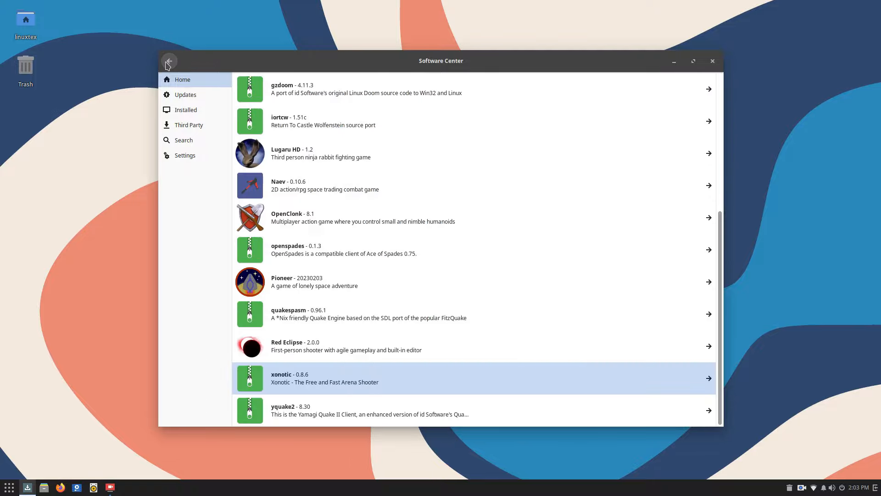
pyautogui.click(169, 61)
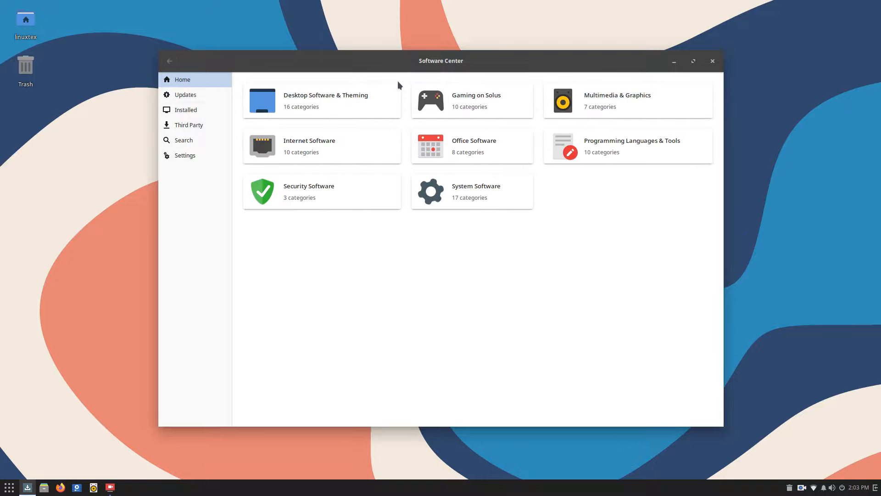
# Browse Console Emulators, view the pcsxr PlayStation emulator details, then scroll the list to yuzu
pyautogui.click(475, 101)
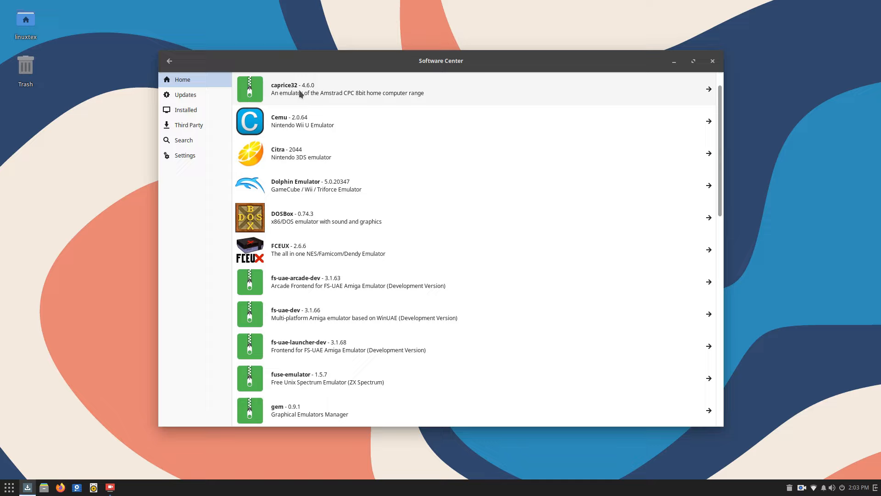
pyautogui.moveTo(313, 133)
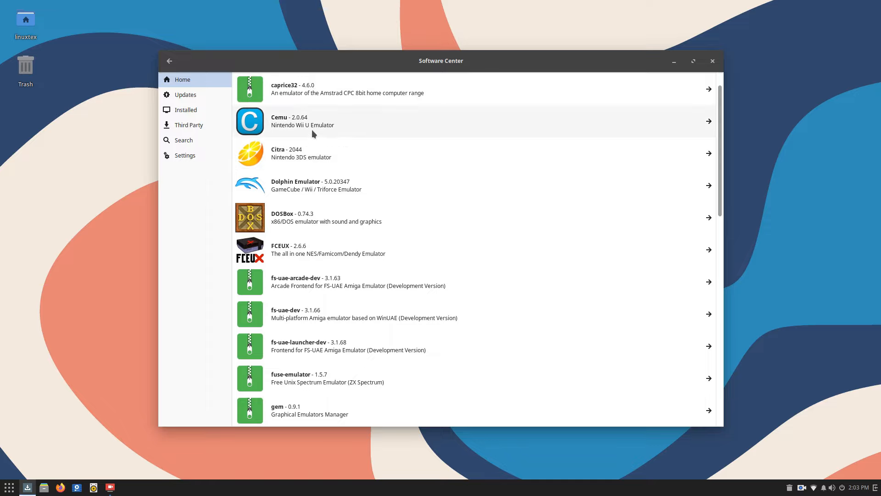
pyautogui.scroll(3)
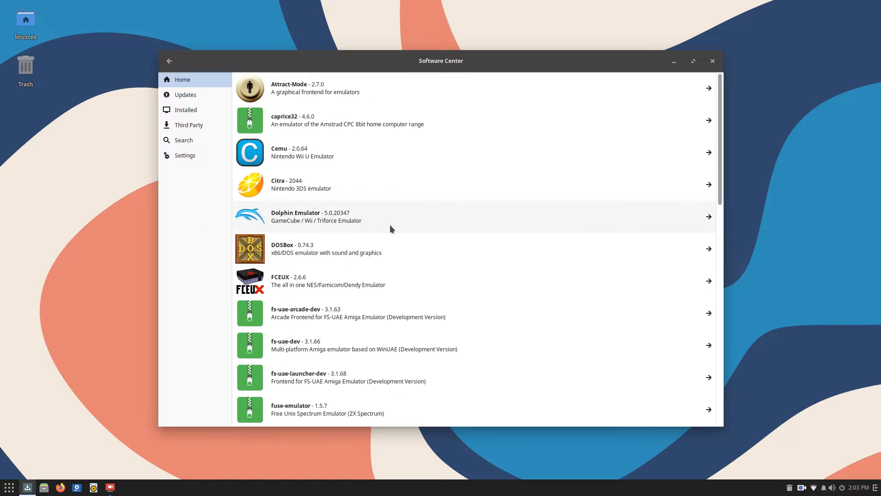
pyautogui.moveTo(347, 152)
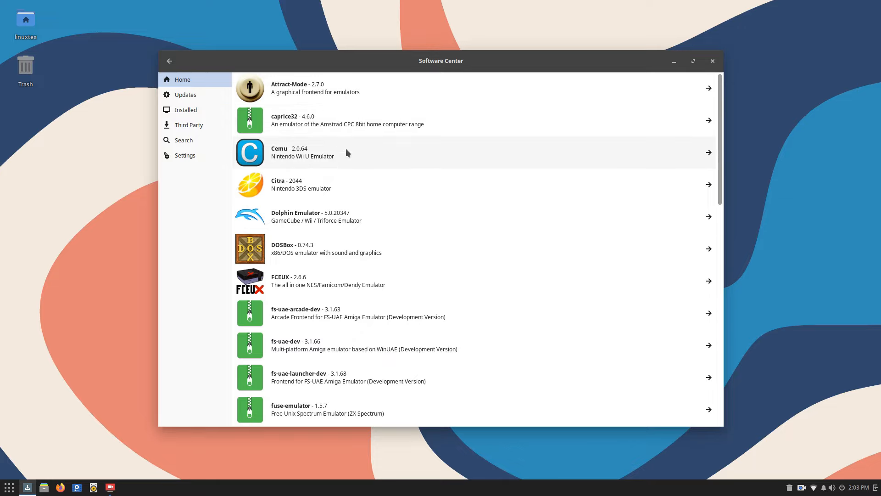
pyautogui.scroll(-3)
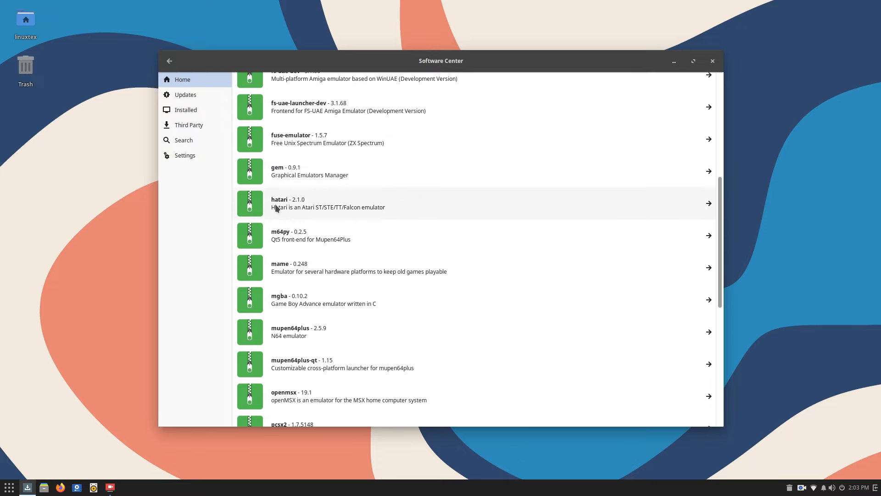
pyautogui.scroll(-3)
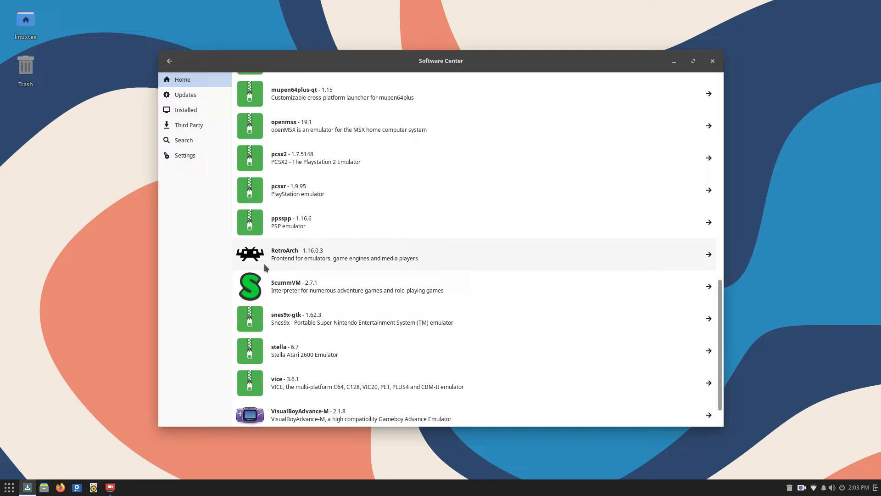
pyautogui.moveTo(322, 203)
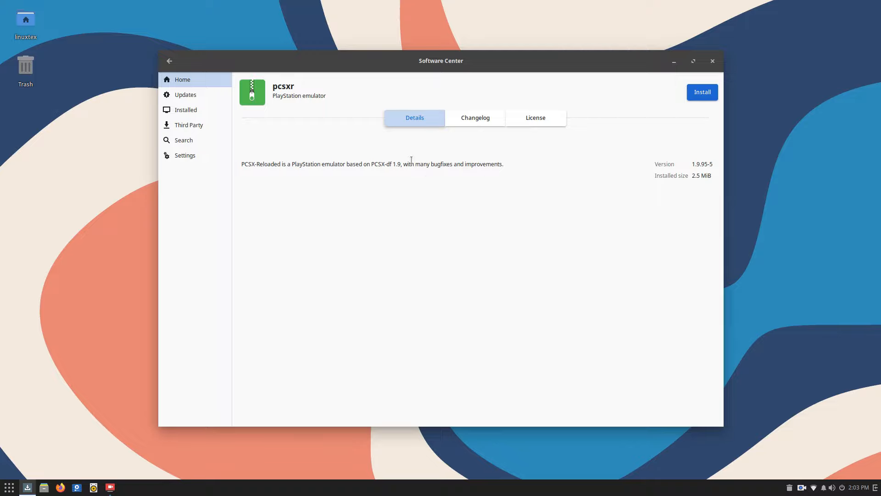
pyautogui.click(168, 60)
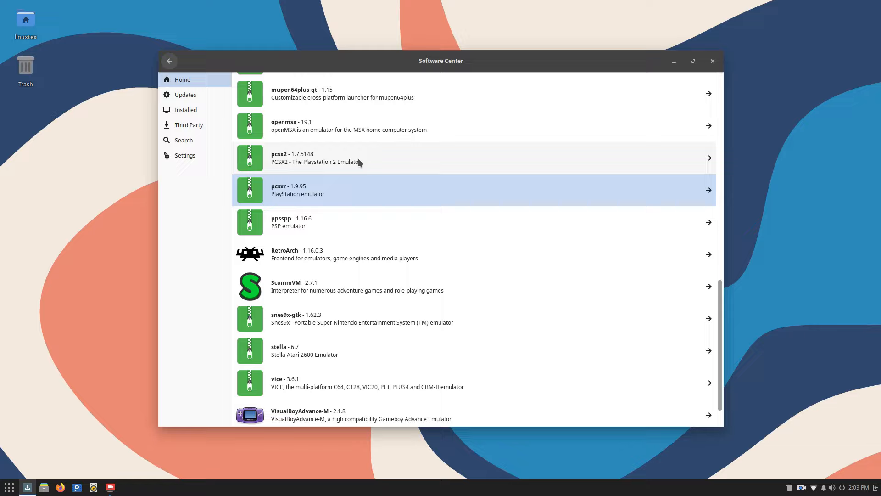
pyautogui.scroll(-3)
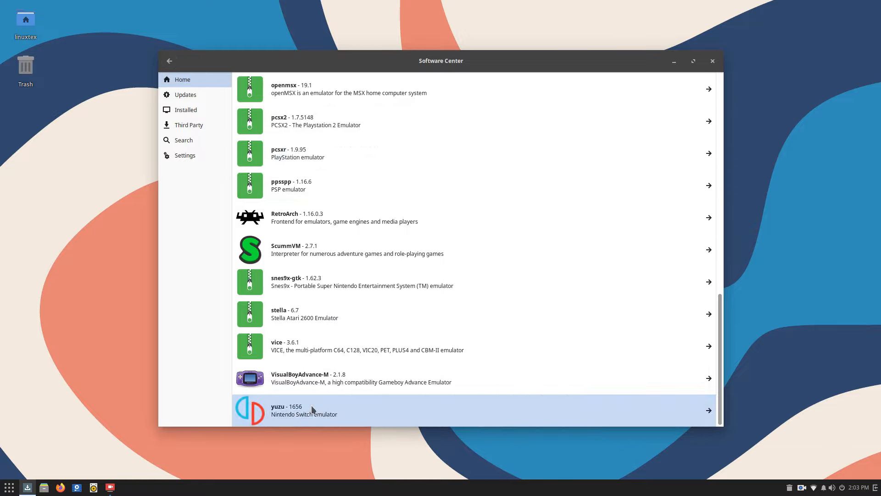